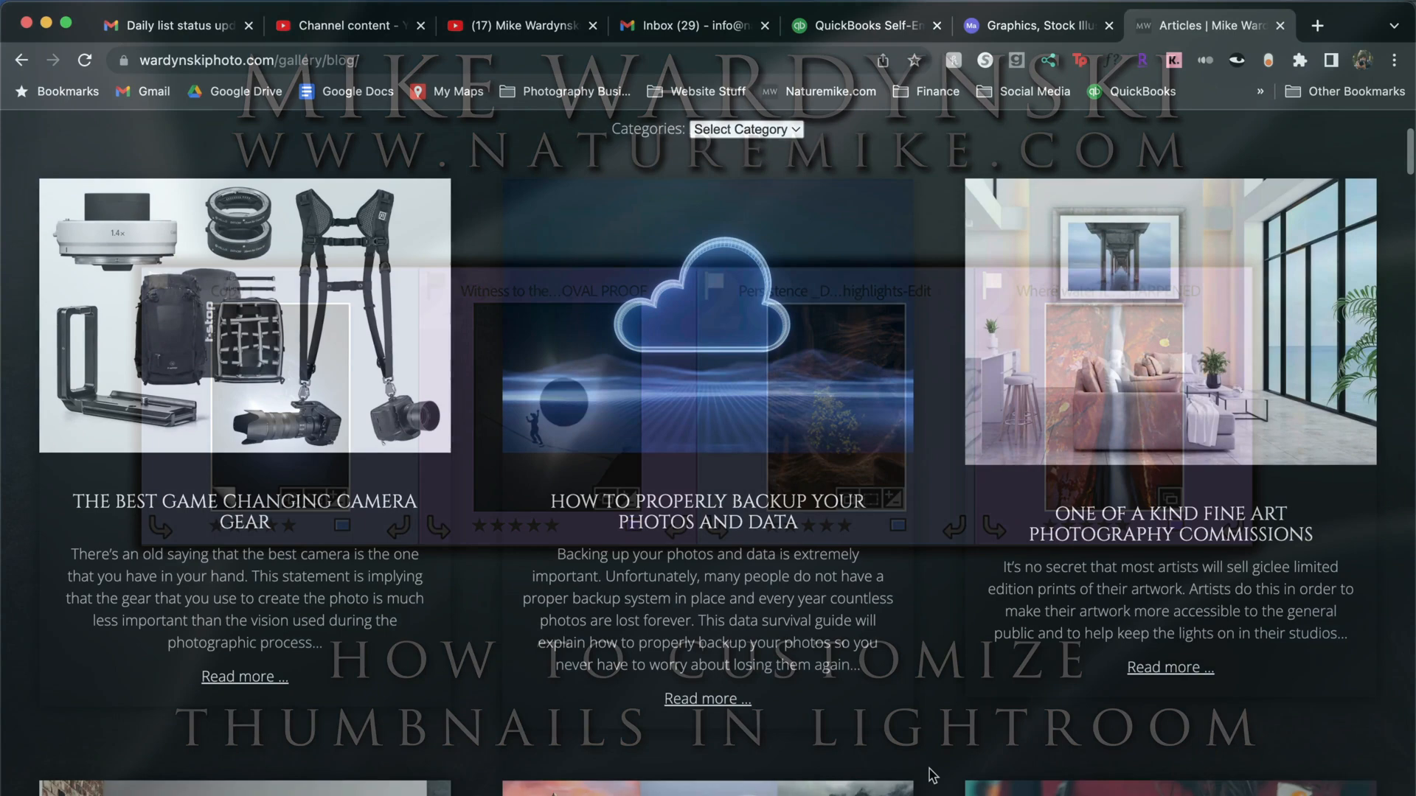
Scroll the wardynskiphoto.com blog down to the ImagePrint RIP software review
{"action": "scroll", "scroll_direction": "down", "scroll_amount": 3}
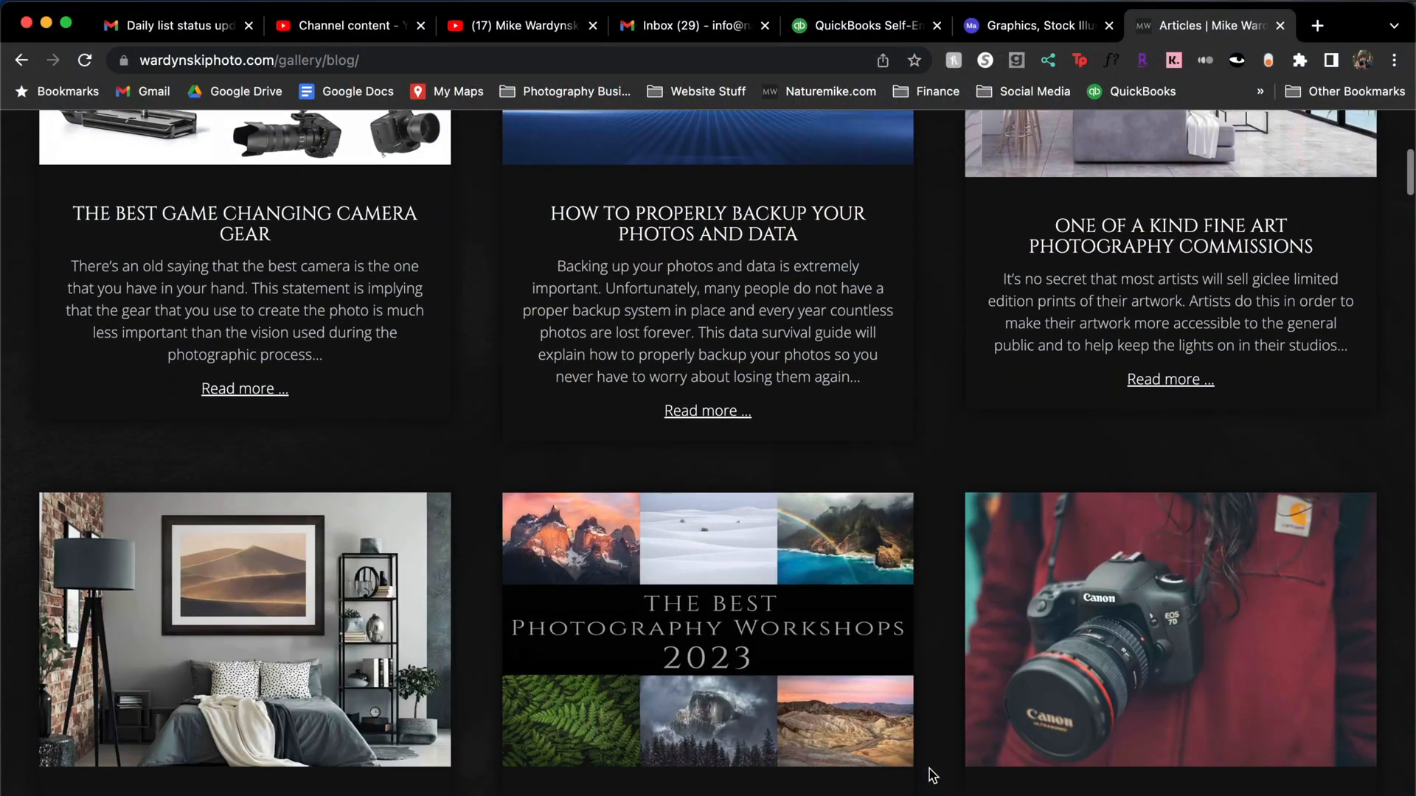
{"action": "scroll", "scroll_direction": "down", "scroll_amount": 3}
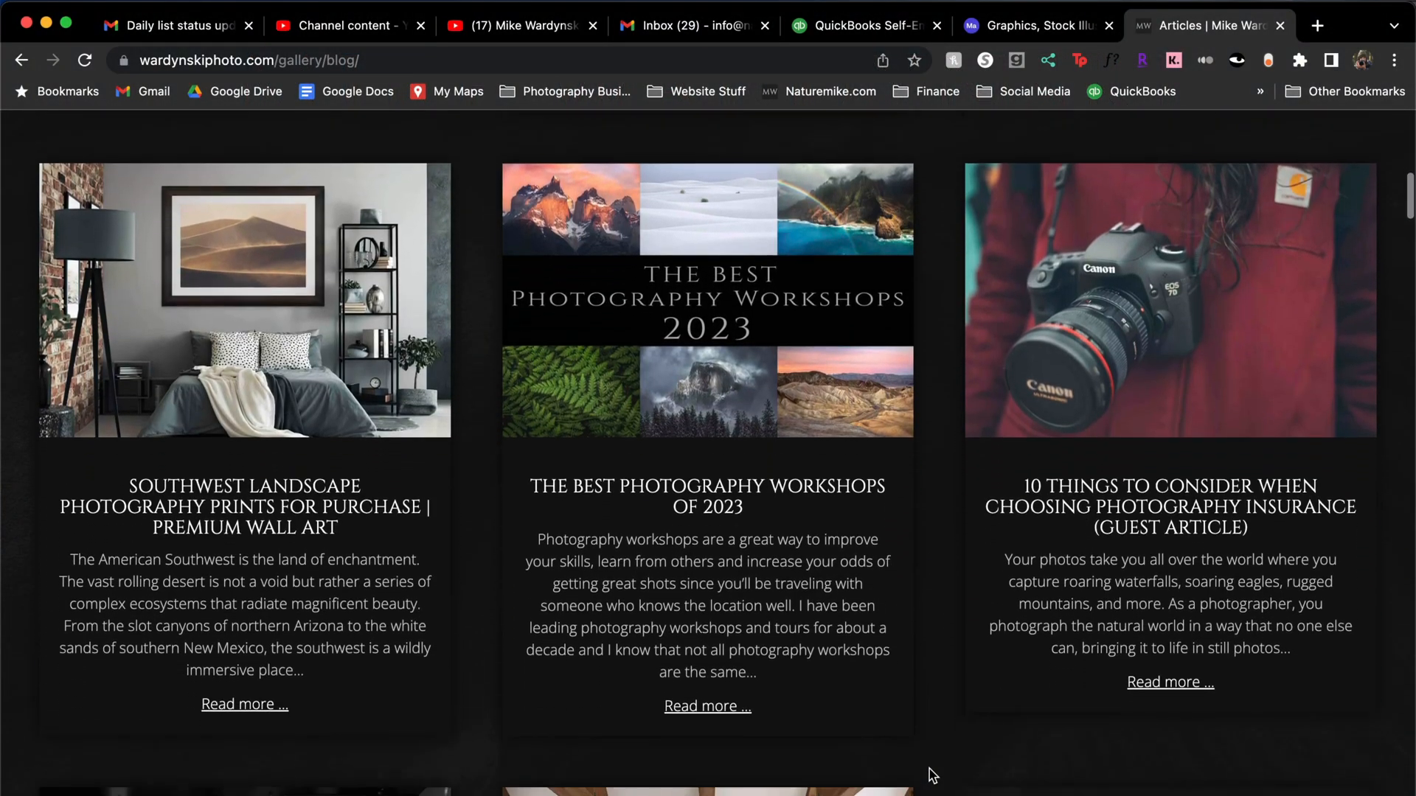
{"action": "scroll", "scroll_direction": "down", "scroll_amount": 3}
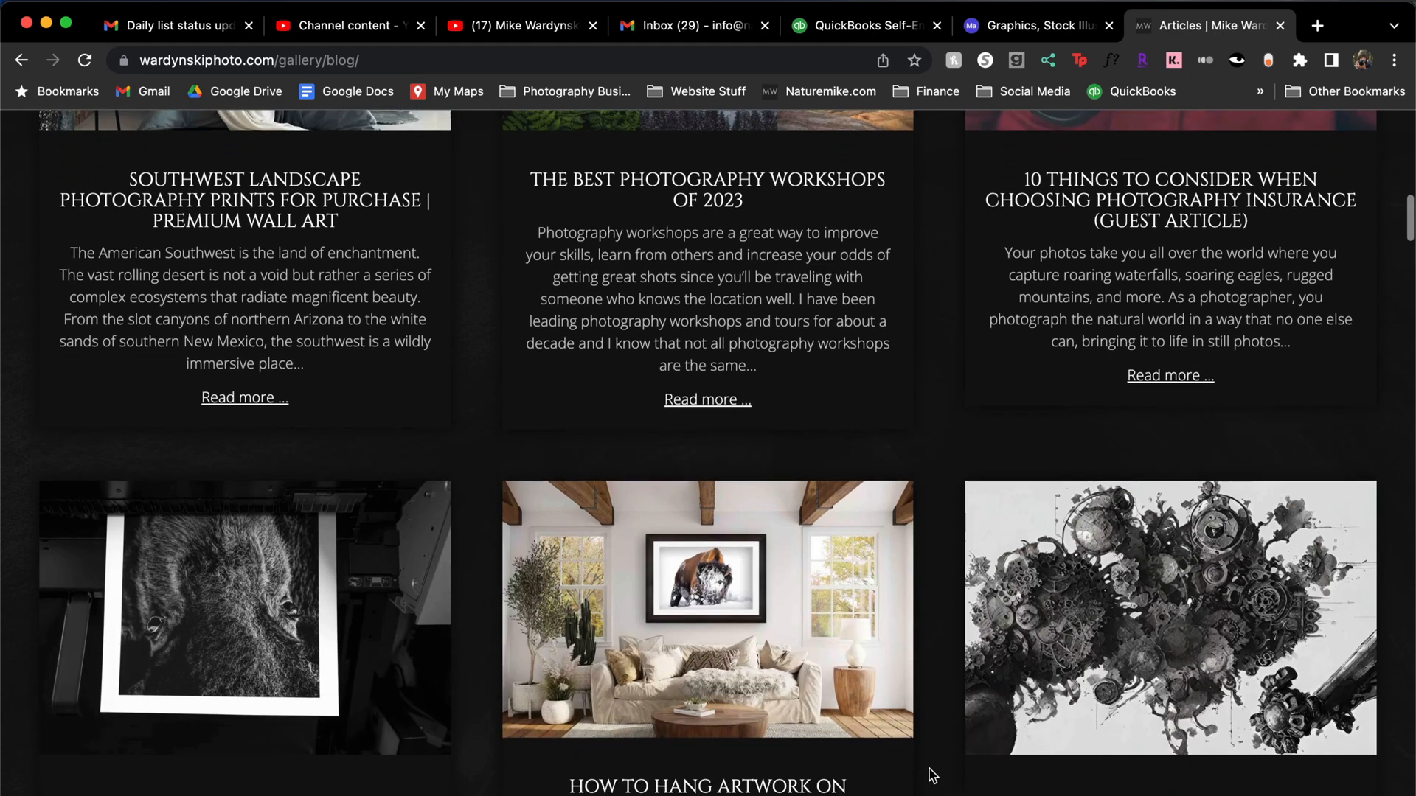
{"action": "scroll", "scroll_direction": "down", "scroll_amount": 3}
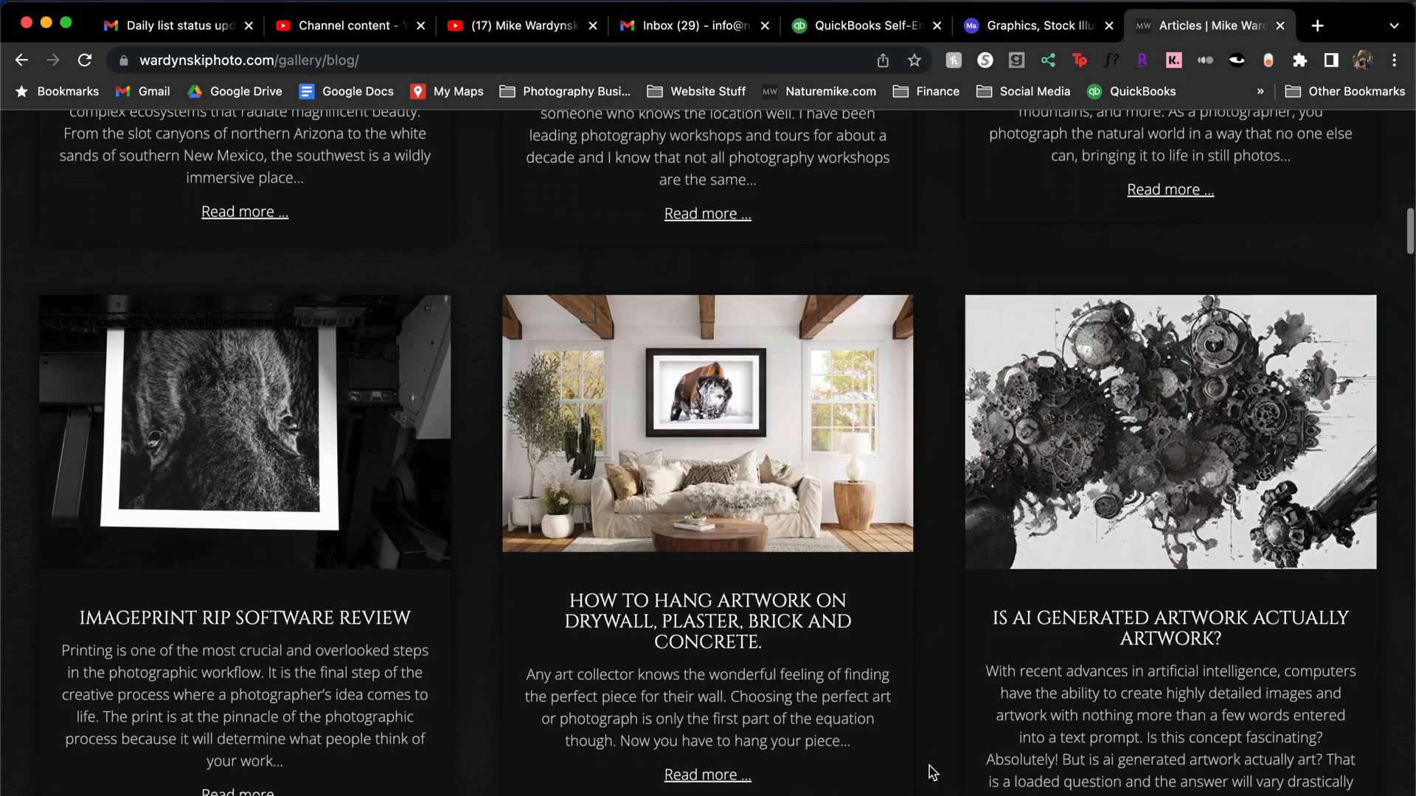
{"action": "scroll", "scroll_direction": "down", "scroll_amount": 3}
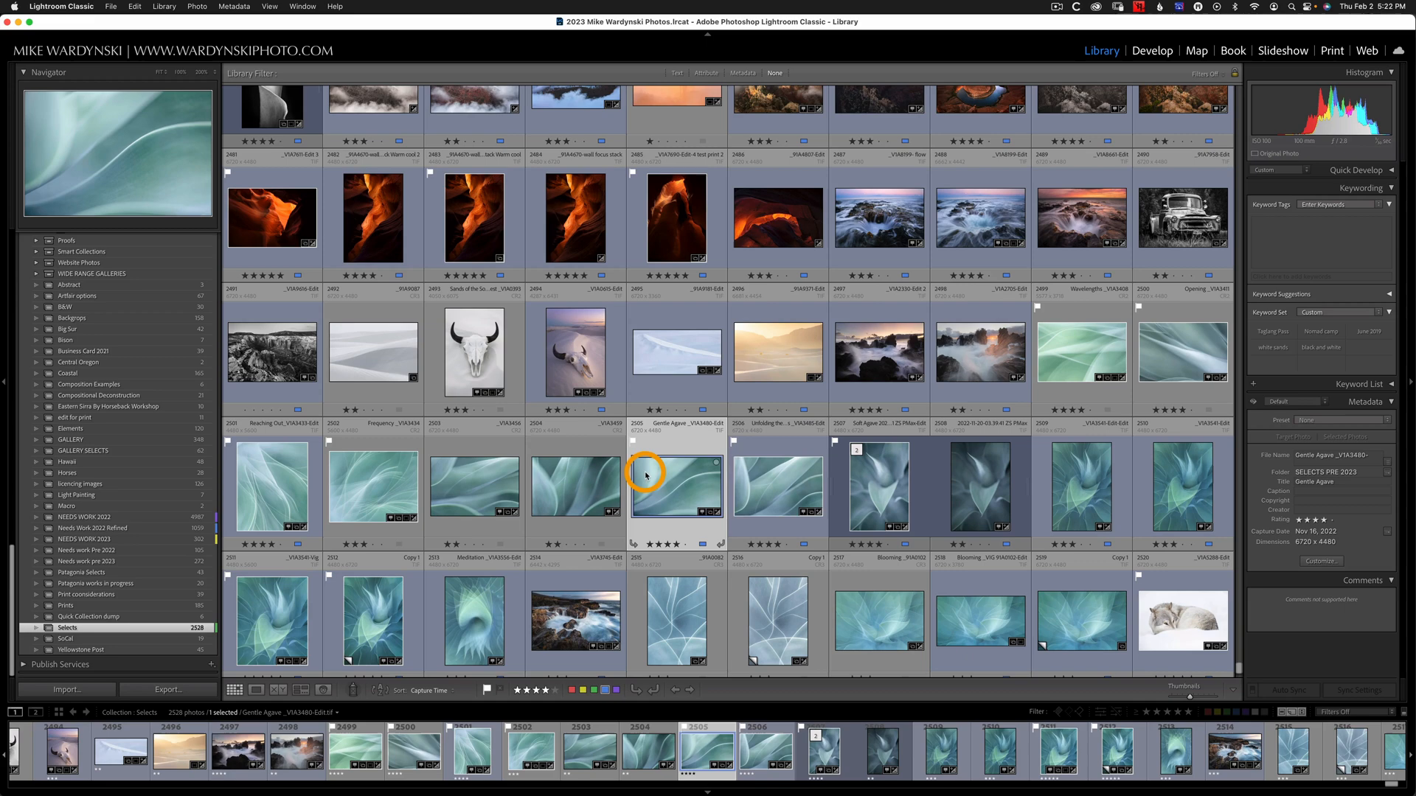
Open Library View Options from a photo's context menu, close it, then reopen via View menu
{"action": "right_click", "coordinate": [646, 474]}
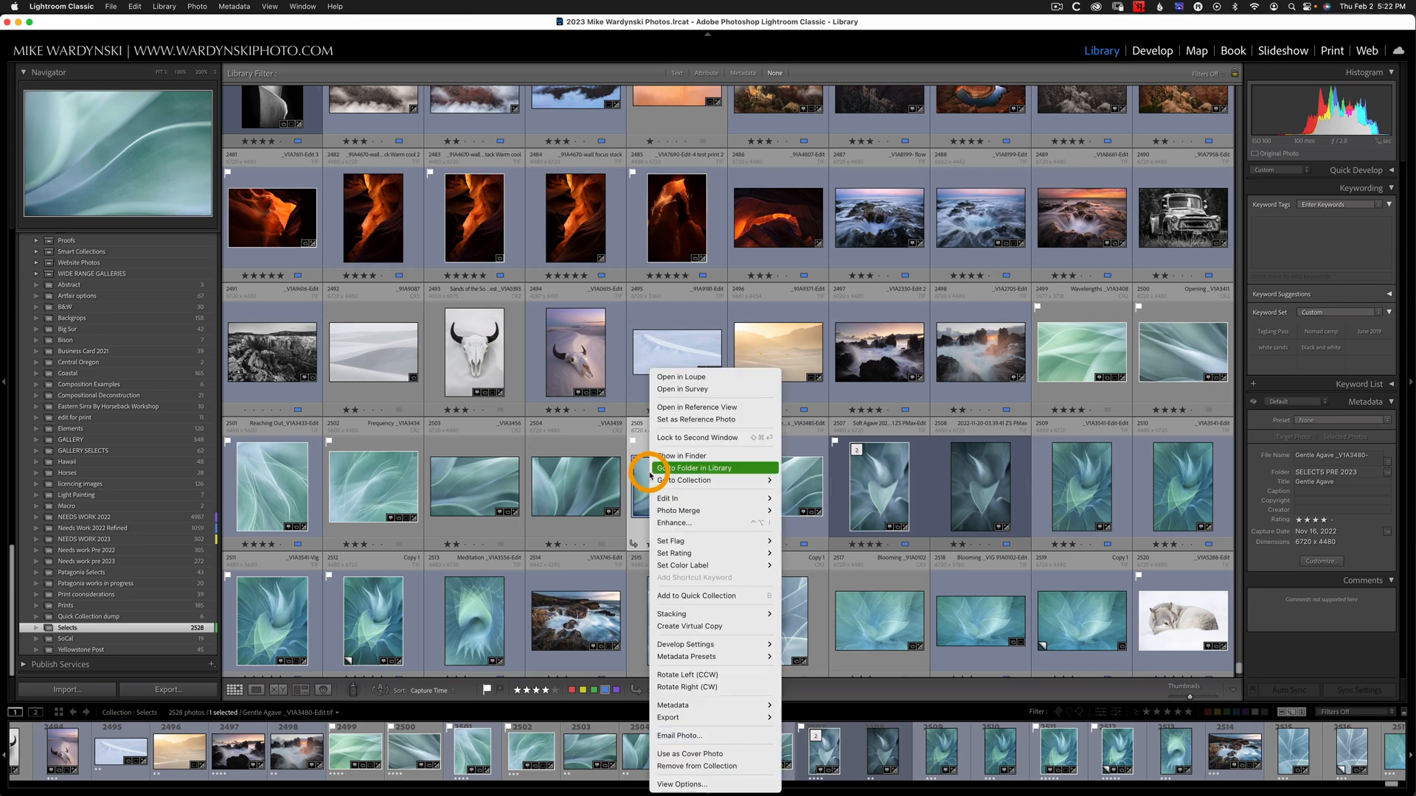
{"action": "mouse_move", "coordinate": [706, 784]}
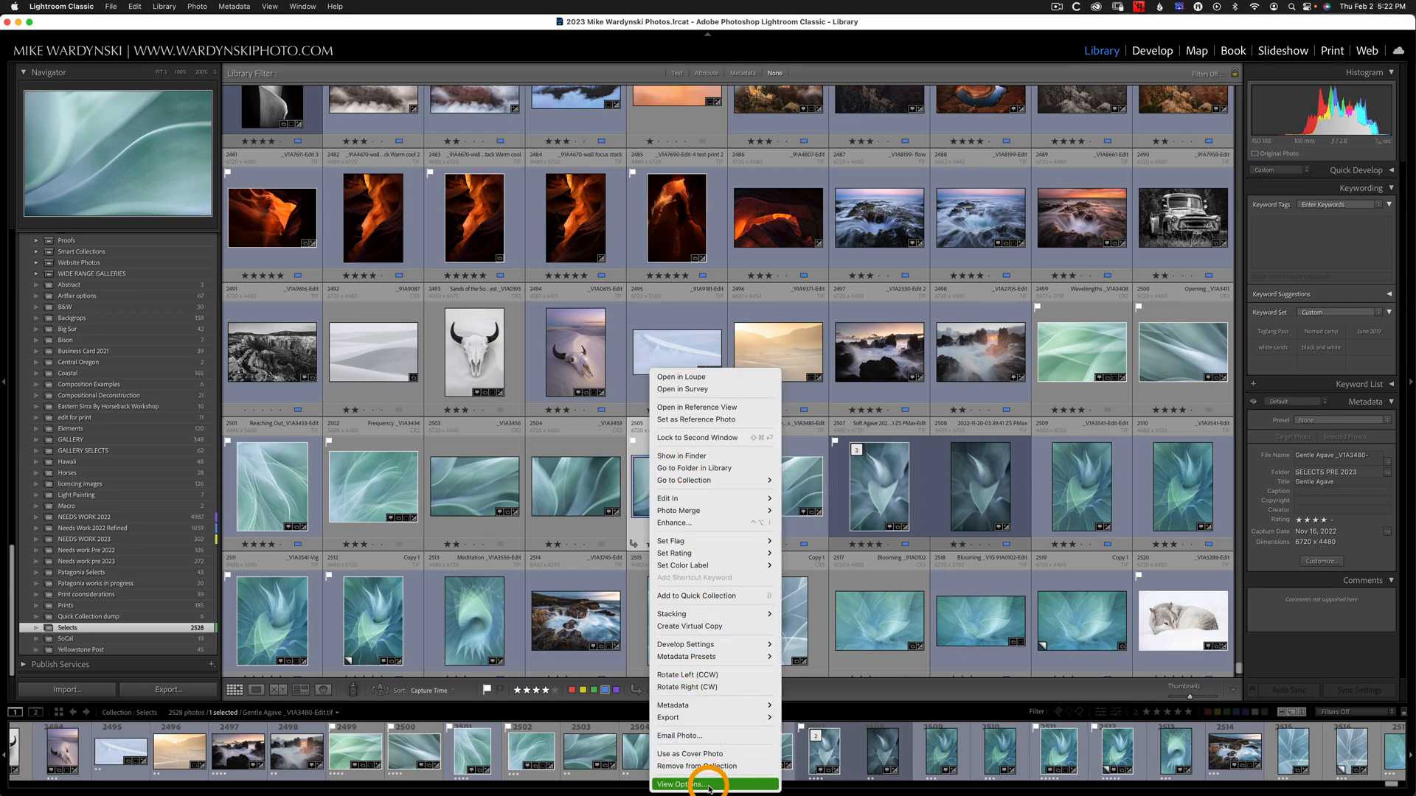
{"action": "left_click", "coordinate": [678, 784]}
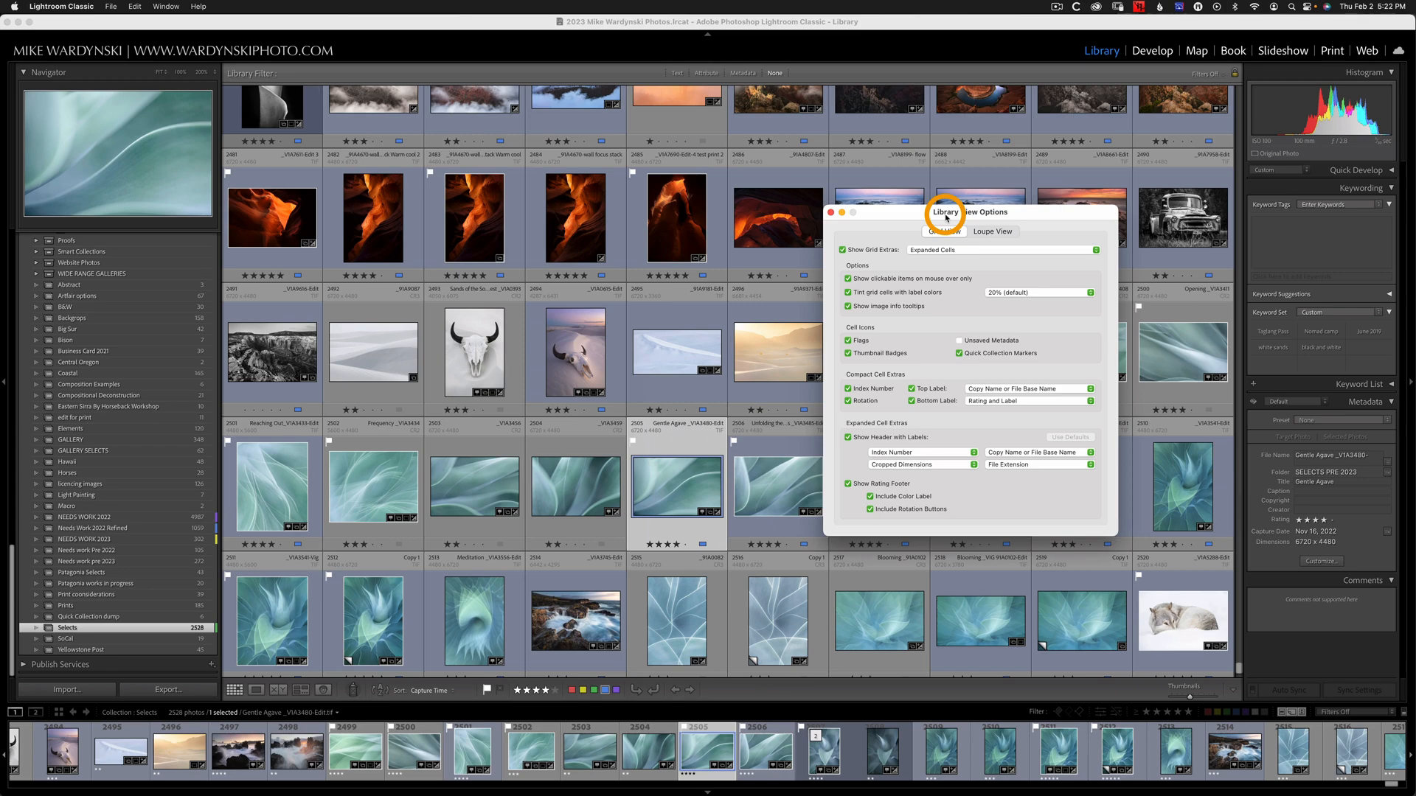
{"action": "left_click", "coordinate": [829, 212]}
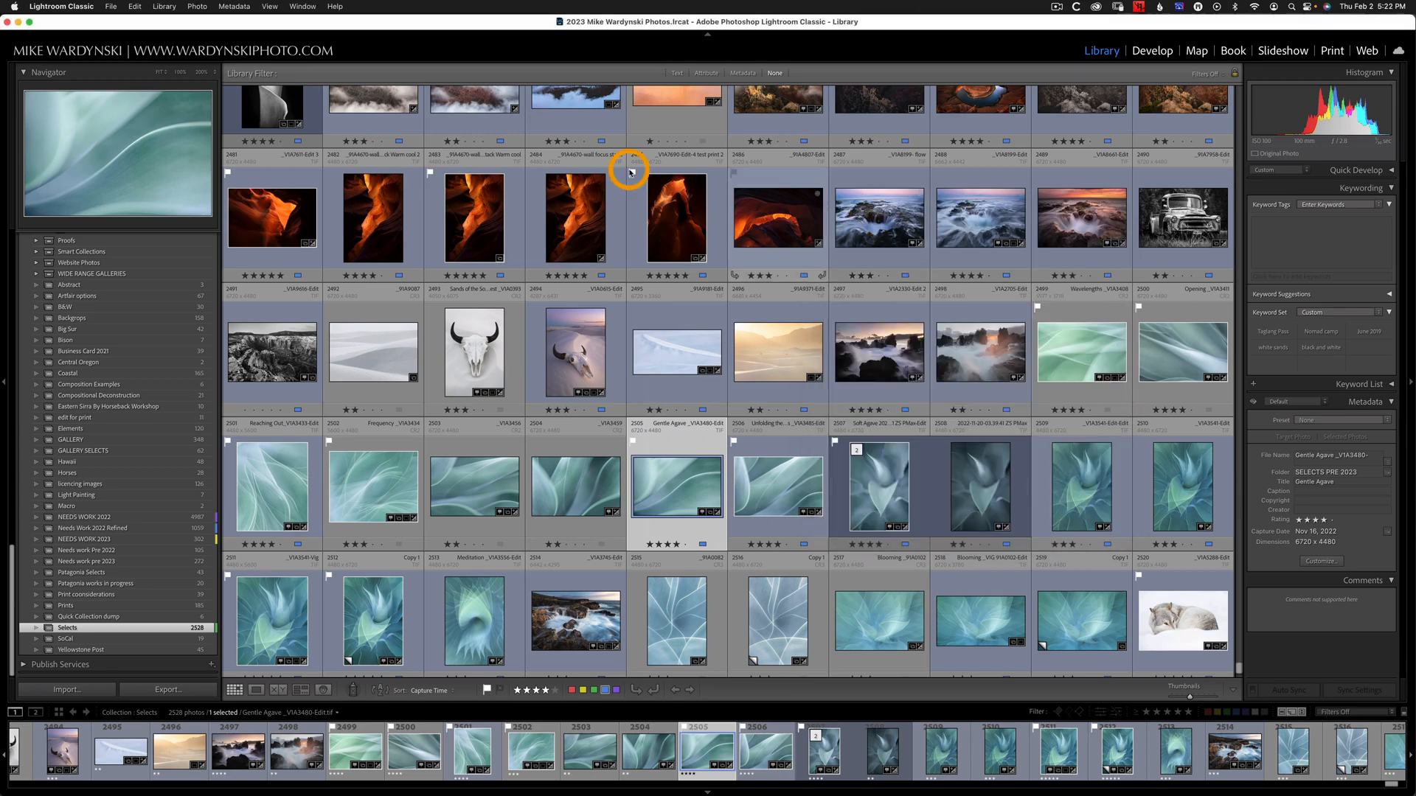
{"action": "left_click", "coordinate": [269, 6]}
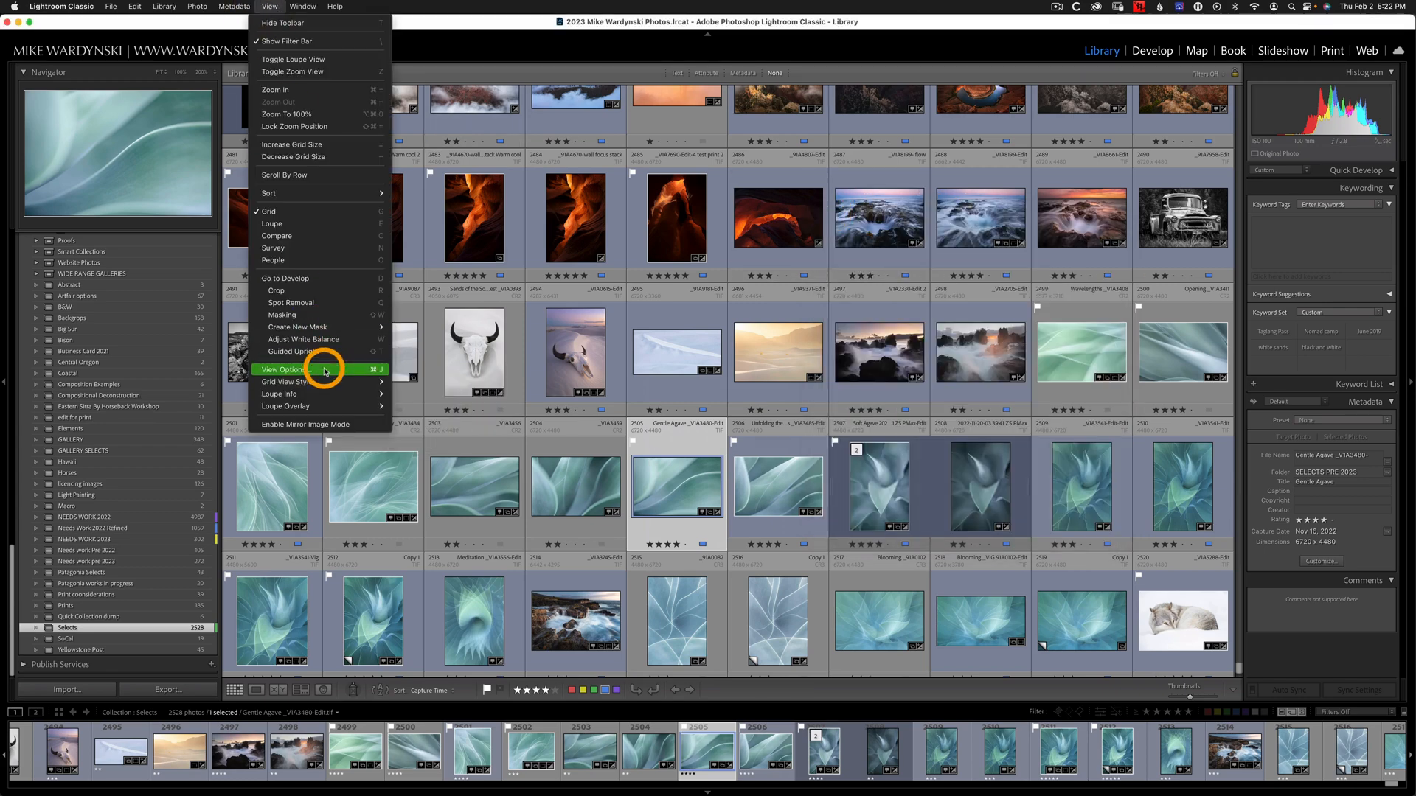
{"action": "left_click", "coordinate": [283, 369]}
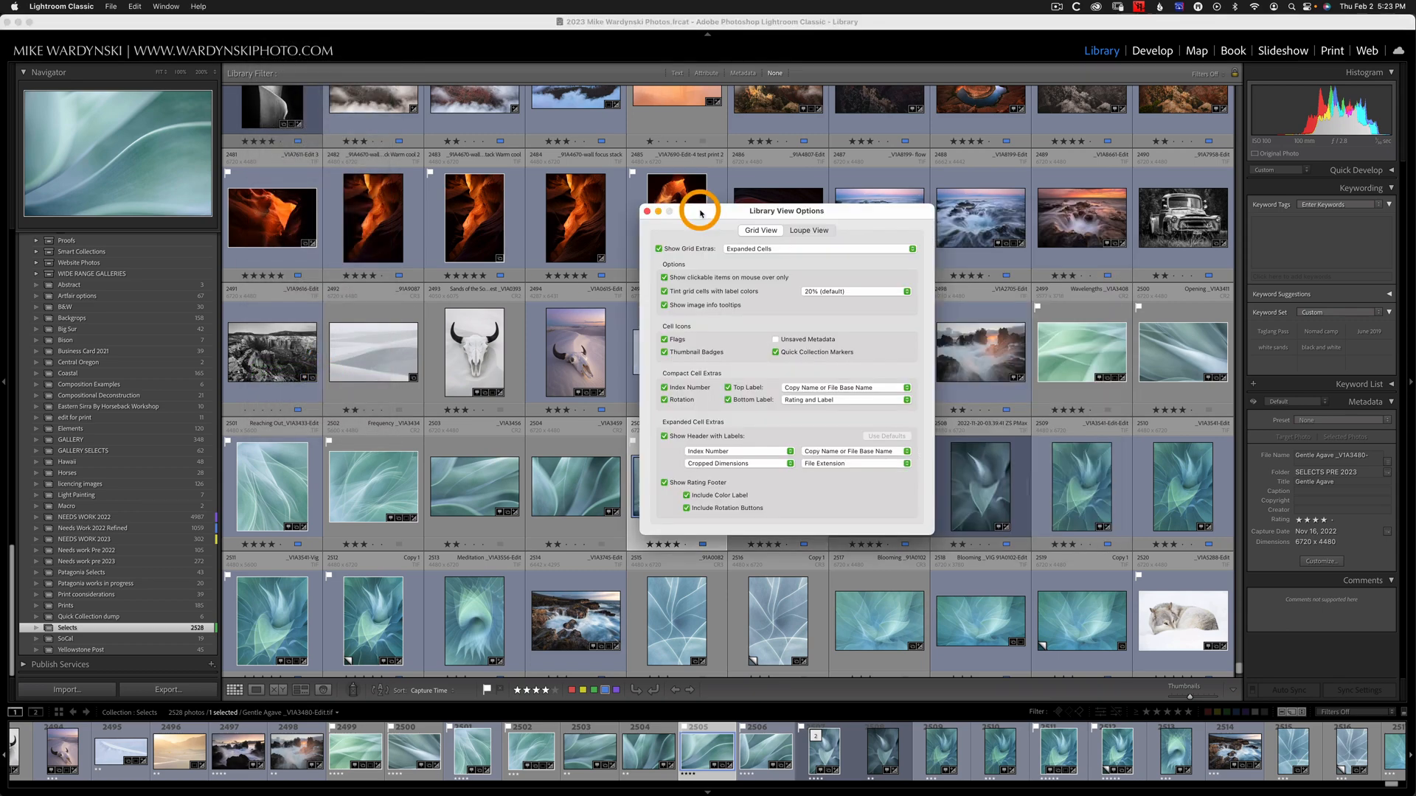
{"action": "mouse_move", "coordinate": [544, 262]}
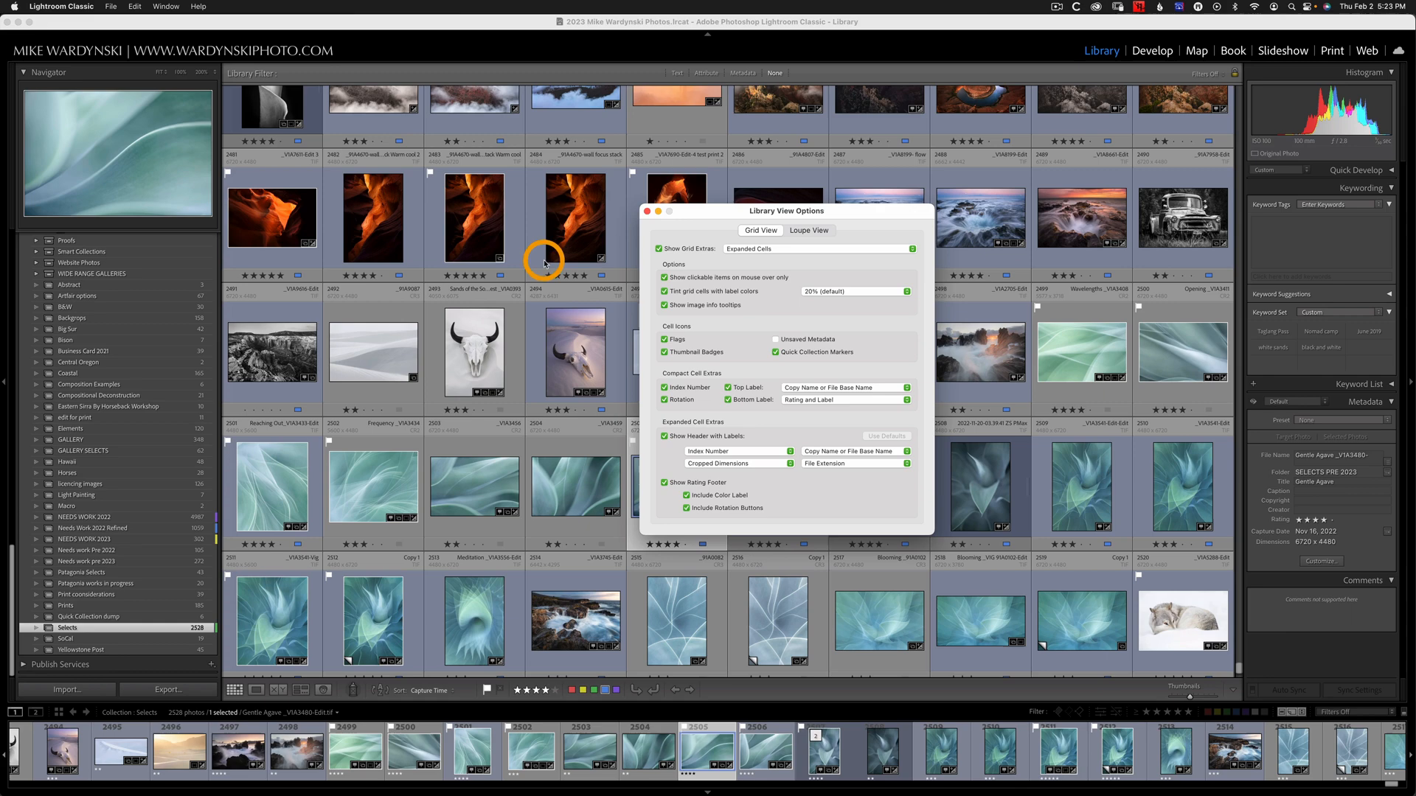
{"action": "mouse_move", "coordinate": [607, 166]}
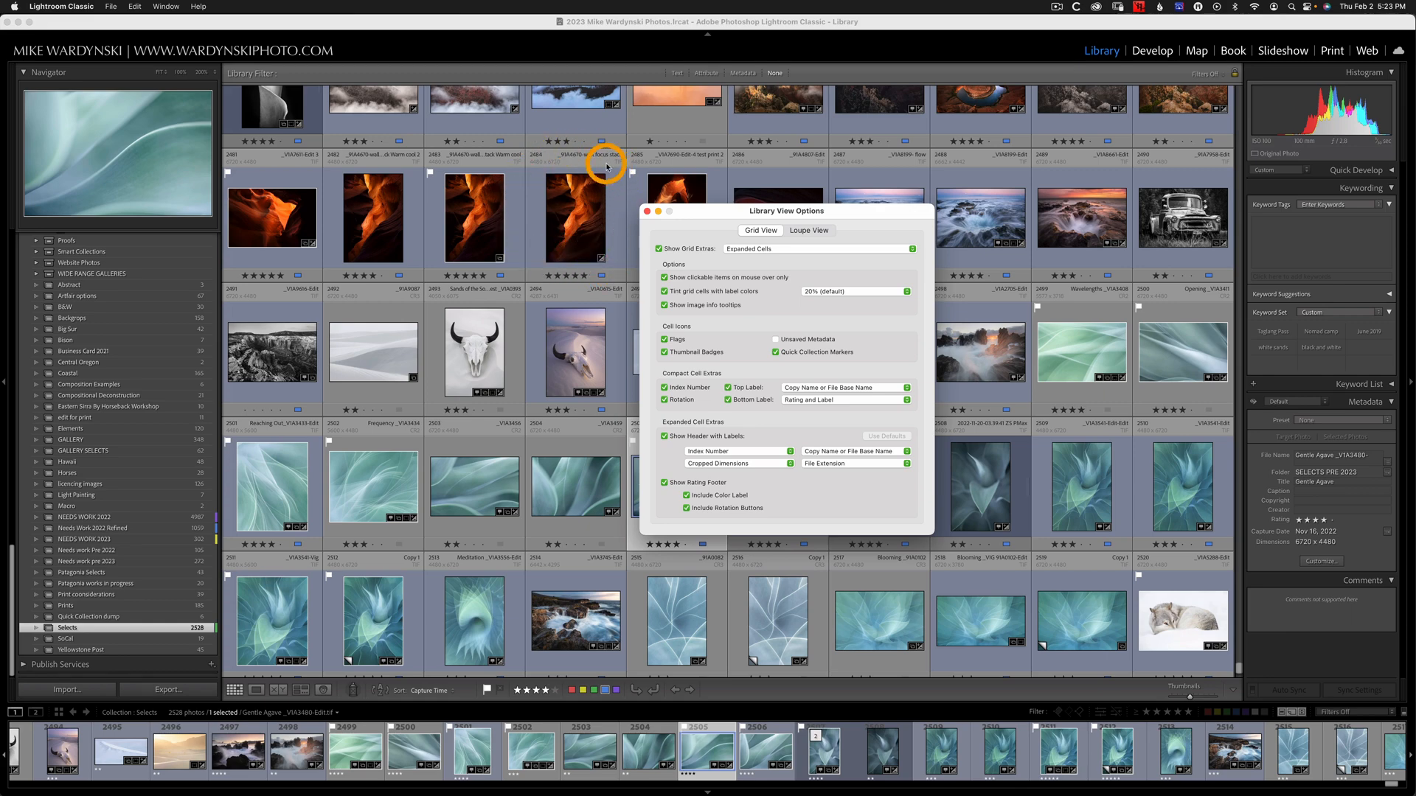
{"action": "mouse_move", "coordinate": [576, 264]}
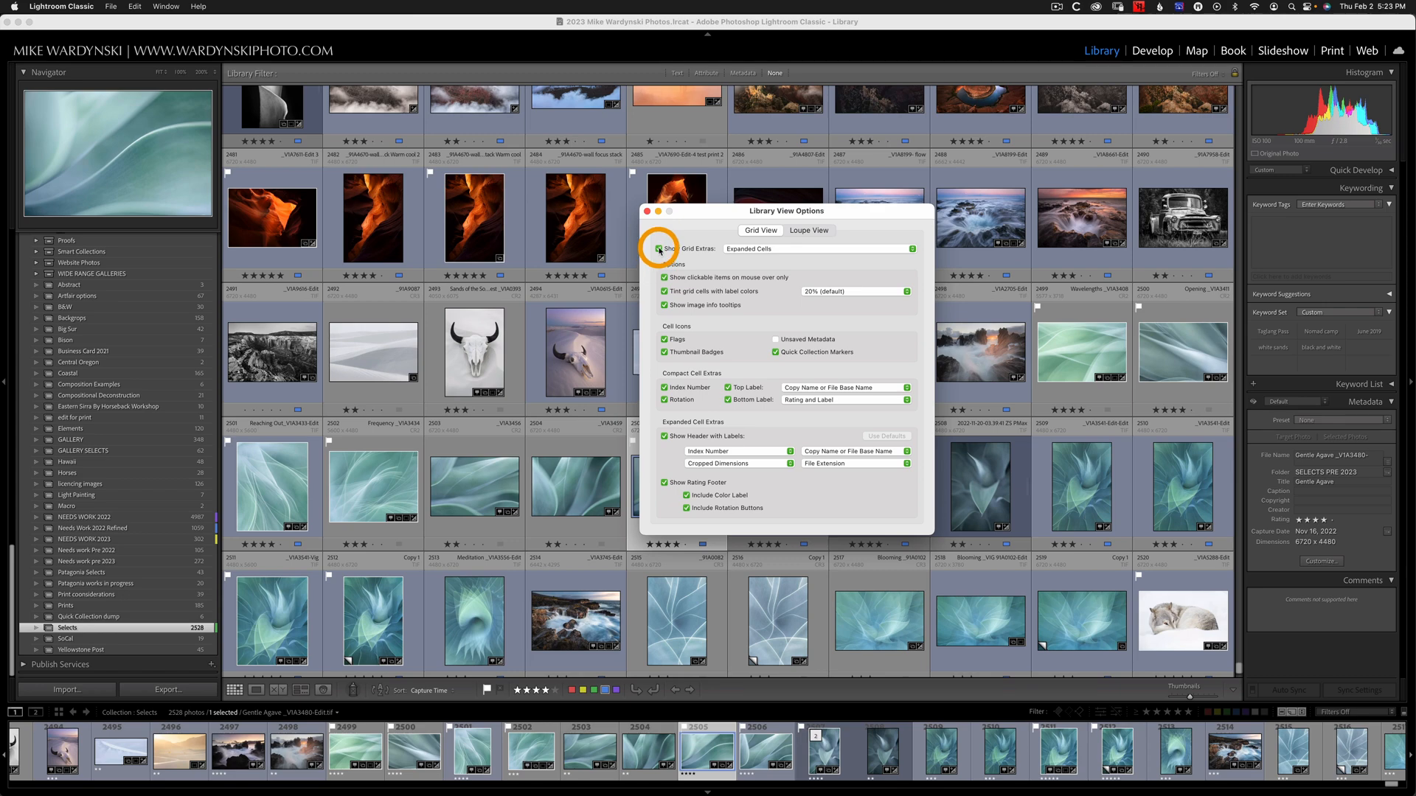
{"action": "left_click", "coordinate": [660, 249]}
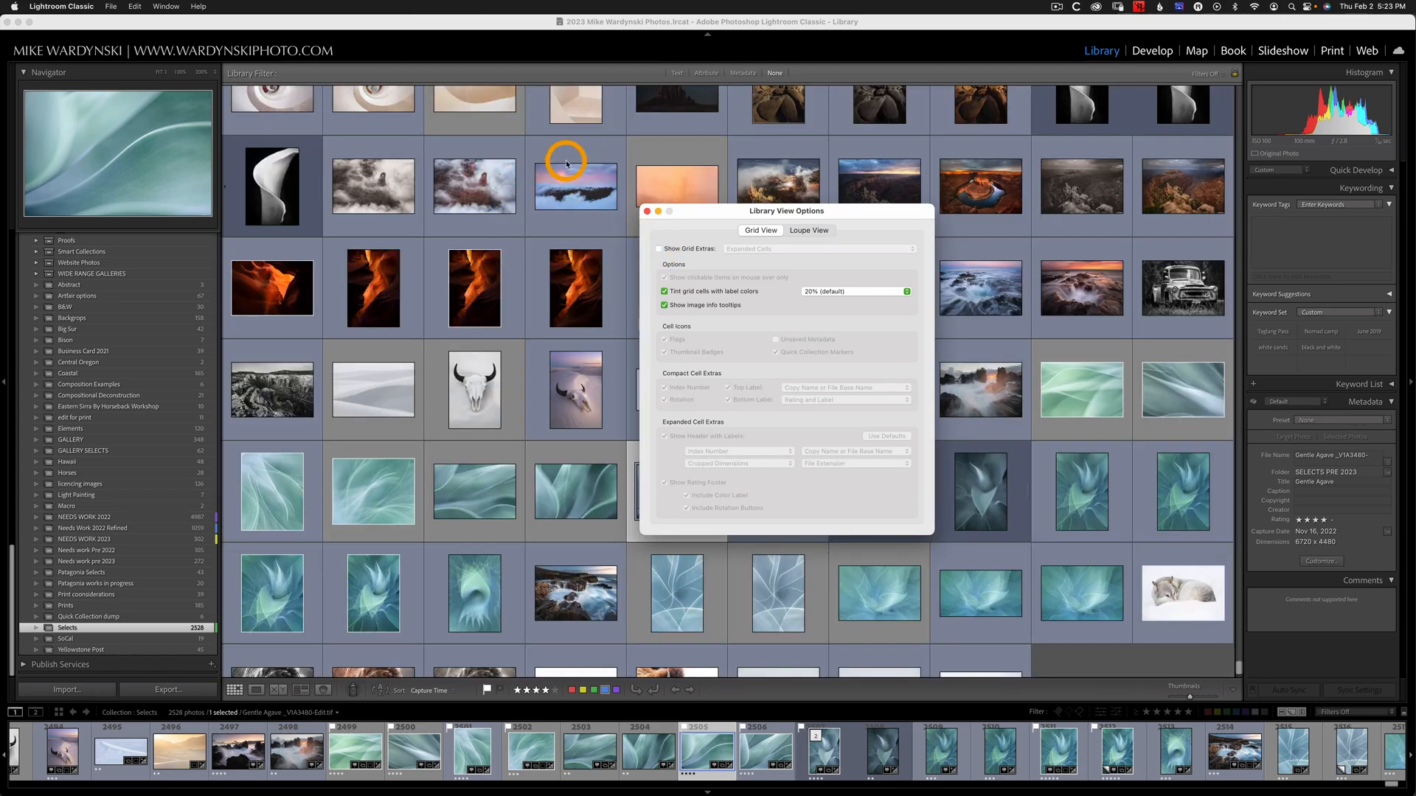
{"action": "mouse_move", "coordinate": [576, 205]}
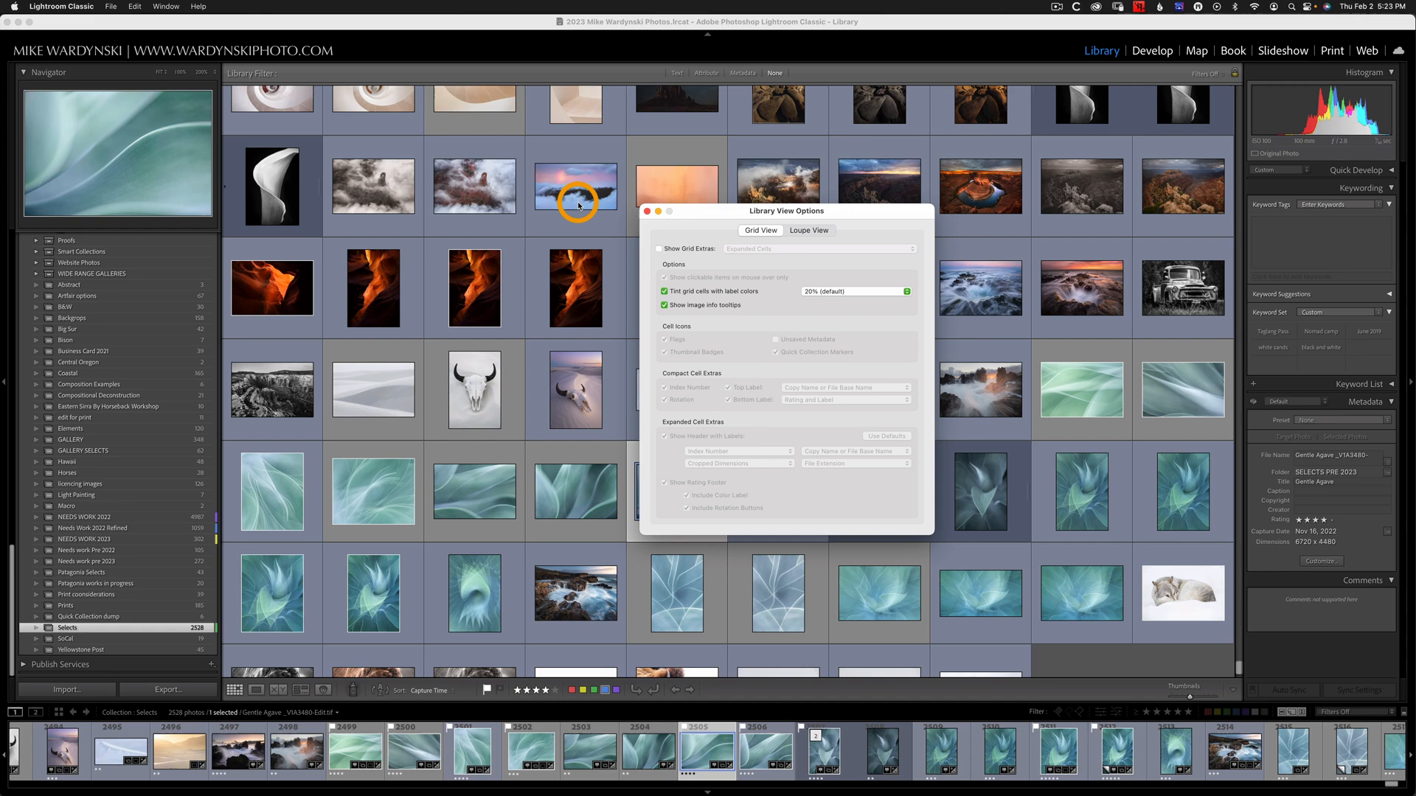
{"action": "left_click", "coordinate": [658, 248]}
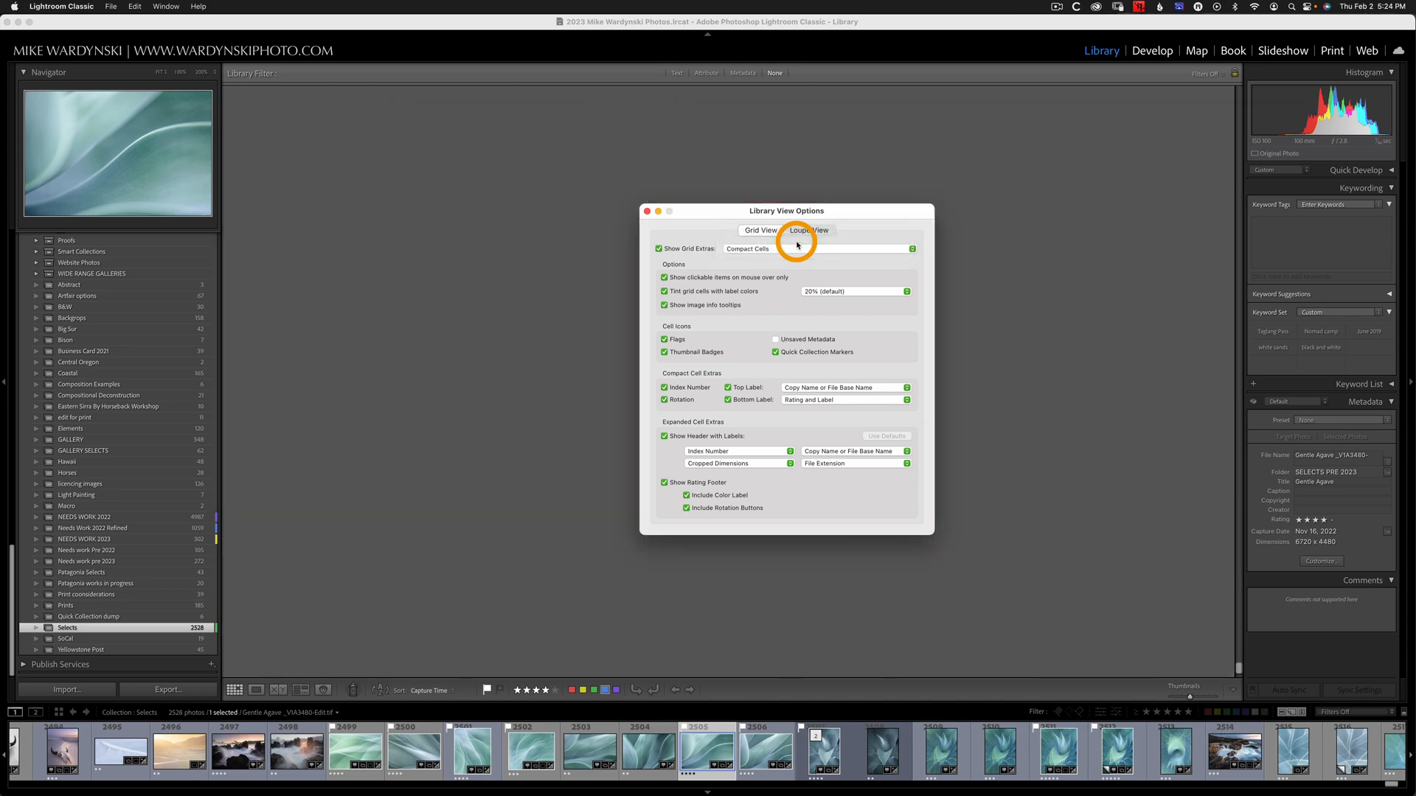
{"action": "left_click", "coordinate": [759, 230]}
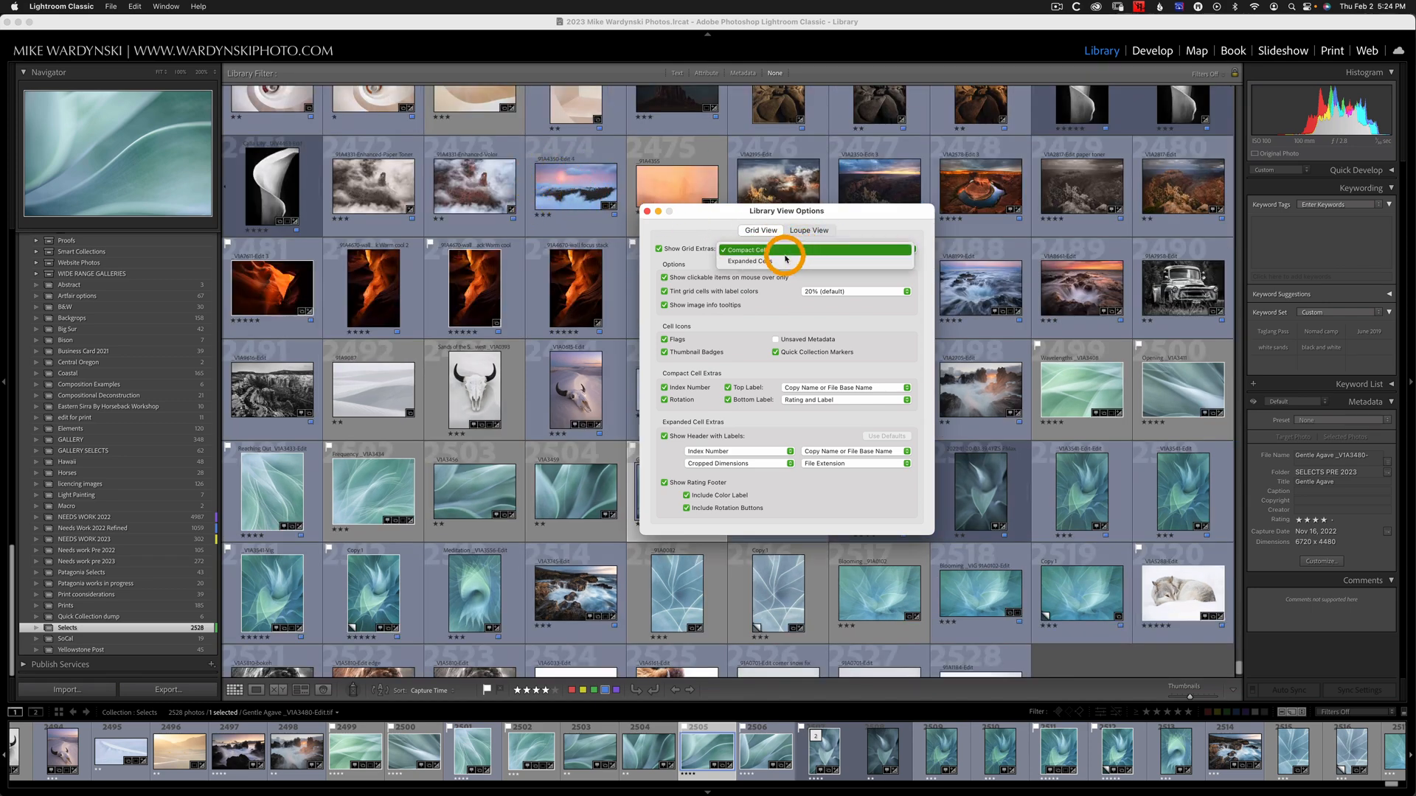
{"action": "left_click", "coordinate": [745, 262]}
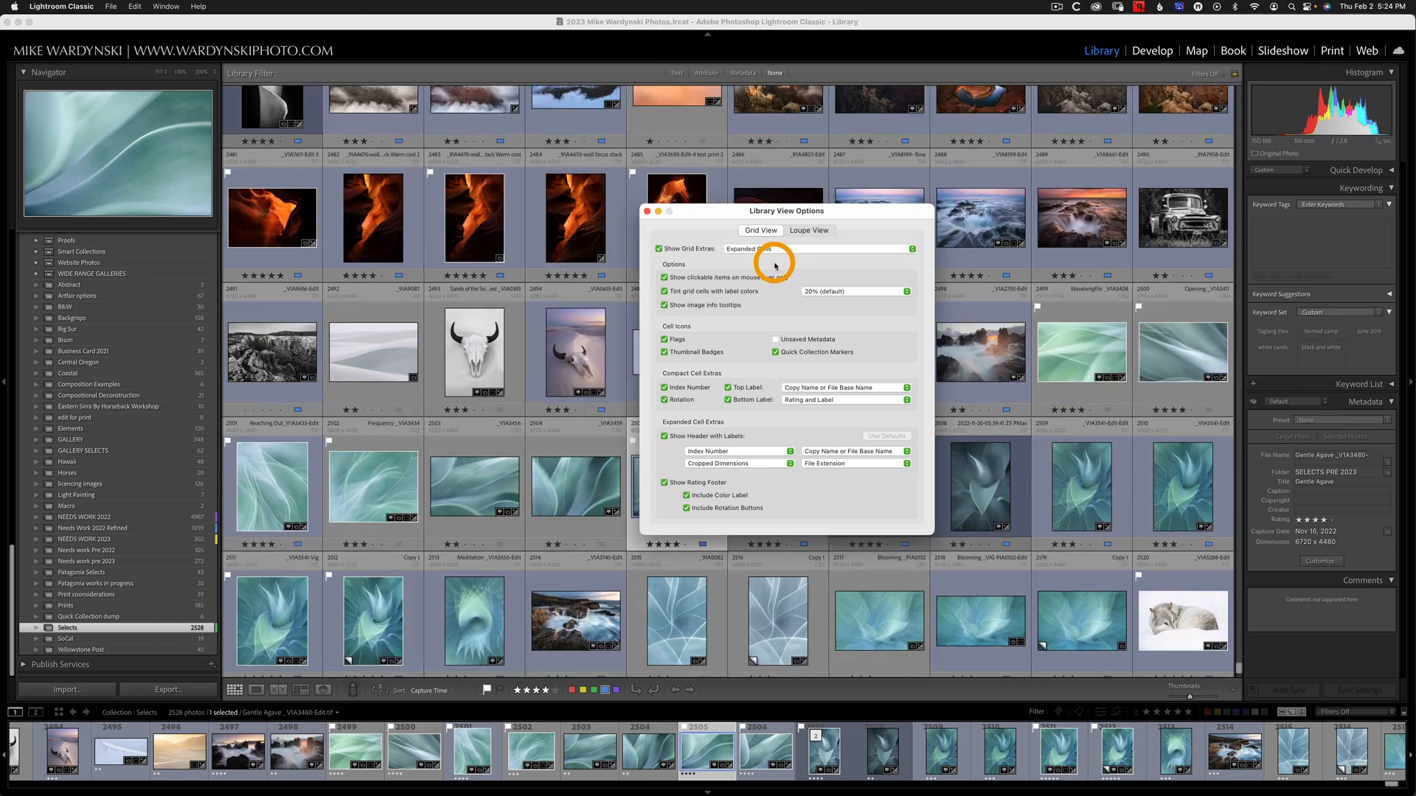
{"action": "mouse_move", "coordinate": [718, 285]}
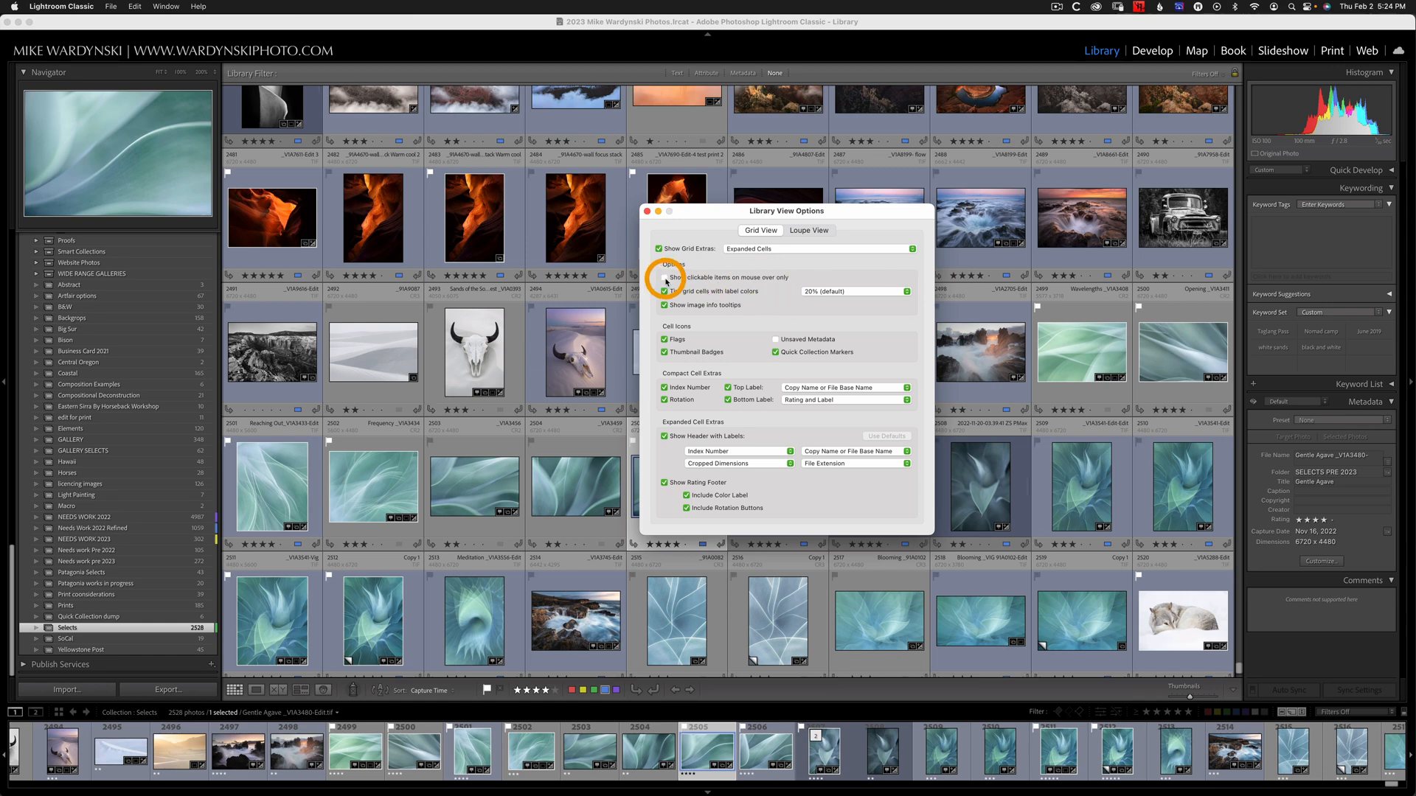
{"action": "left_click", "coordinate": [665, 277]}
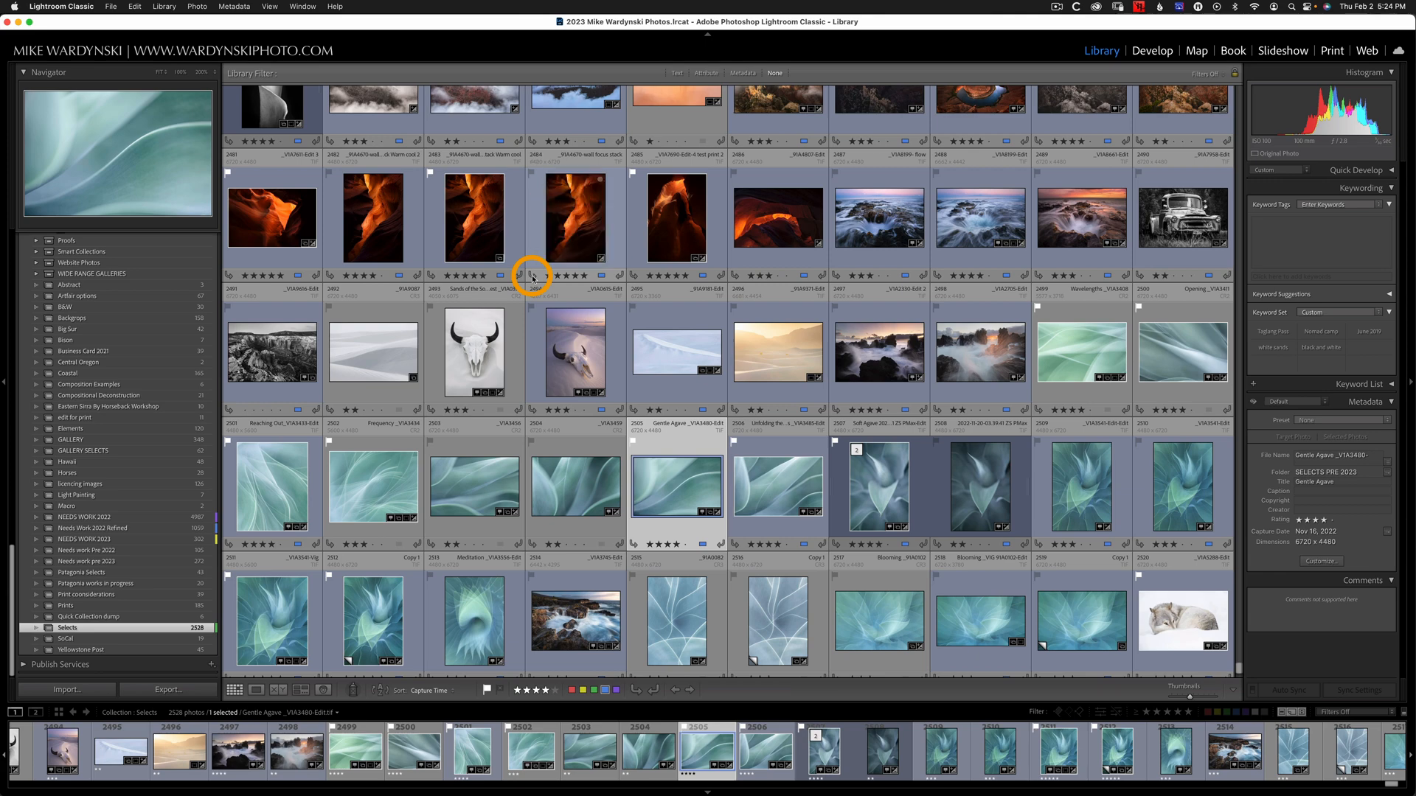
{"action": "right_click", "coordinate": [574, 217]}
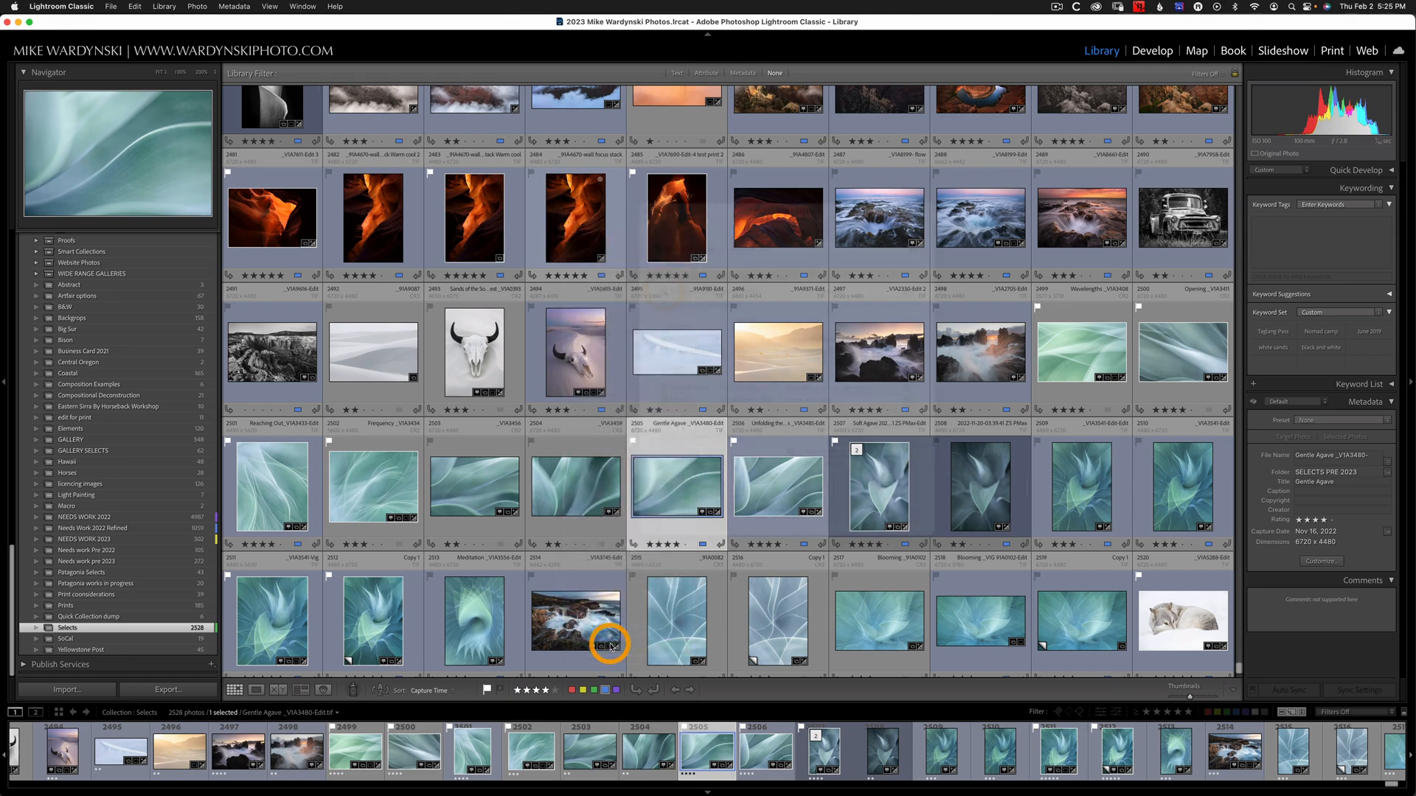
Set 'Tint grid cells with label colors' to 40% in the Grid View options
{"action": "left_click", "coordinate": [269, 7]}
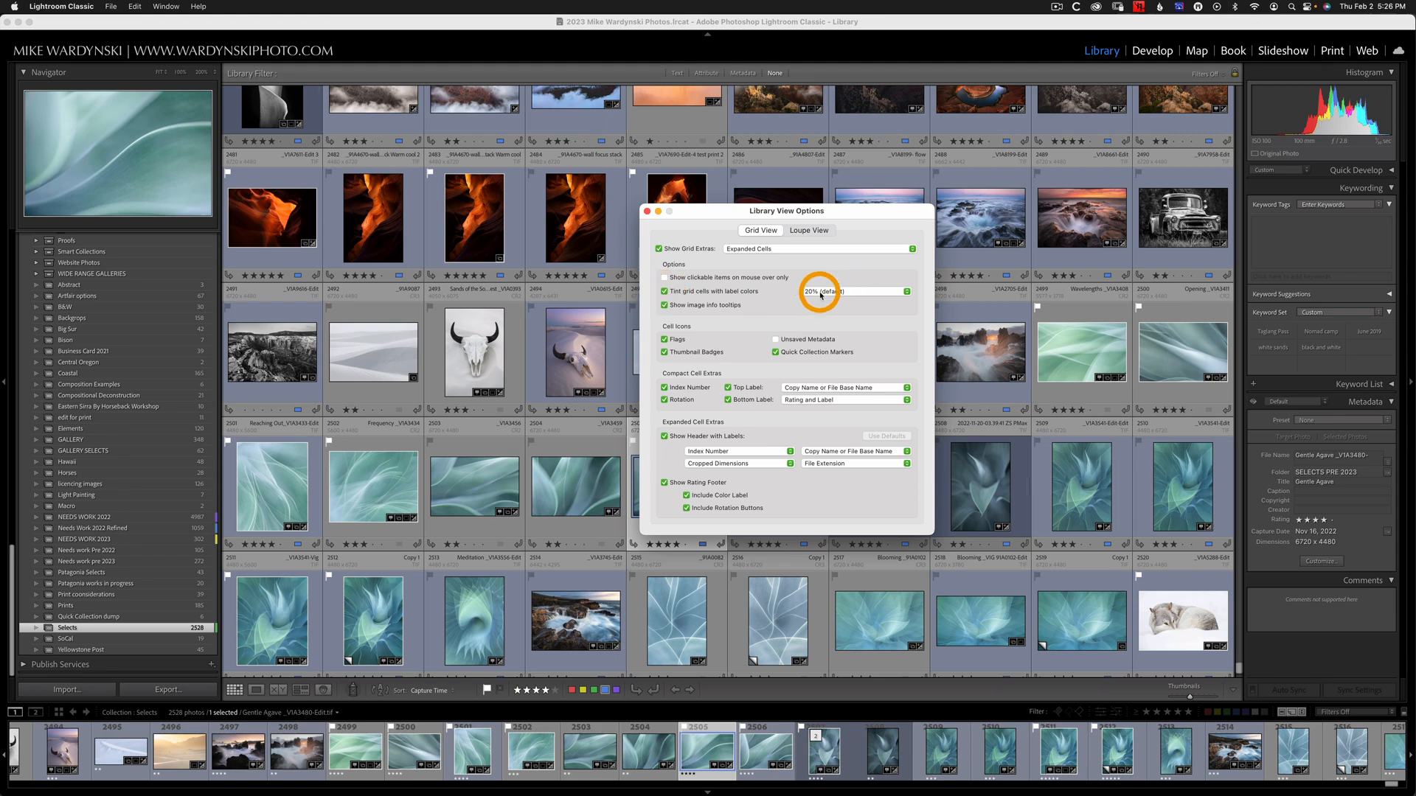
{"action": "mouse_move", "coordinate": [852, 294]}
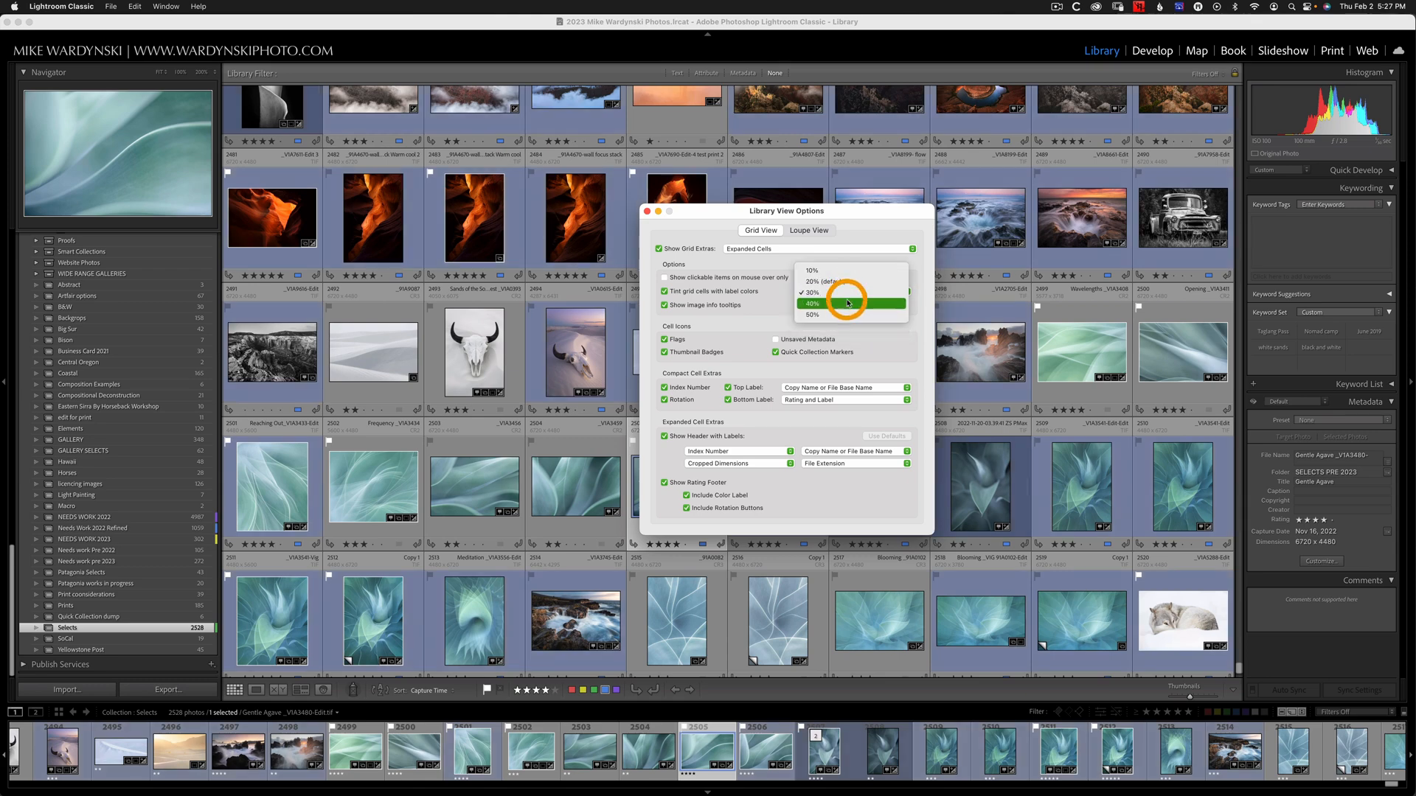
{"action": "left_click", "coordinate": [811, 303]}
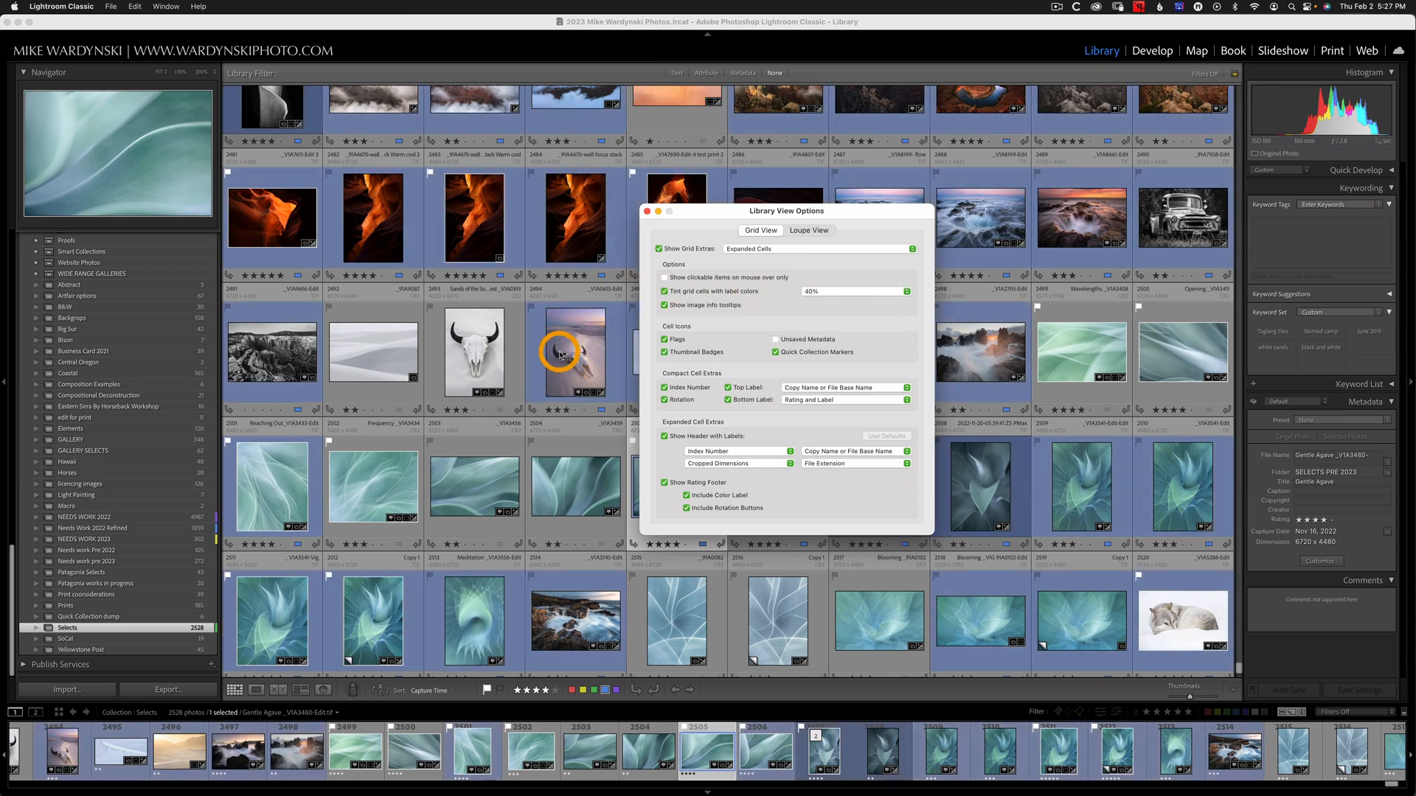
{"action": "mouse_move", "coordinate": [564, 346]}
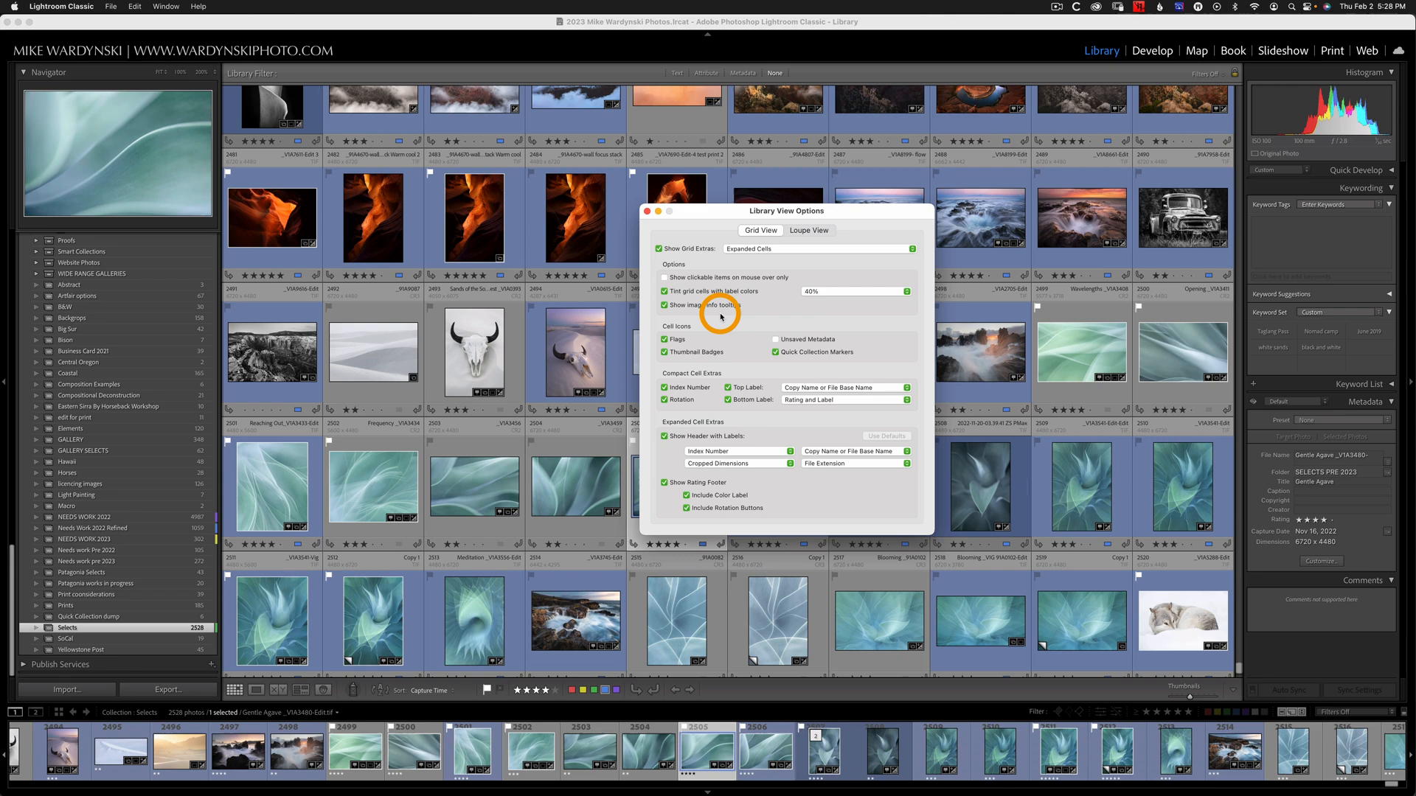
{"action": "mouse_move", "coordinate": [664, 345]}
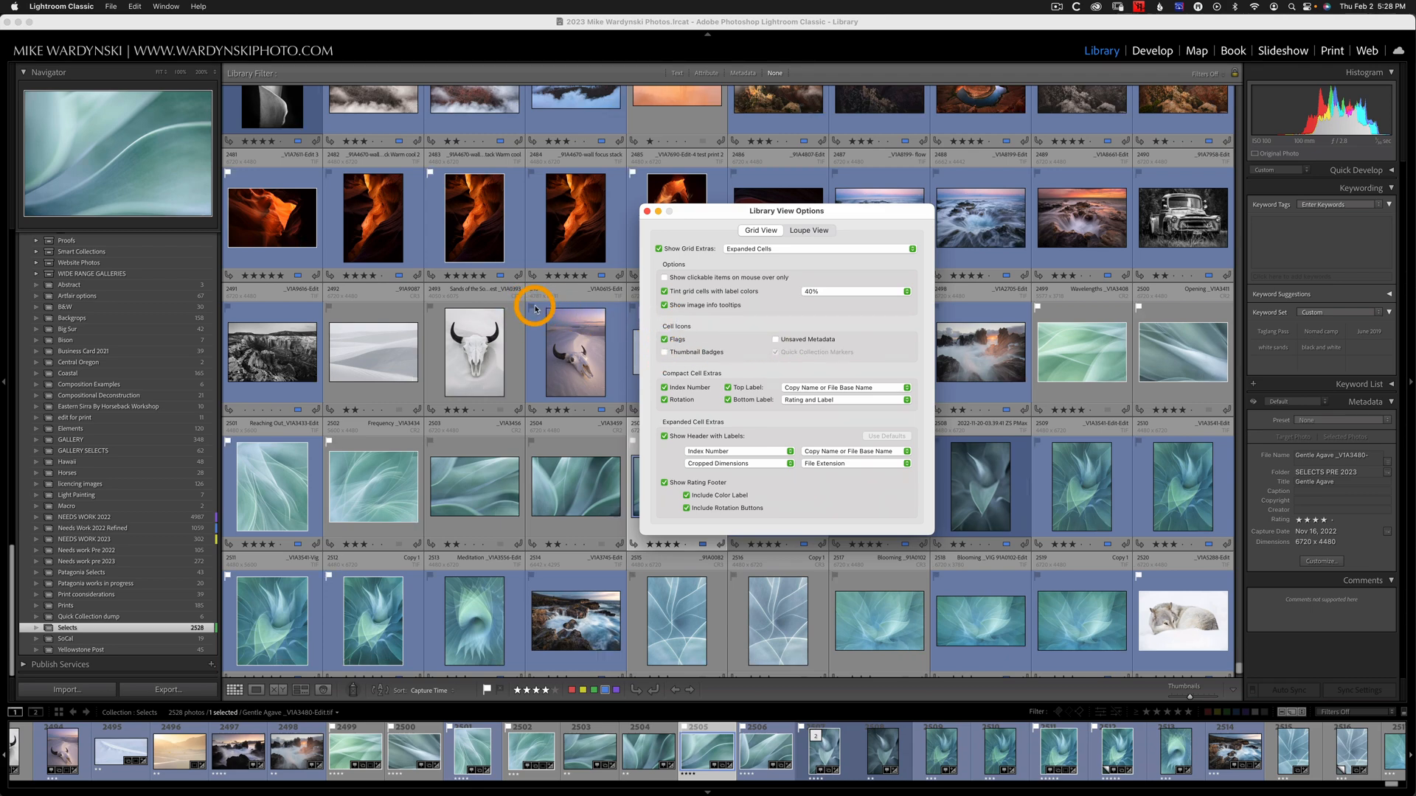
Close the view options and return to the photo grid
{"action": "left_click", "coordinate": [664, 352]}
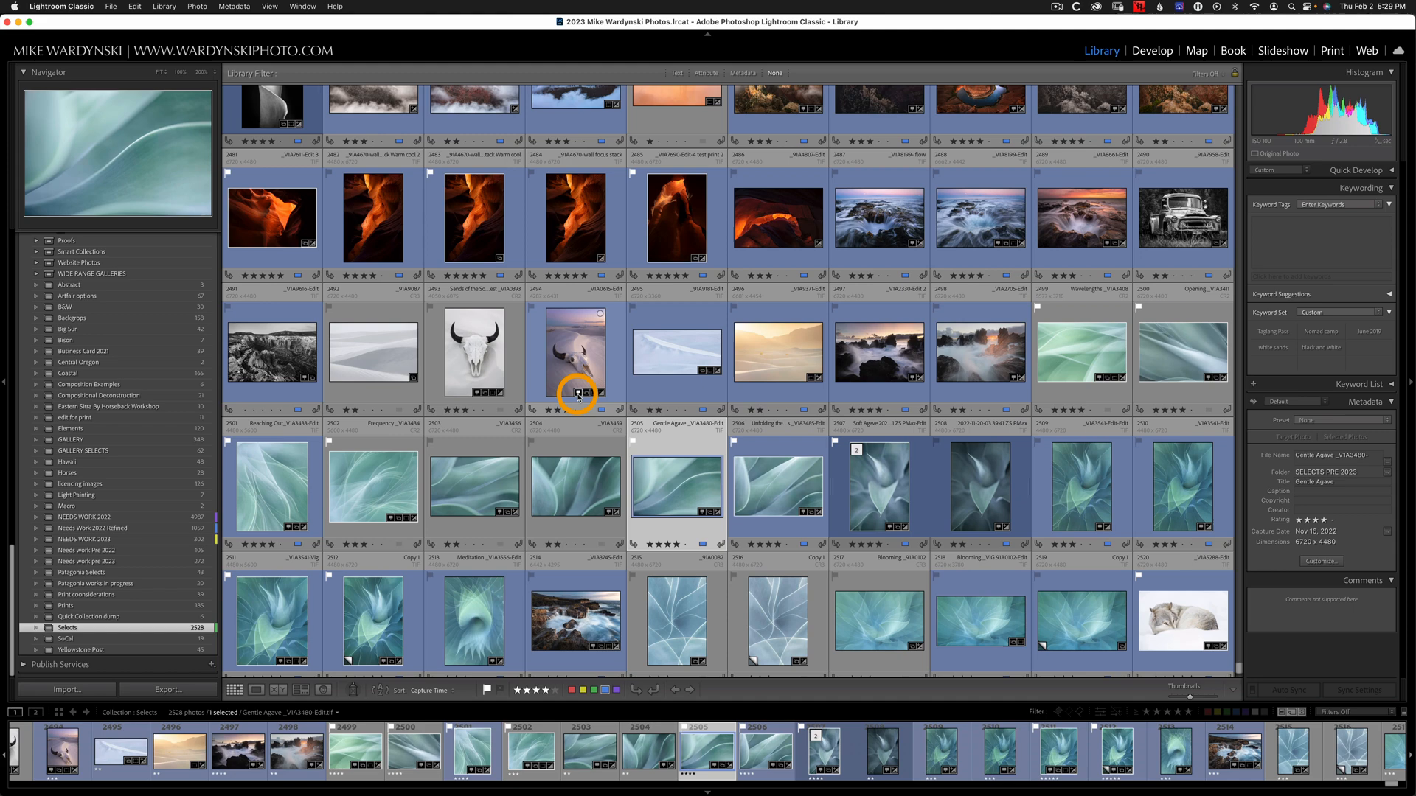
{"action": "mouse_move", "coordinate": [578, 394]}
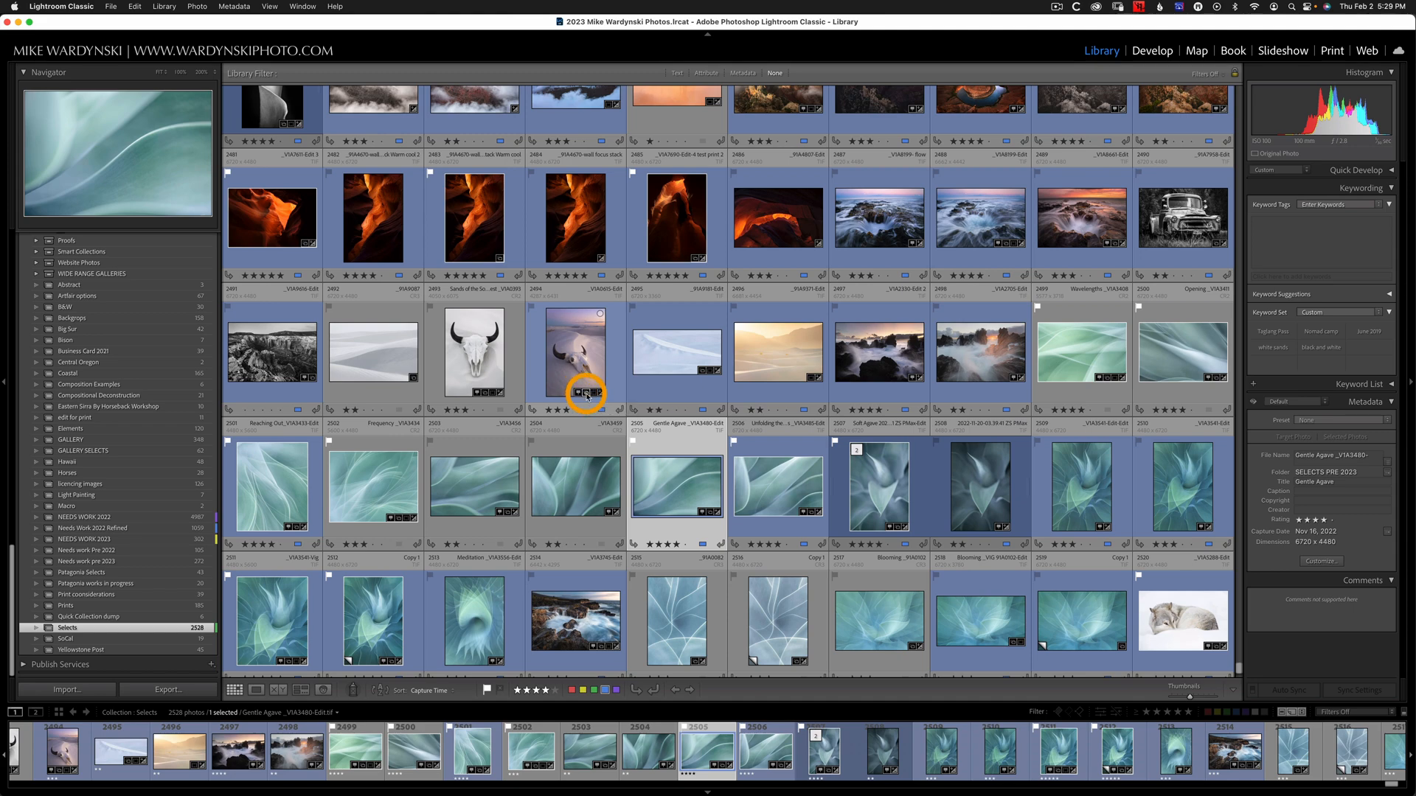
{"action": "mouse_move", "coordinate": [585, 391]}
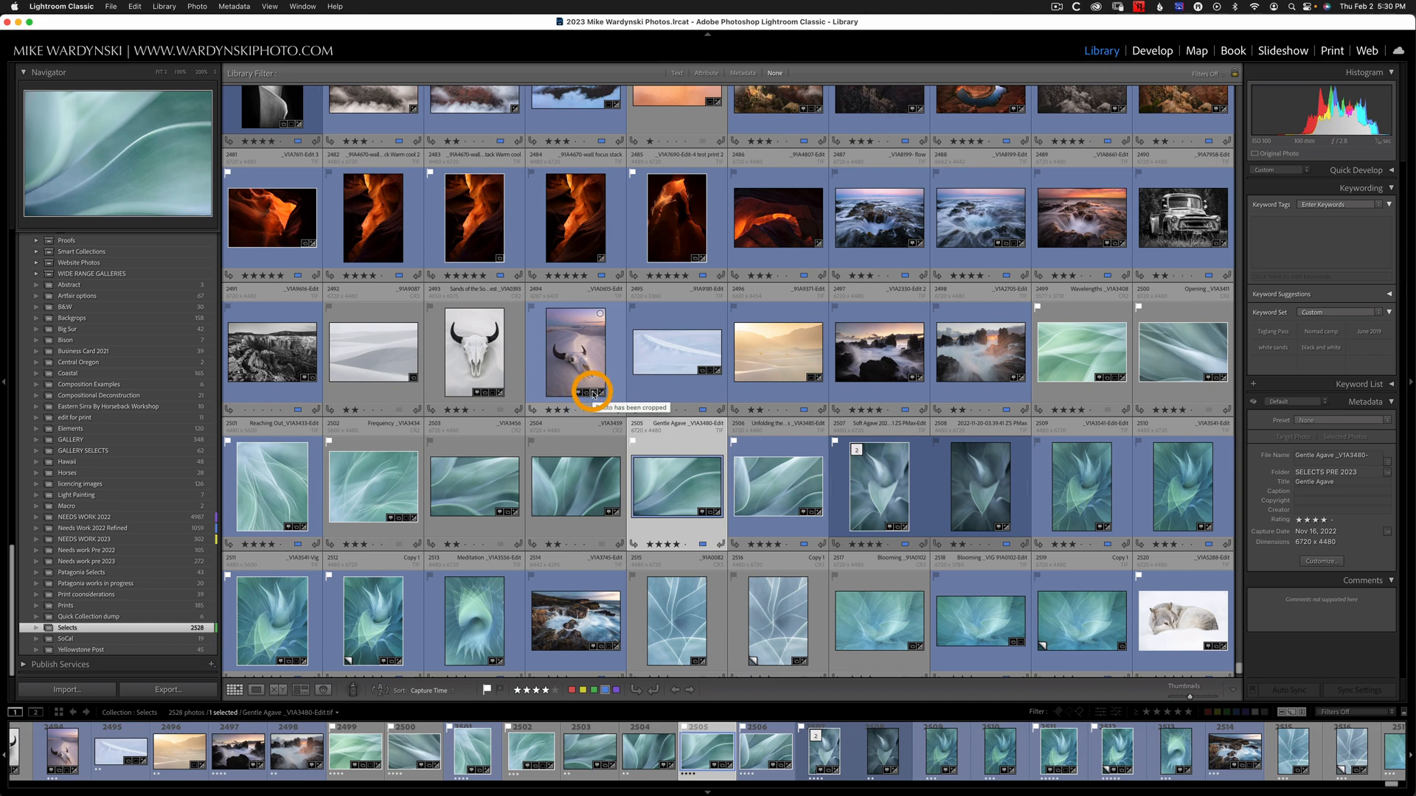
{"action": "mouse_move", "coordinate": [595, 393]}
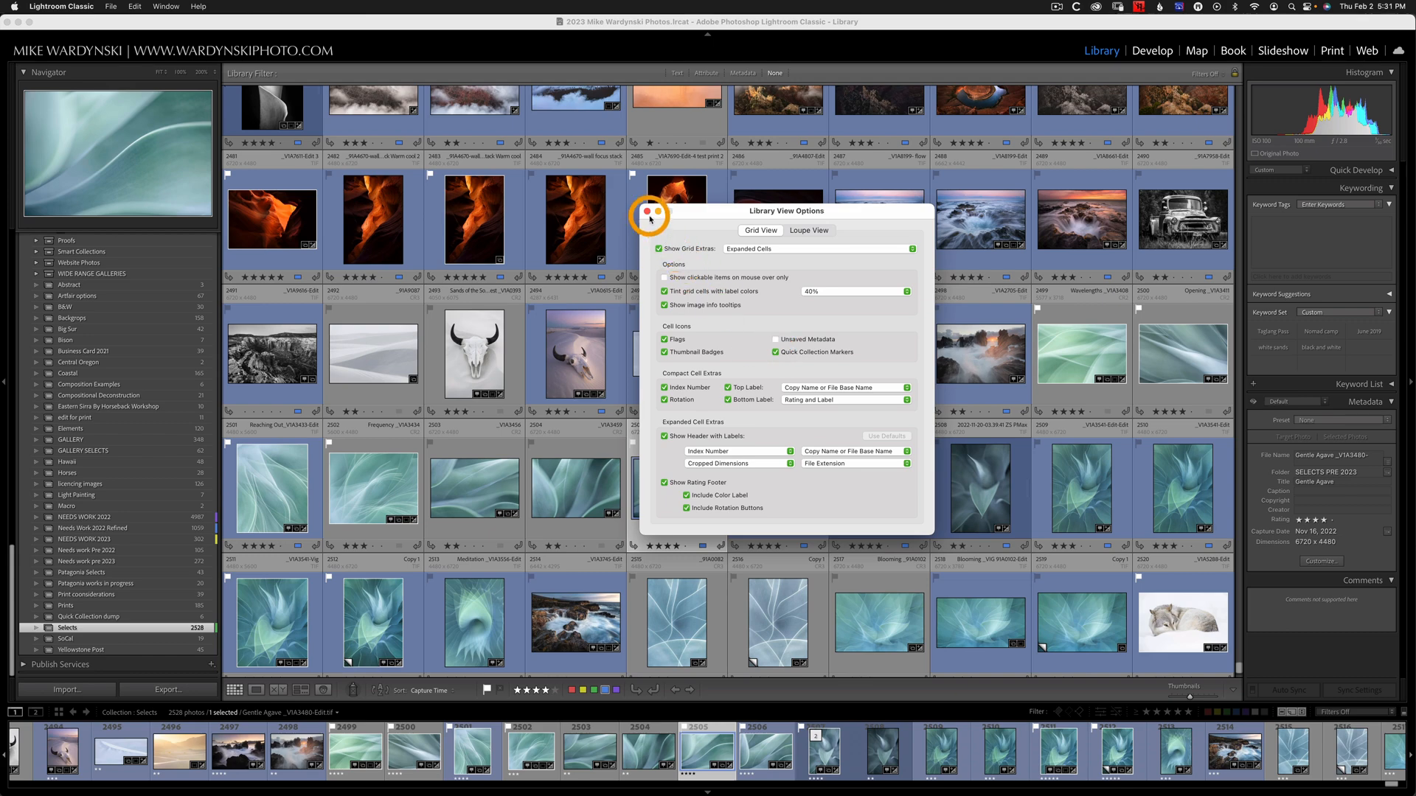
Close Library View Options and expand the Folders panel in the left panel
{"action": "left_click", "coordinate": [637, 212]}
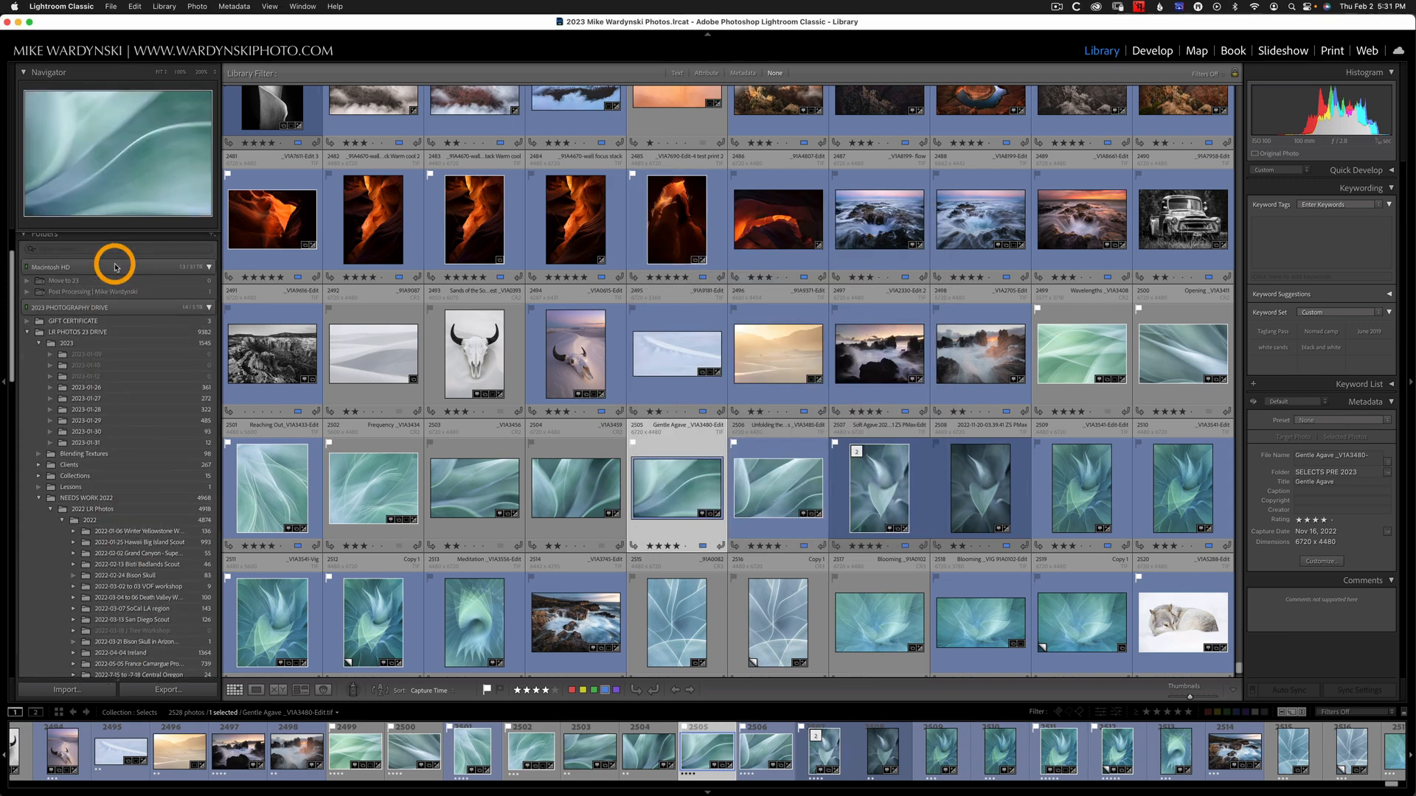
{"action": "left_click", "coordinate": [44, 237]}
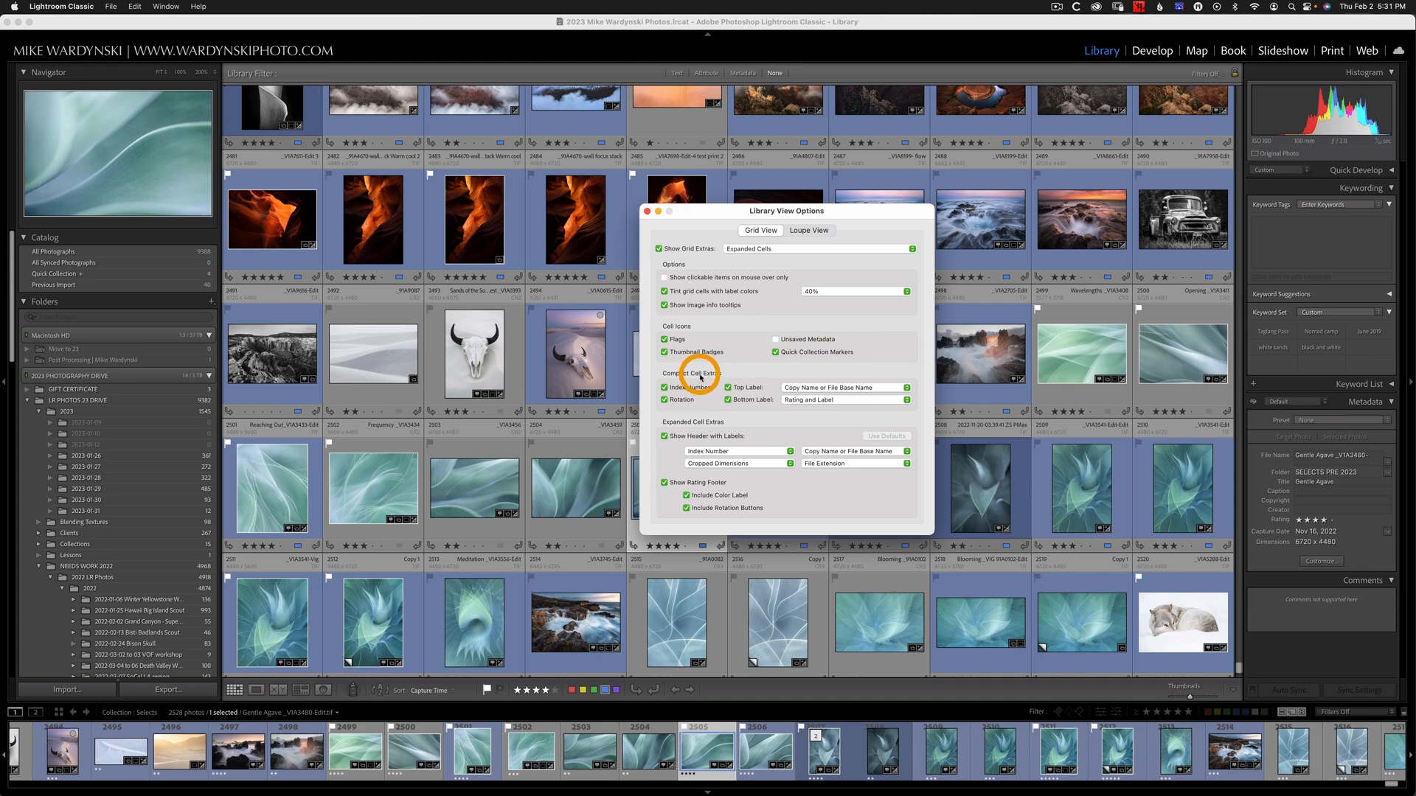
{"action": "mouse_move", "coordinate": [775, 385]}
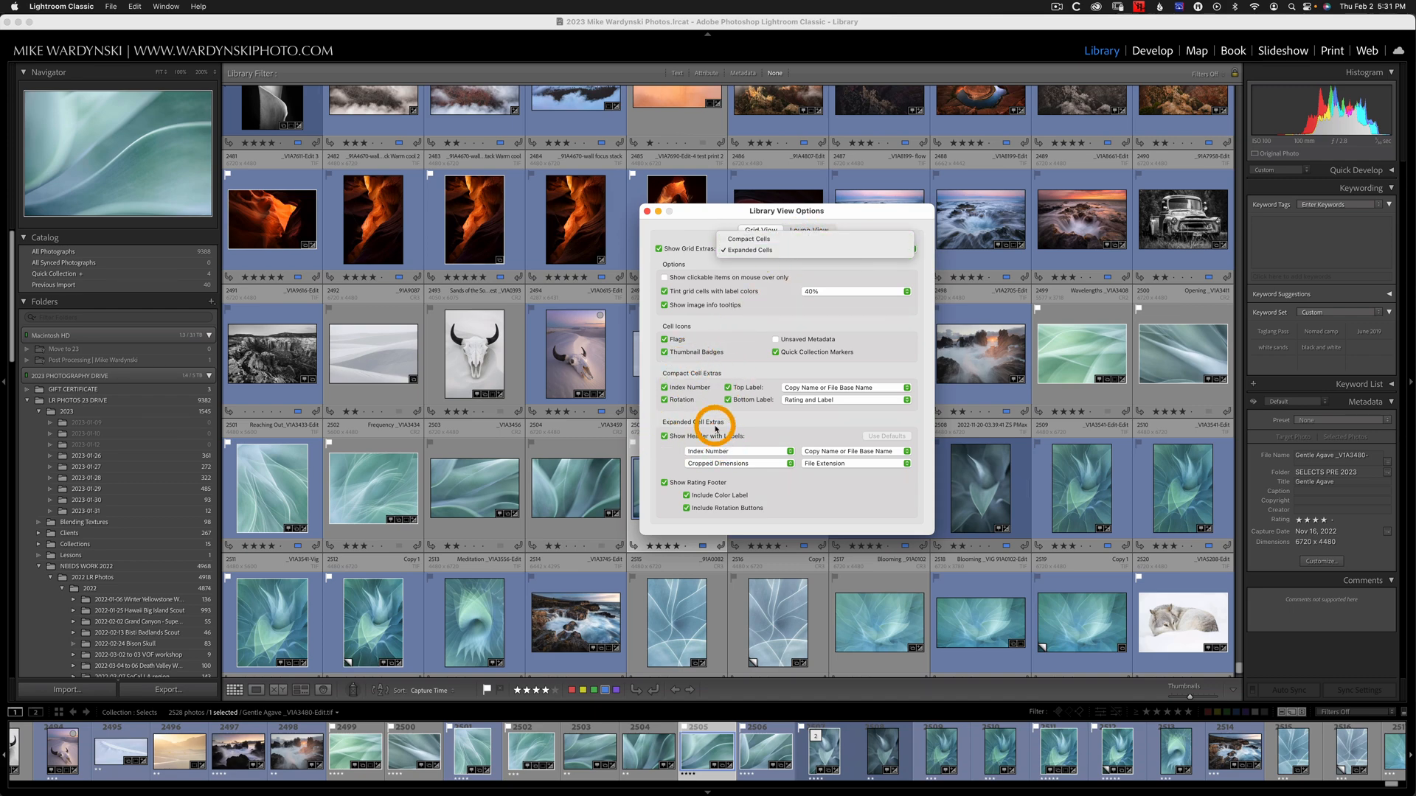
Keep Expanded Cells selected in the Show Grid Extras dropdown
{"action": "left_click", "coordinate": [747, 250]}
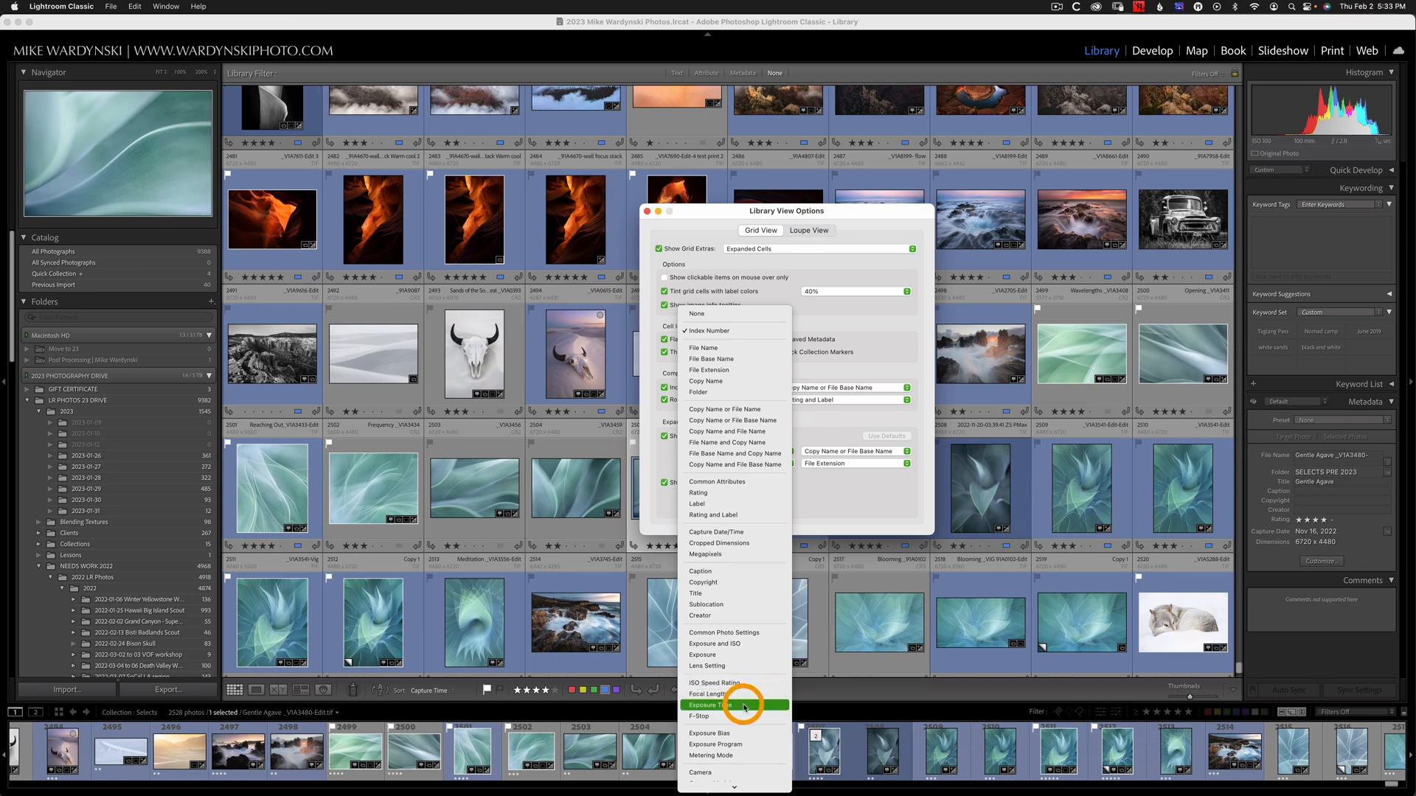
{"action": "mouse_move", "coordinate": [731, 716]}
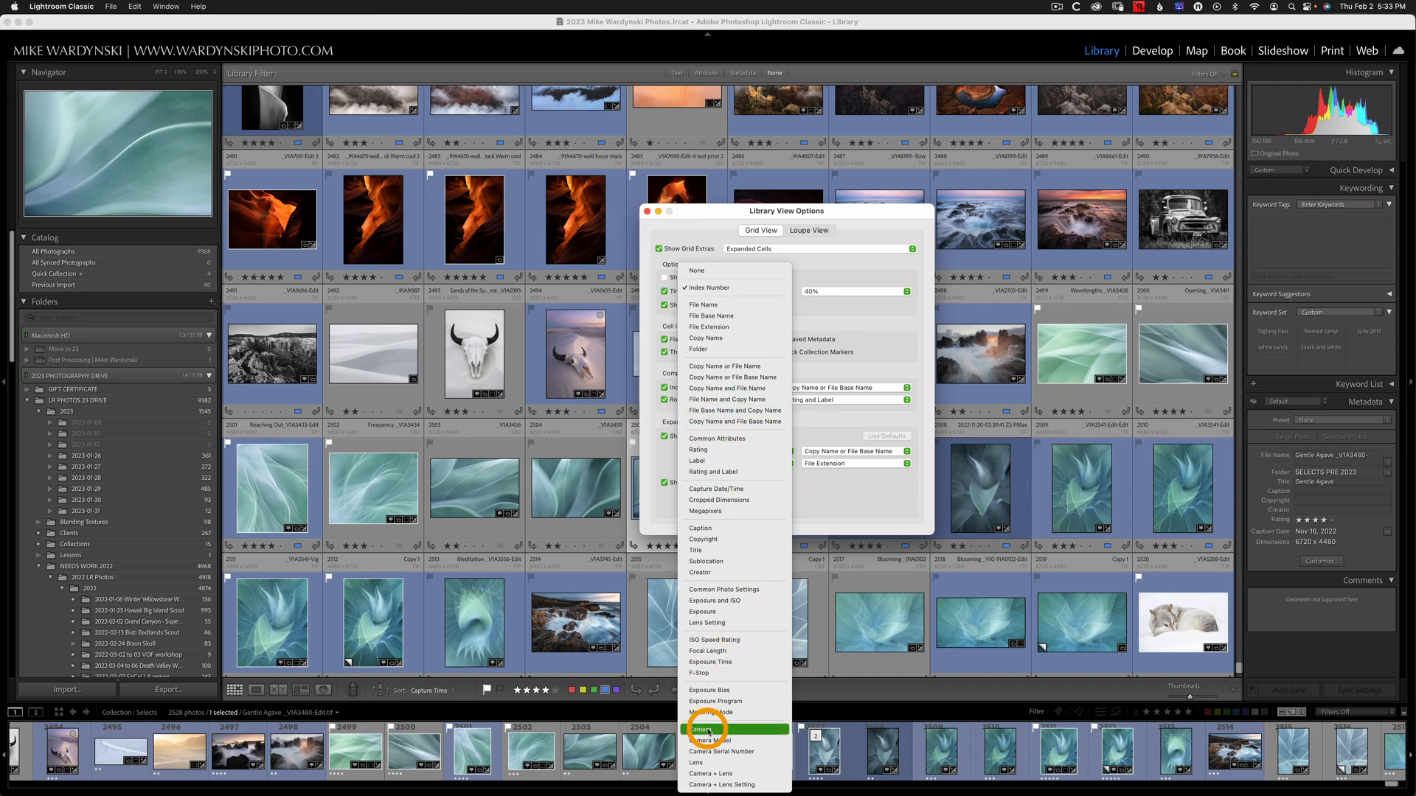
Set the first expanded-cell header label to Camera, then to ISO Speed Rating
{"action": "left_click", "coordinate": [703, 730]}
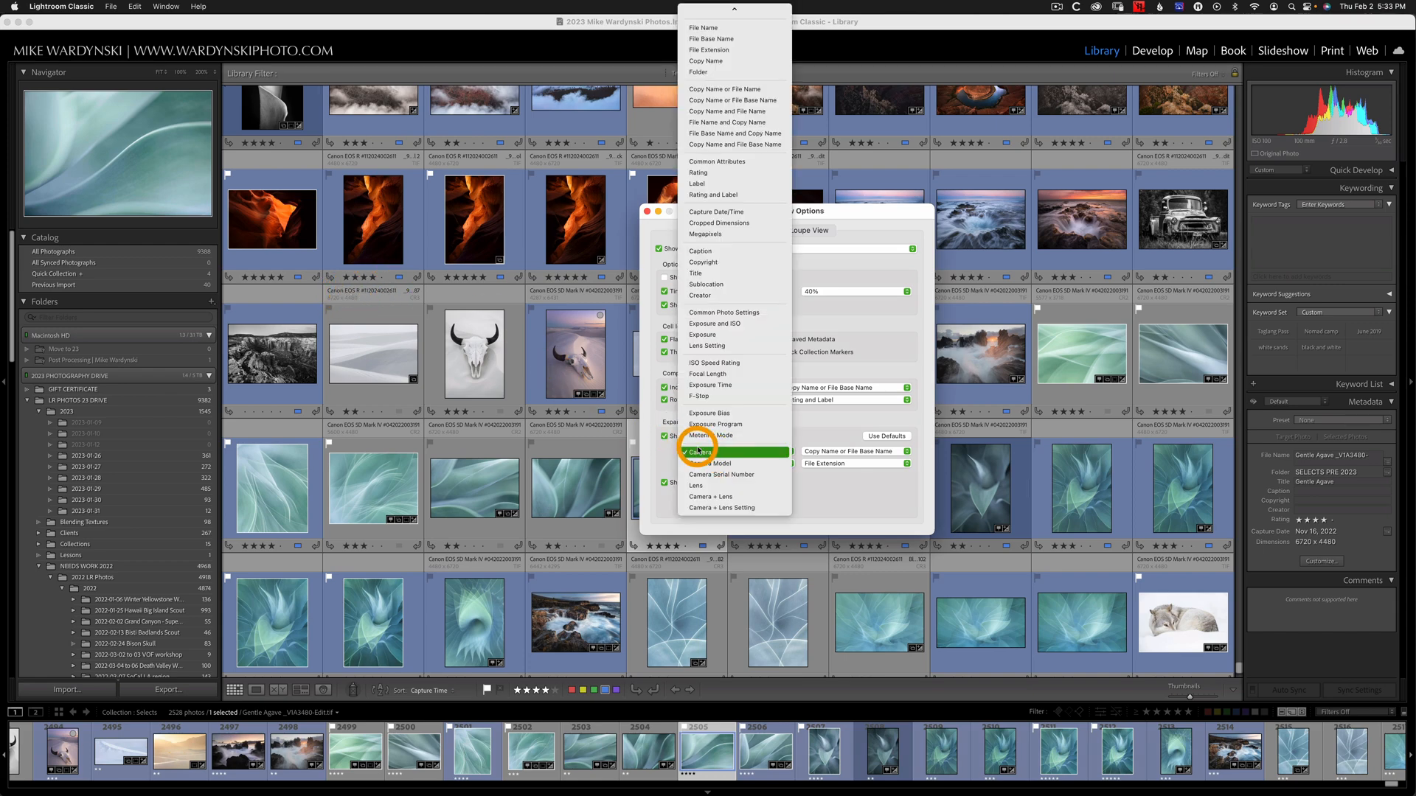
{"action": "left_click", "coordinate": [715, 451]}
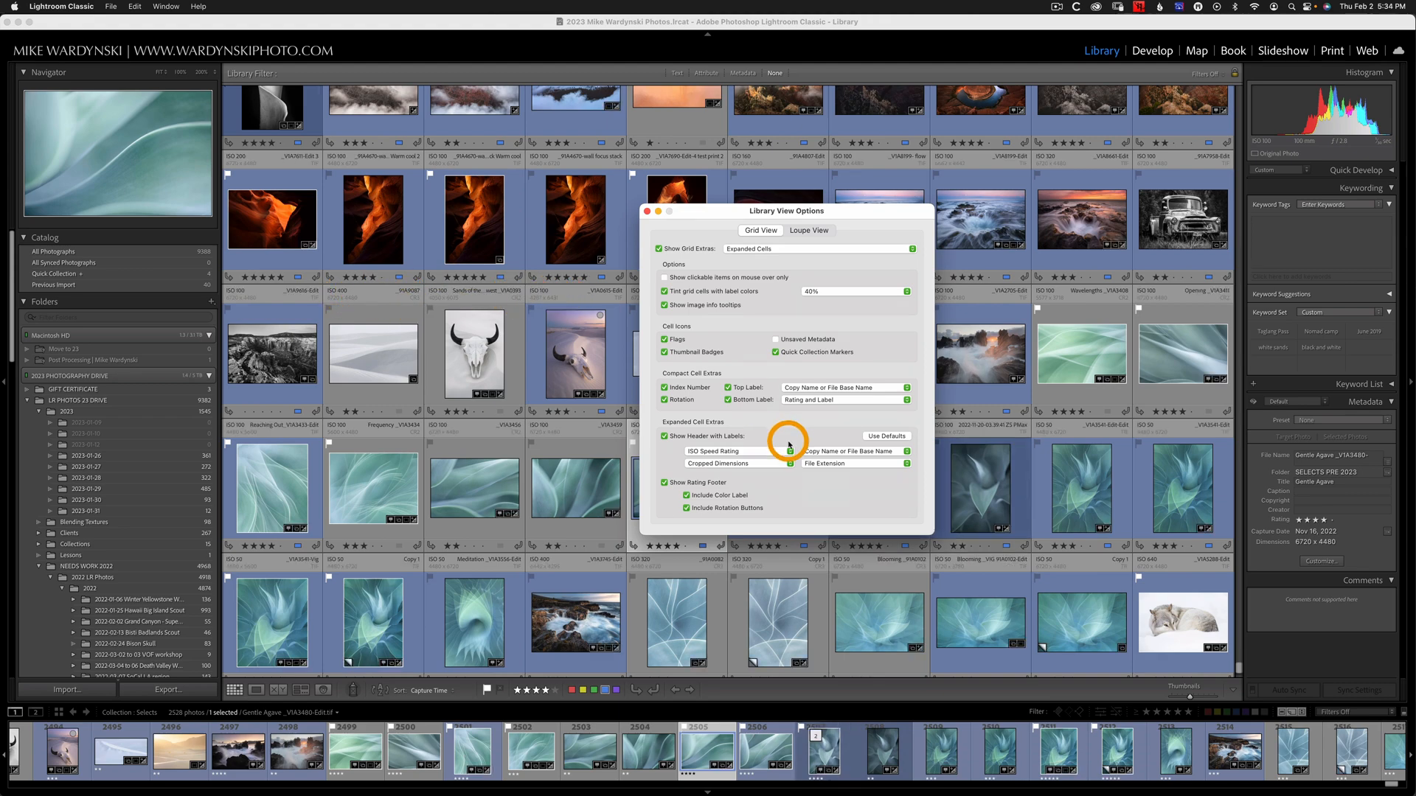
{"action": "mouse_move", "coordinate": [816, 443]}
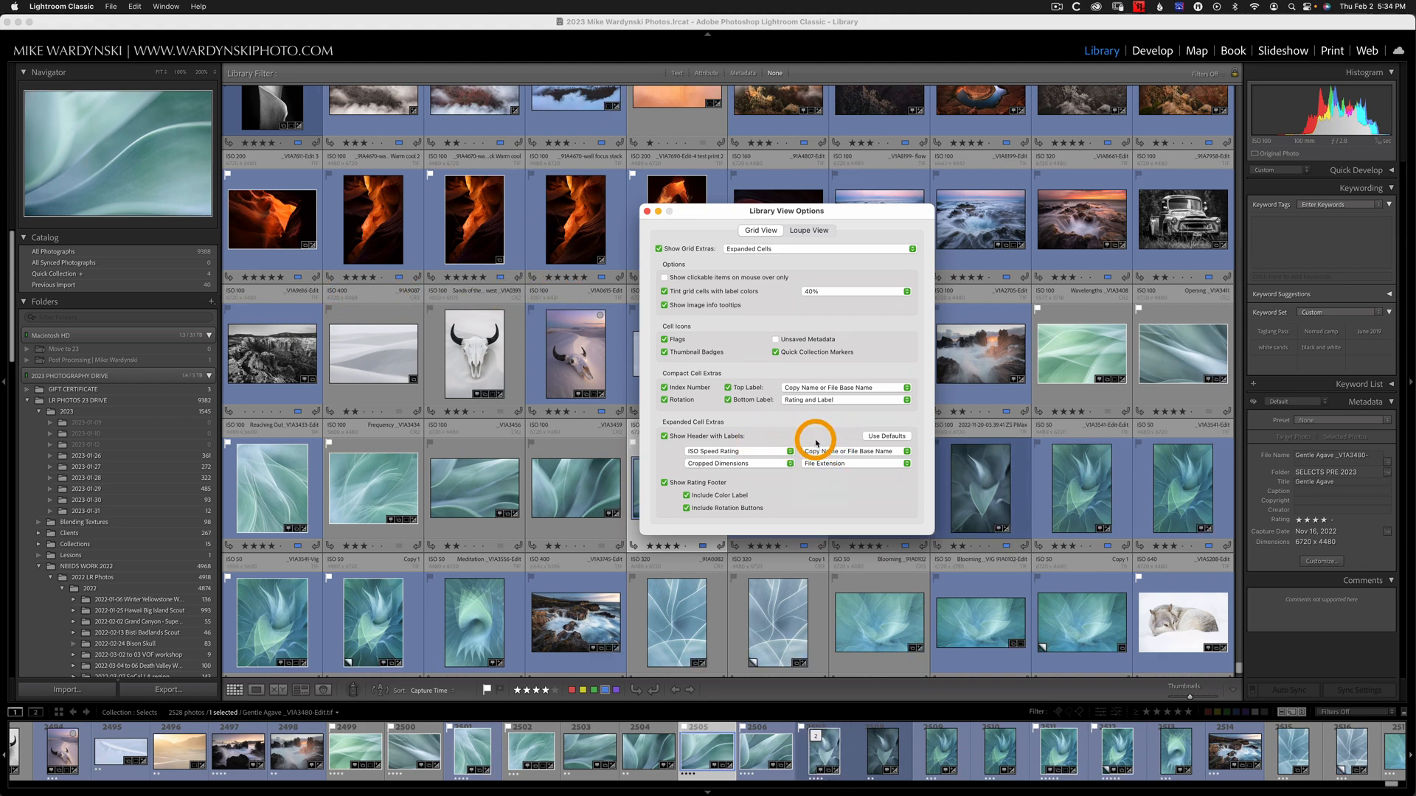
{"action": "mouse_move", "coordinate": [879, 436]}
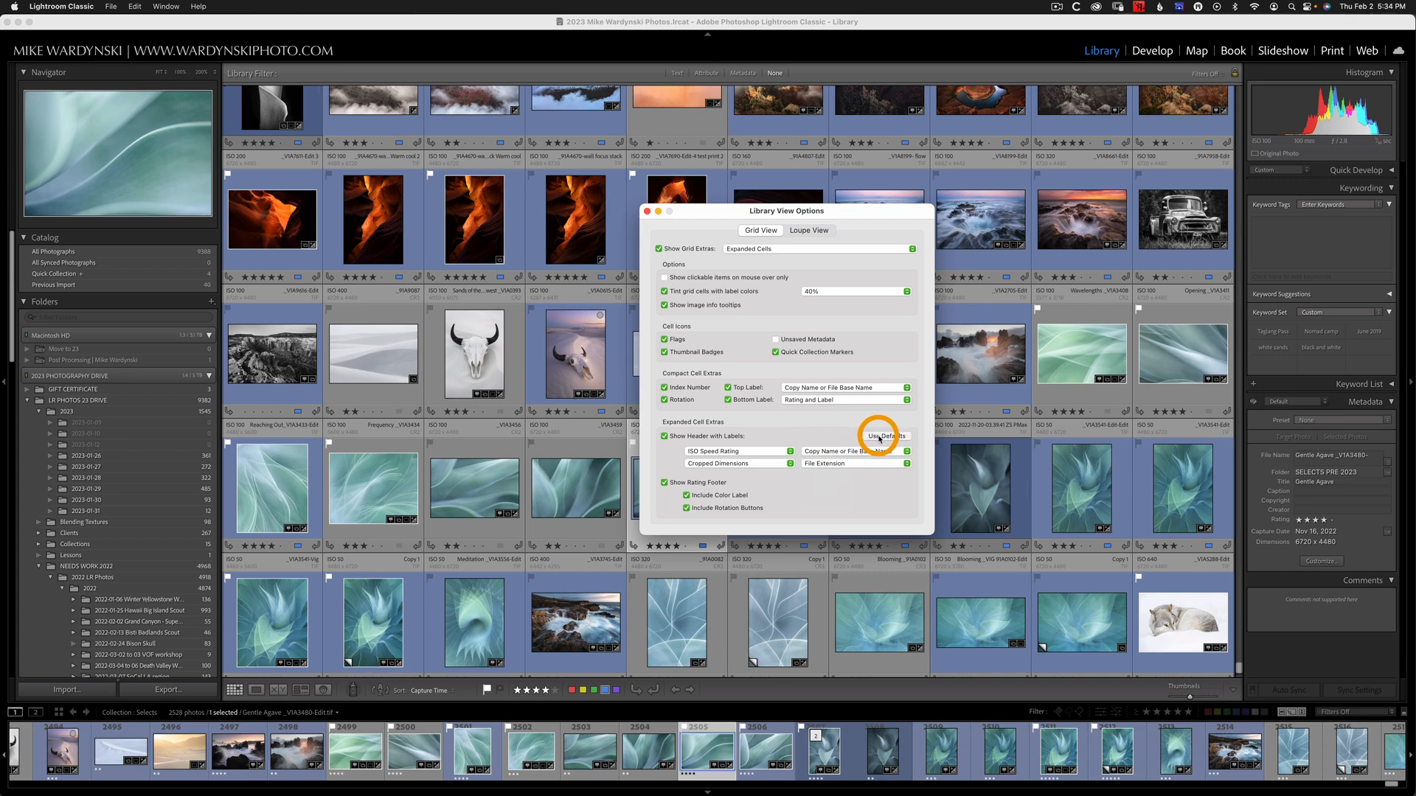
{"action": "left_click", "coordinate": [886, 436]}
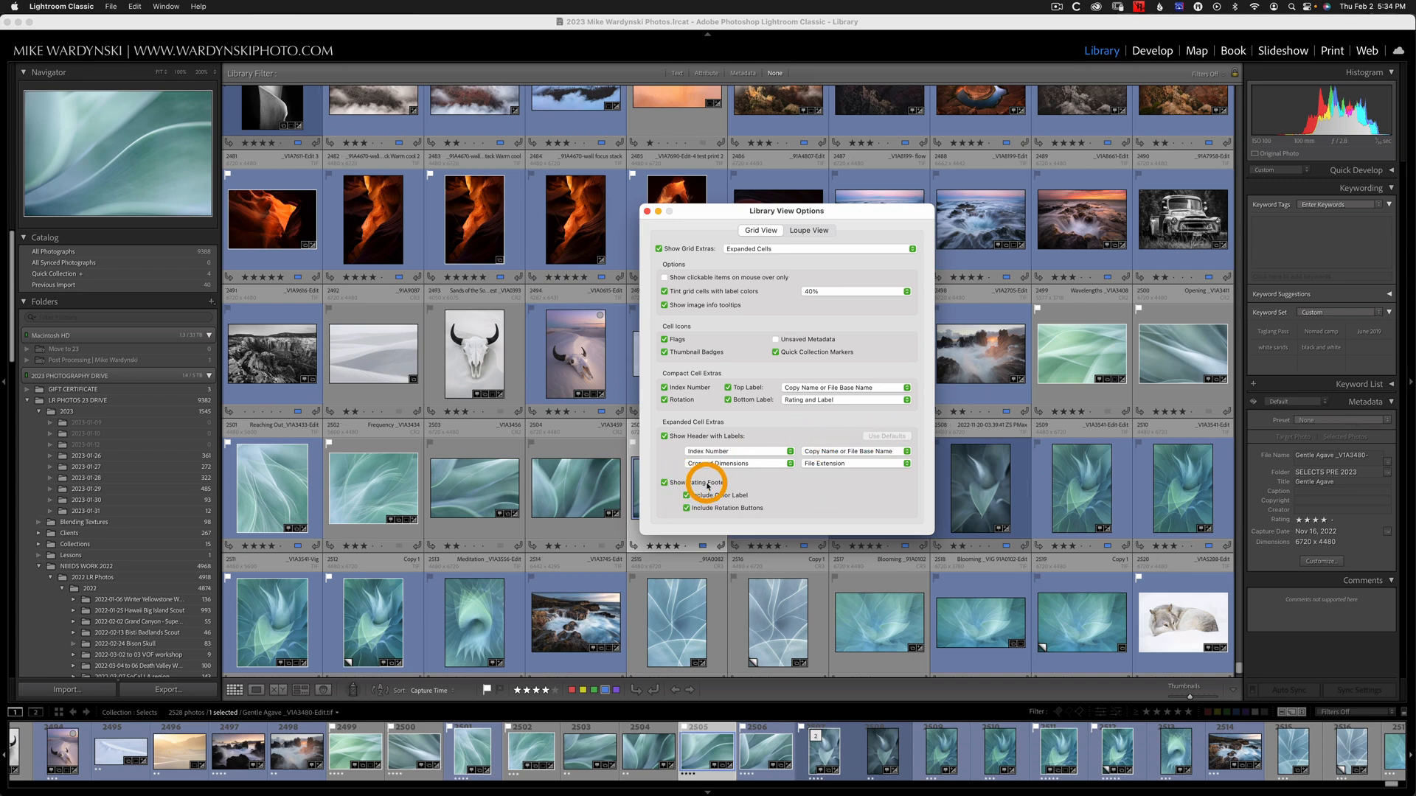
{"action": "left_click", "coordinate": [665, 482]}
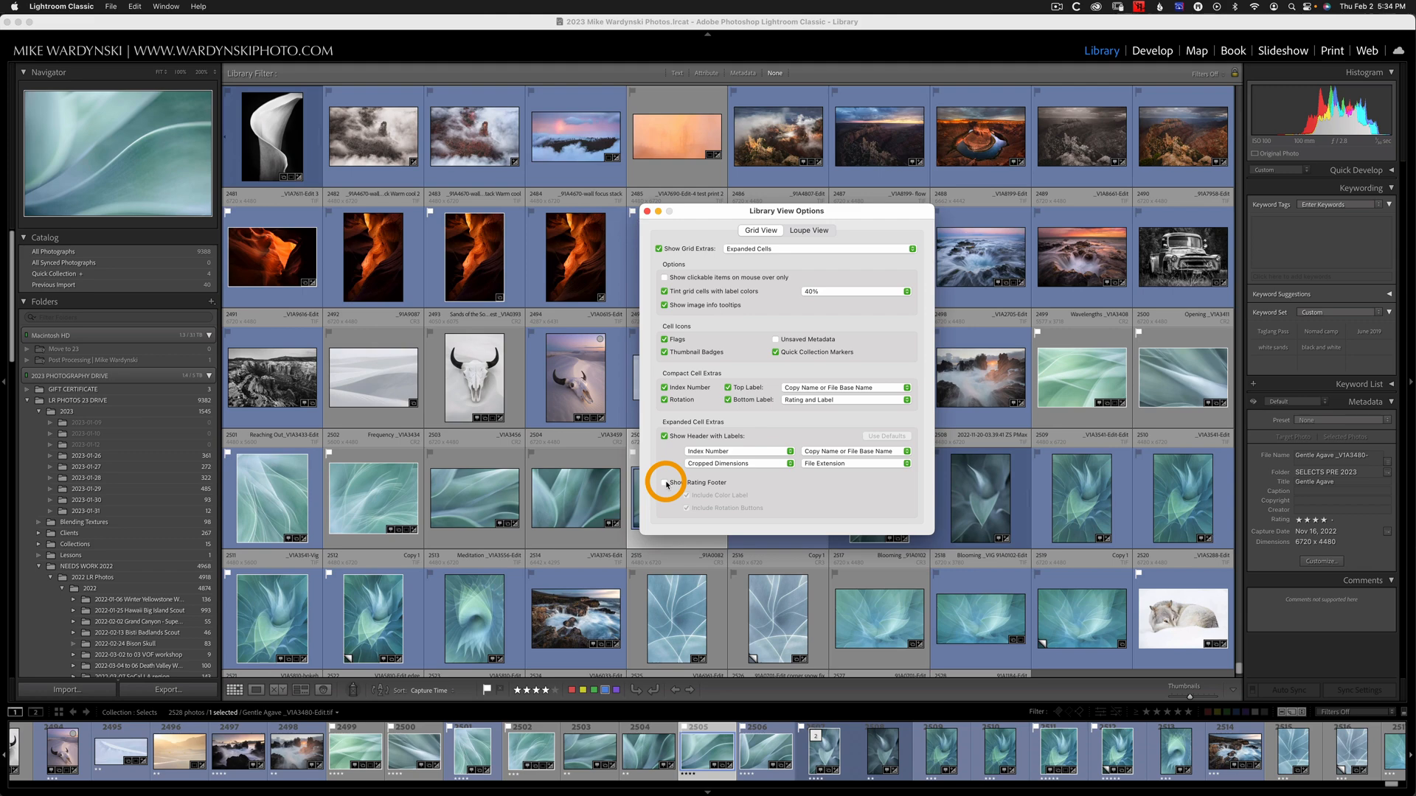
{"action": "left_click", "coordinate": [665, 482]}
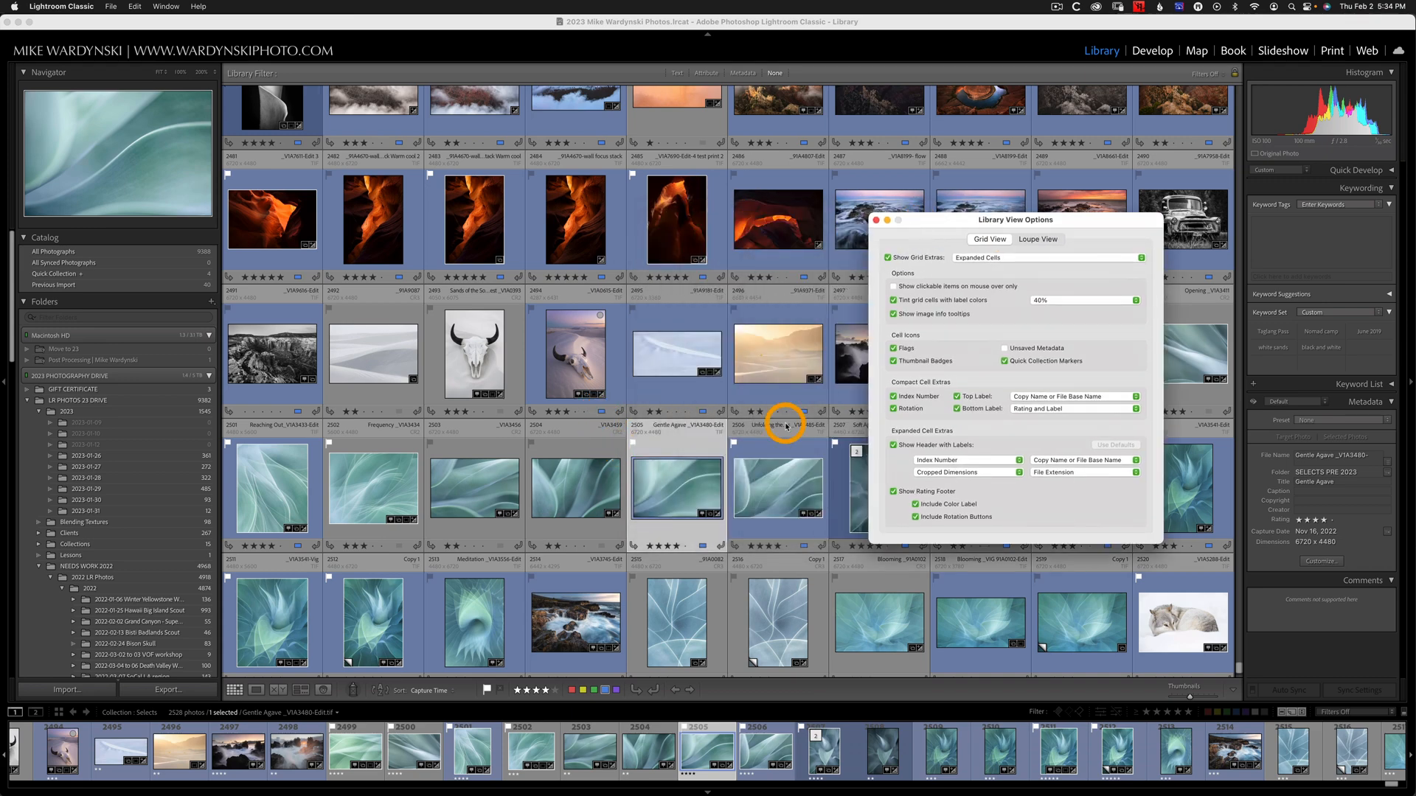
{"action": "mouse_move", "coordinate": [626, 487]}
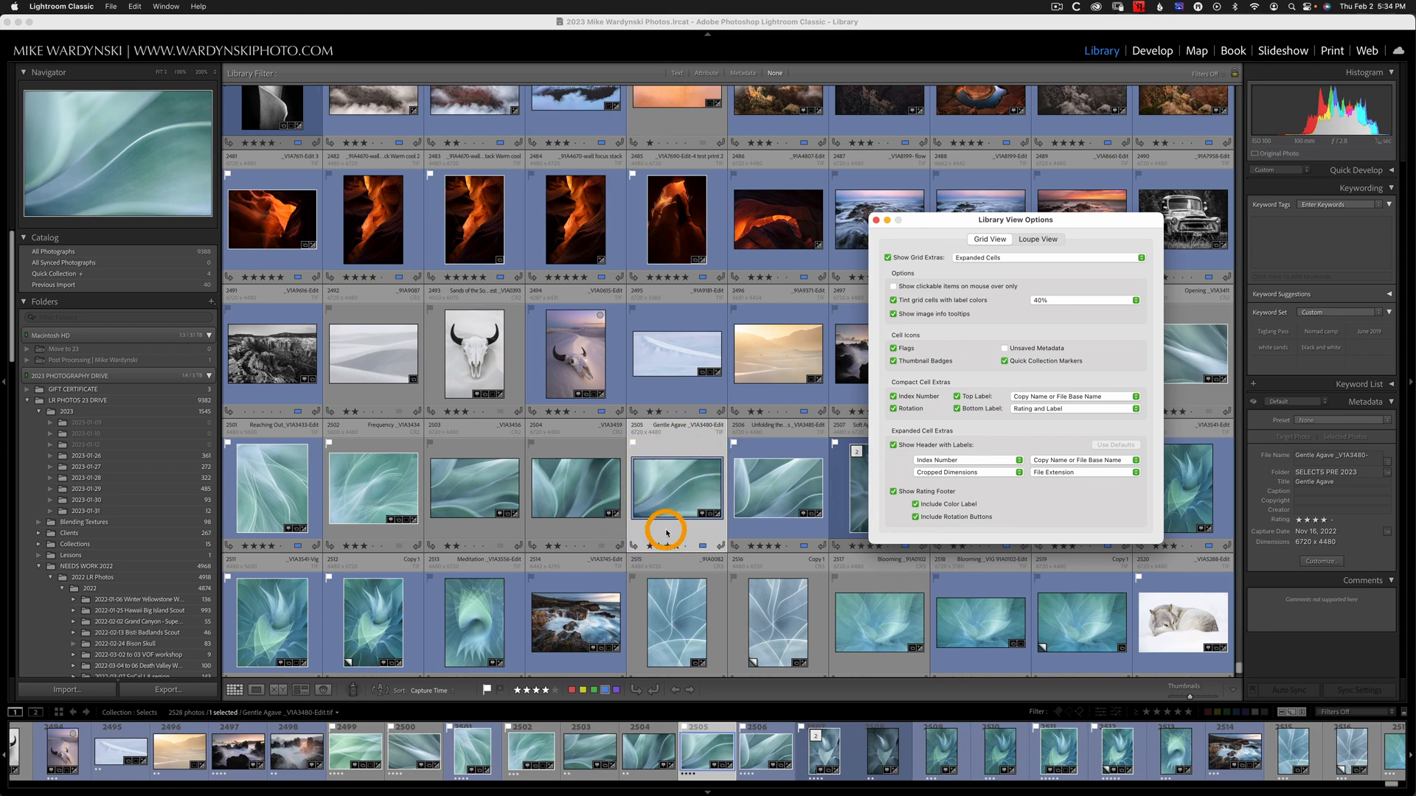
{"action": "mouse_move", "coordinate": [981, 503]}
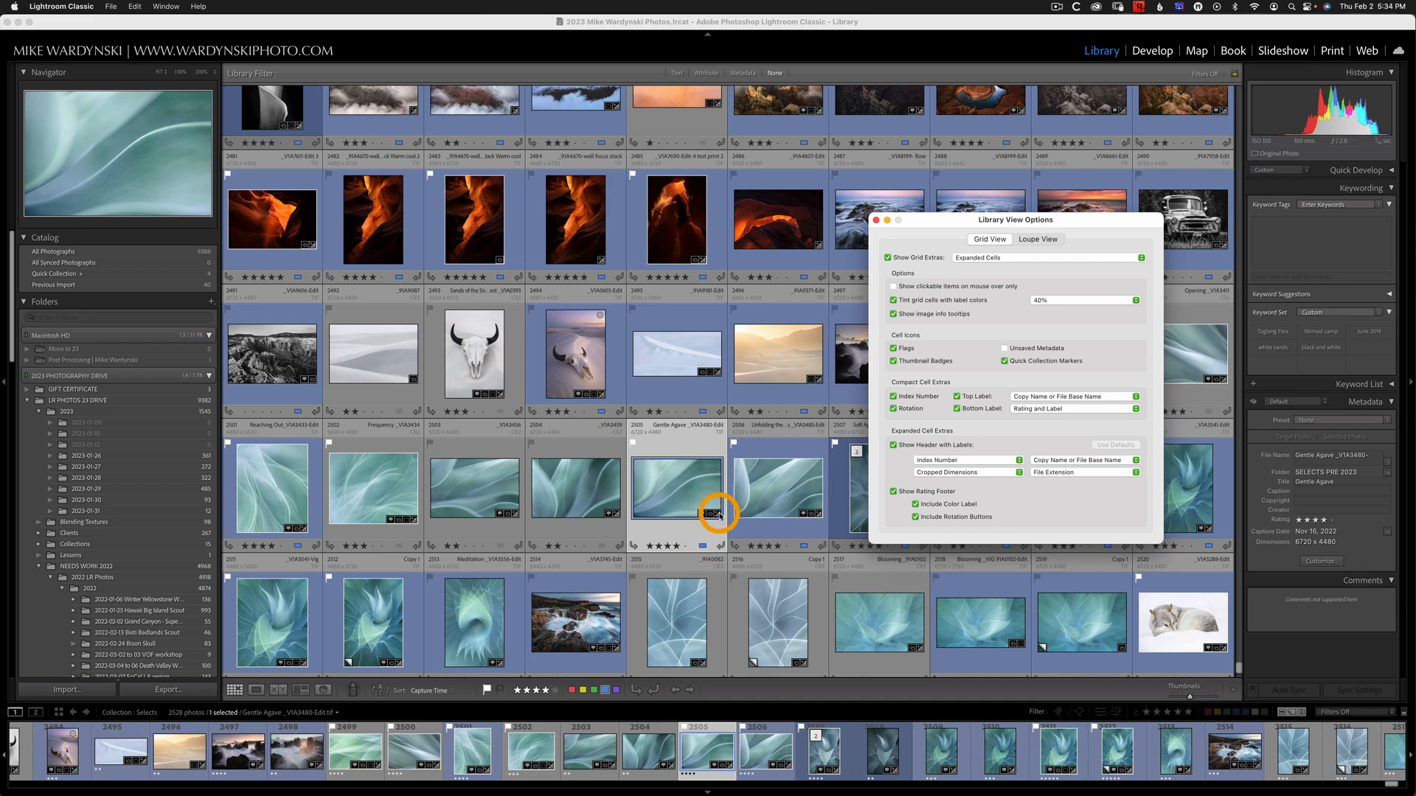
{"action": "mouse_move", "coordinate": [700, 542]}
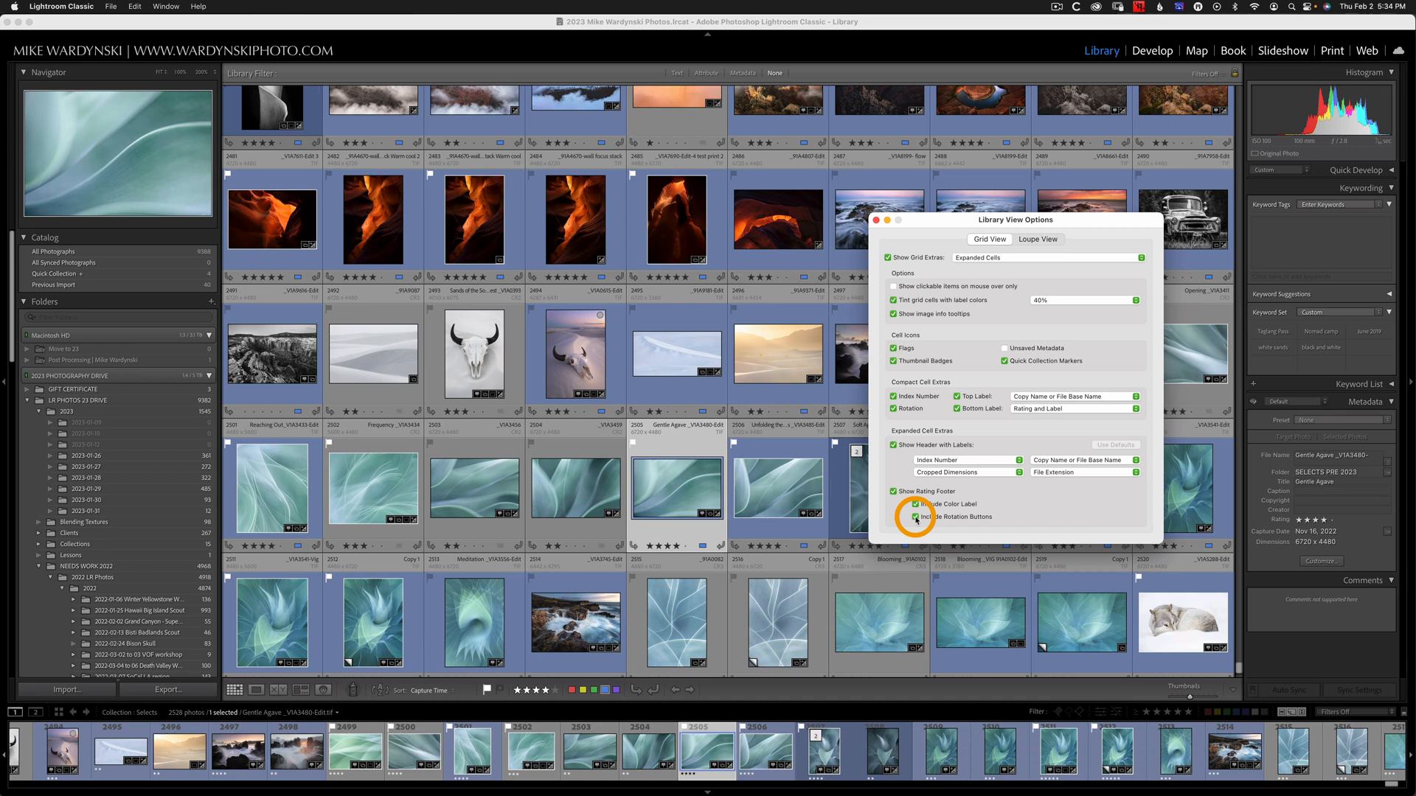
{"action": "left_click", "coordinate": [1036, 239]}
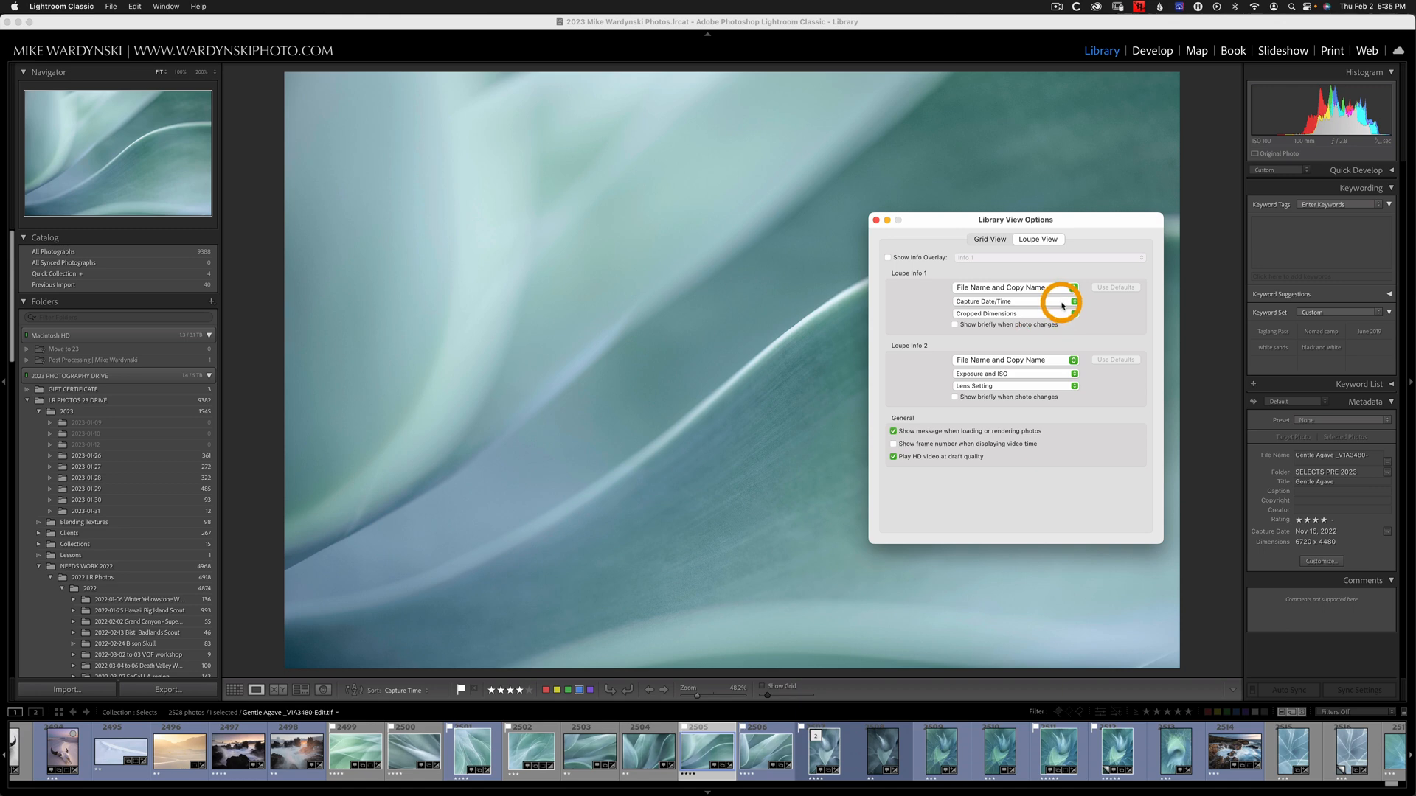
Inspect the Loupe Info dropdowns, then tick 'Show briefly when photo changes' for Loupe Info 1
{"action": "left_click", "coordinate": [1074, 301]}
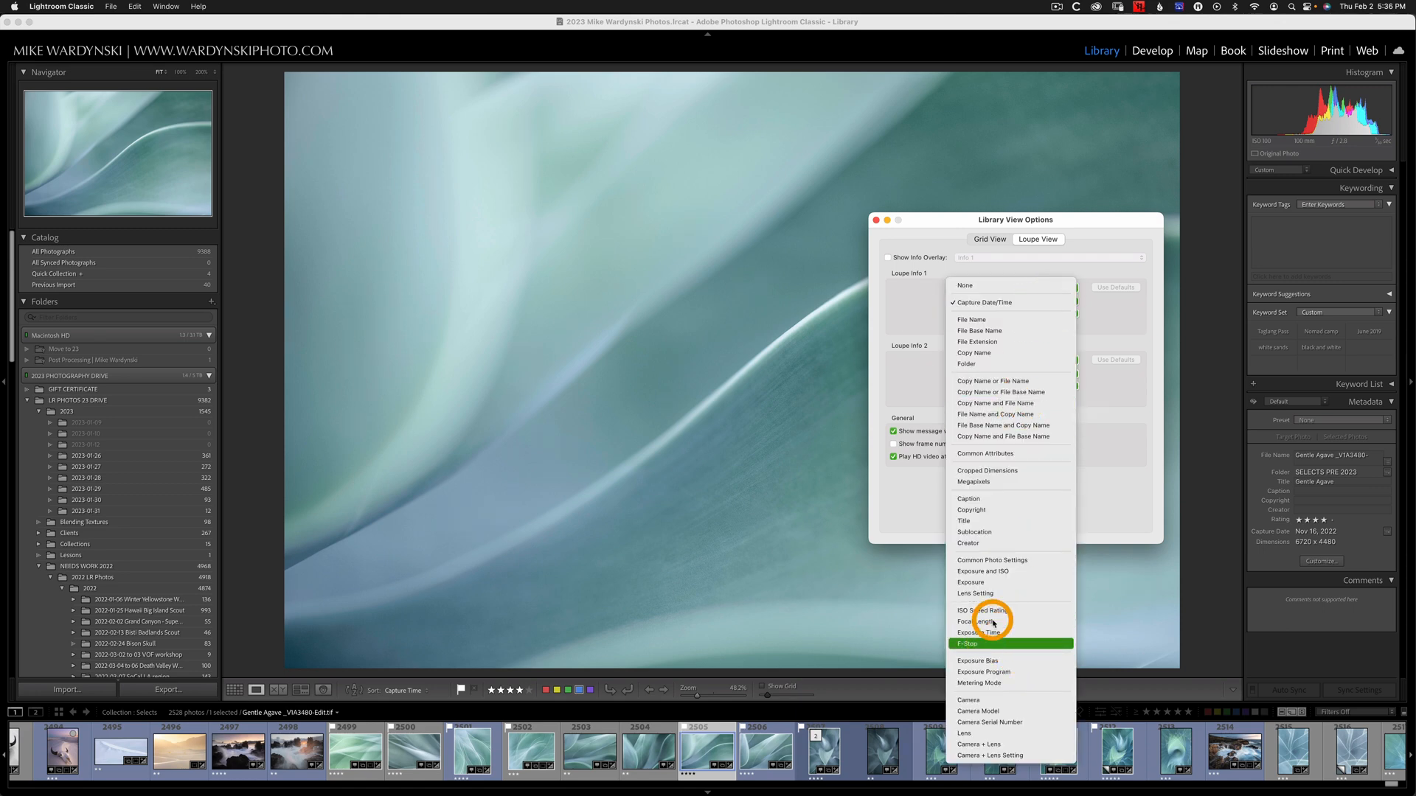
{"action": "mouse_move", "coordinate": [993, 414]}
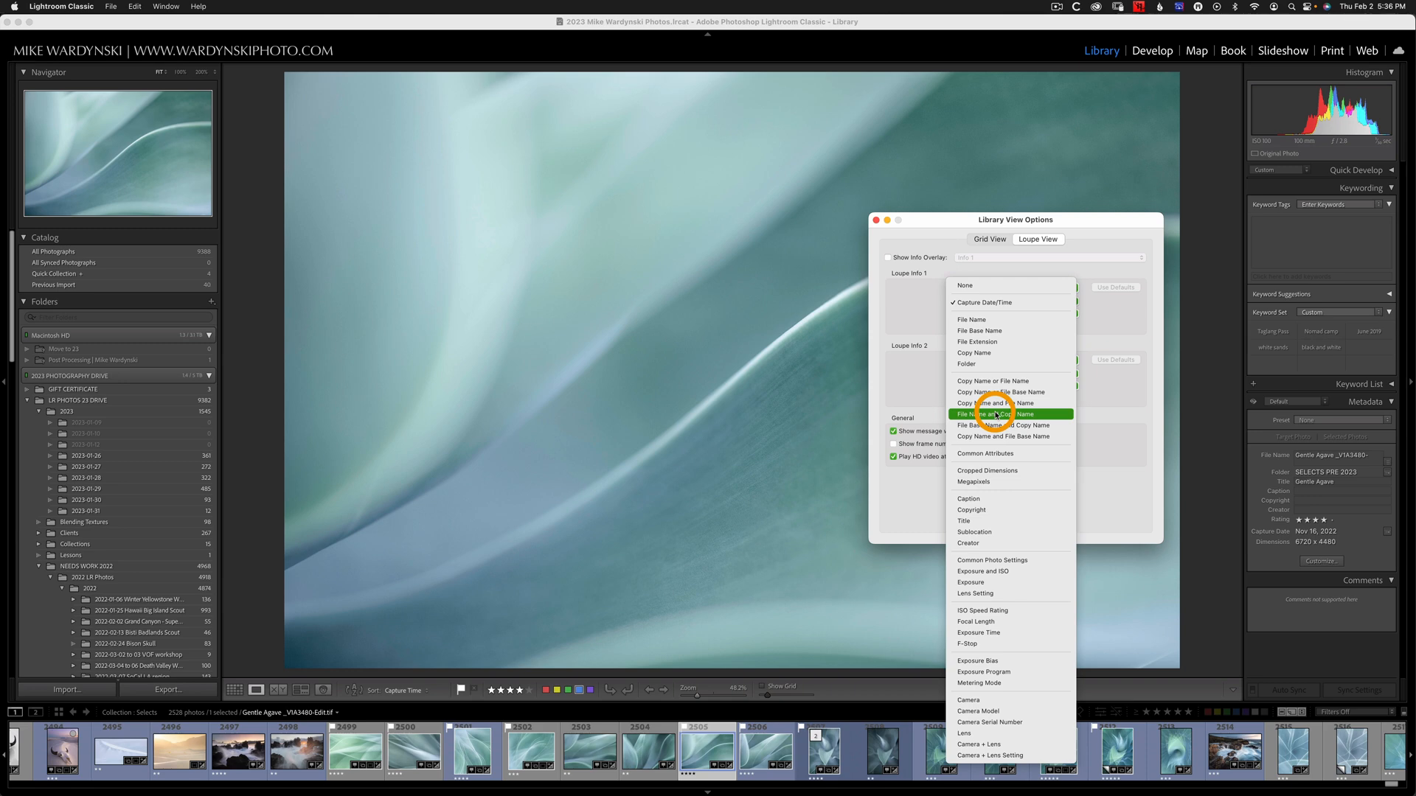
{"action": "left_click", "coordinate": [993, 414]}
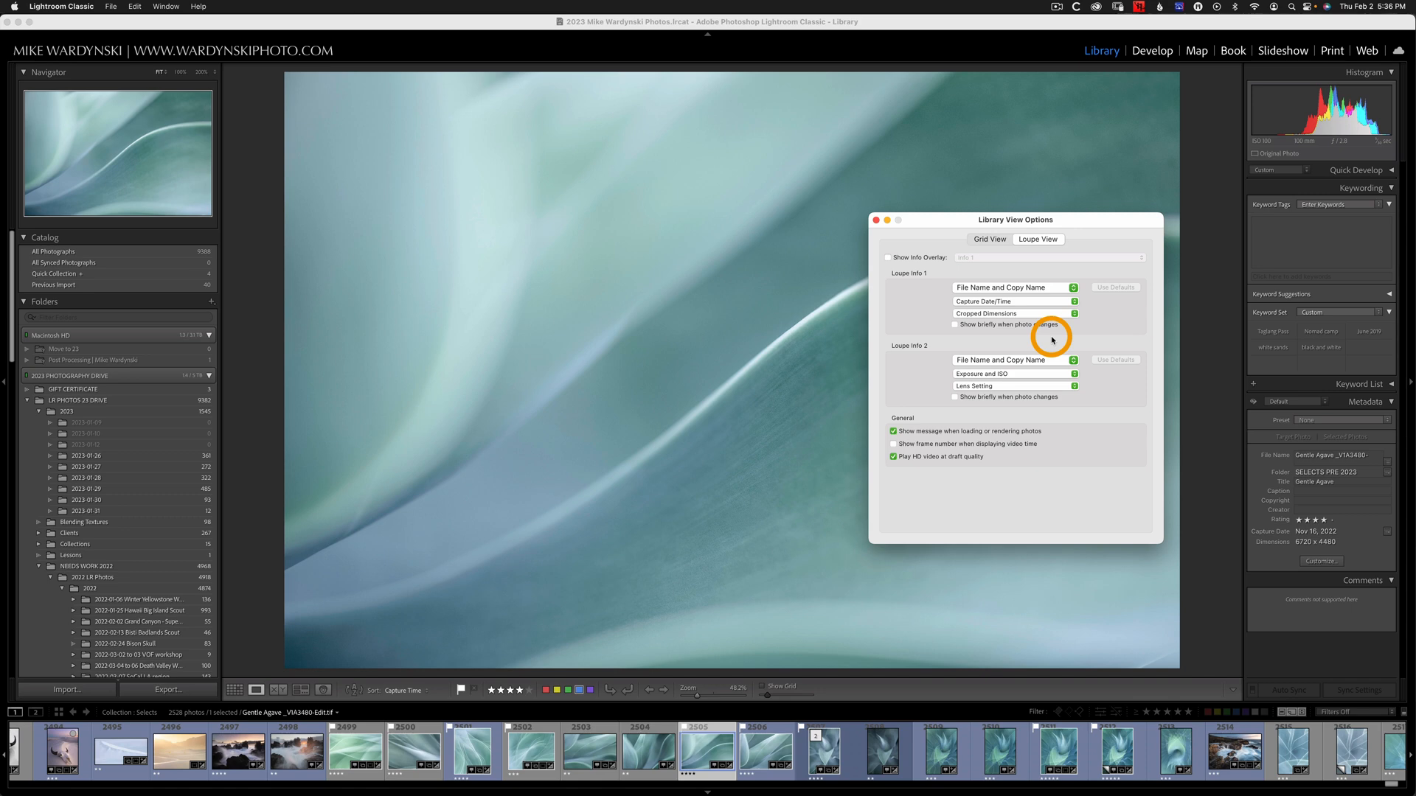
{"action": "mouse_move", "coordinate": [1013, 335]}
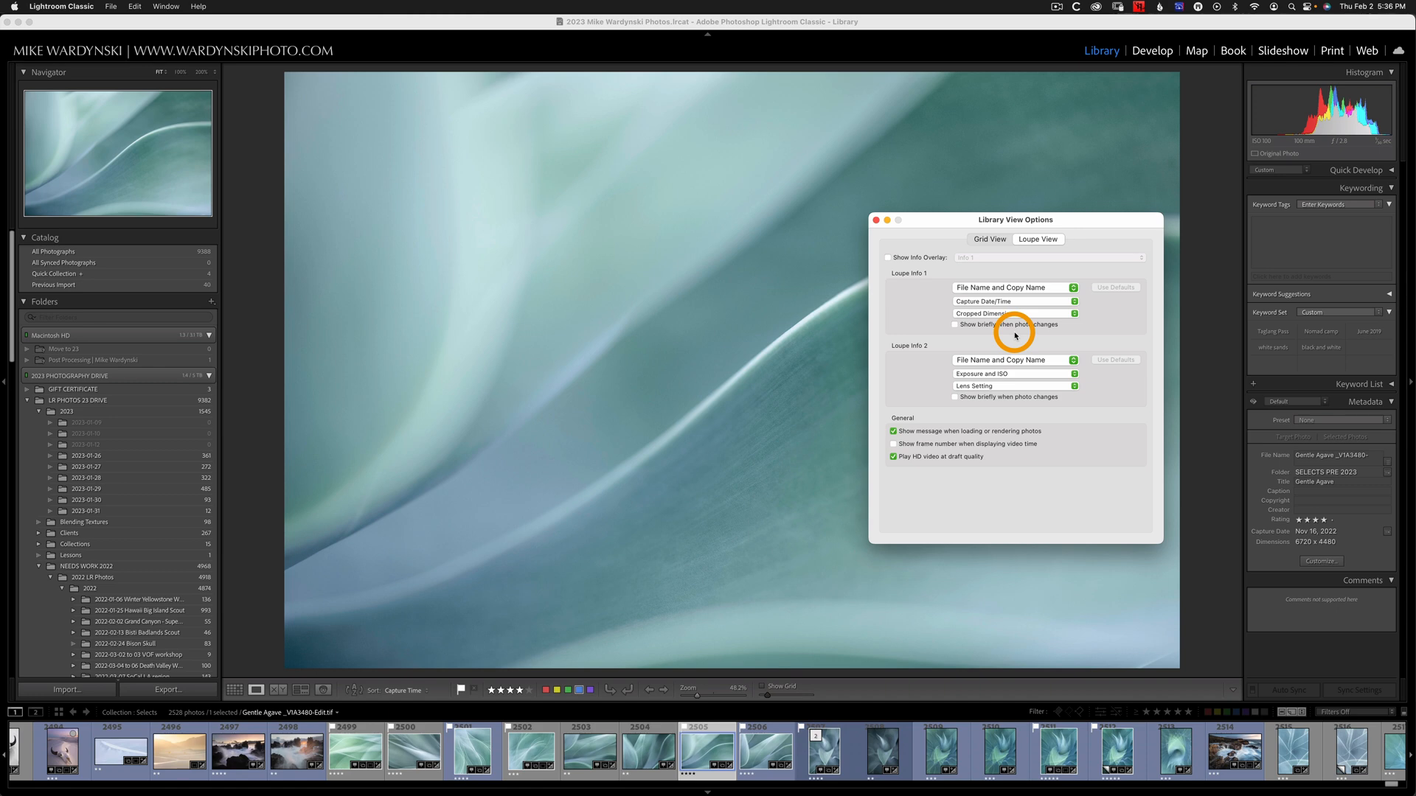
{"action": "mouse_move", "coordinate": [1005, 348]}
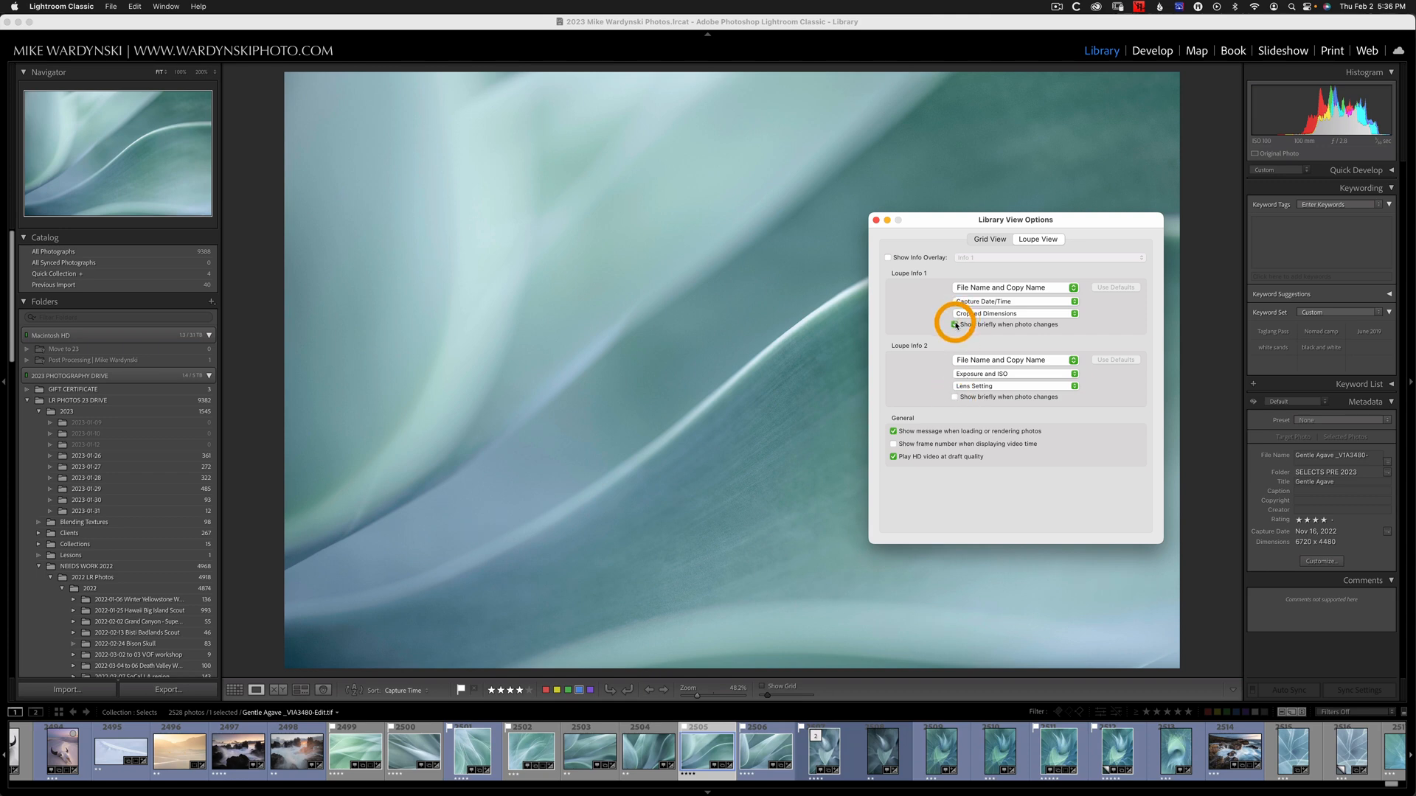
{"action": "left_click", "coordinate": [954, 325]}
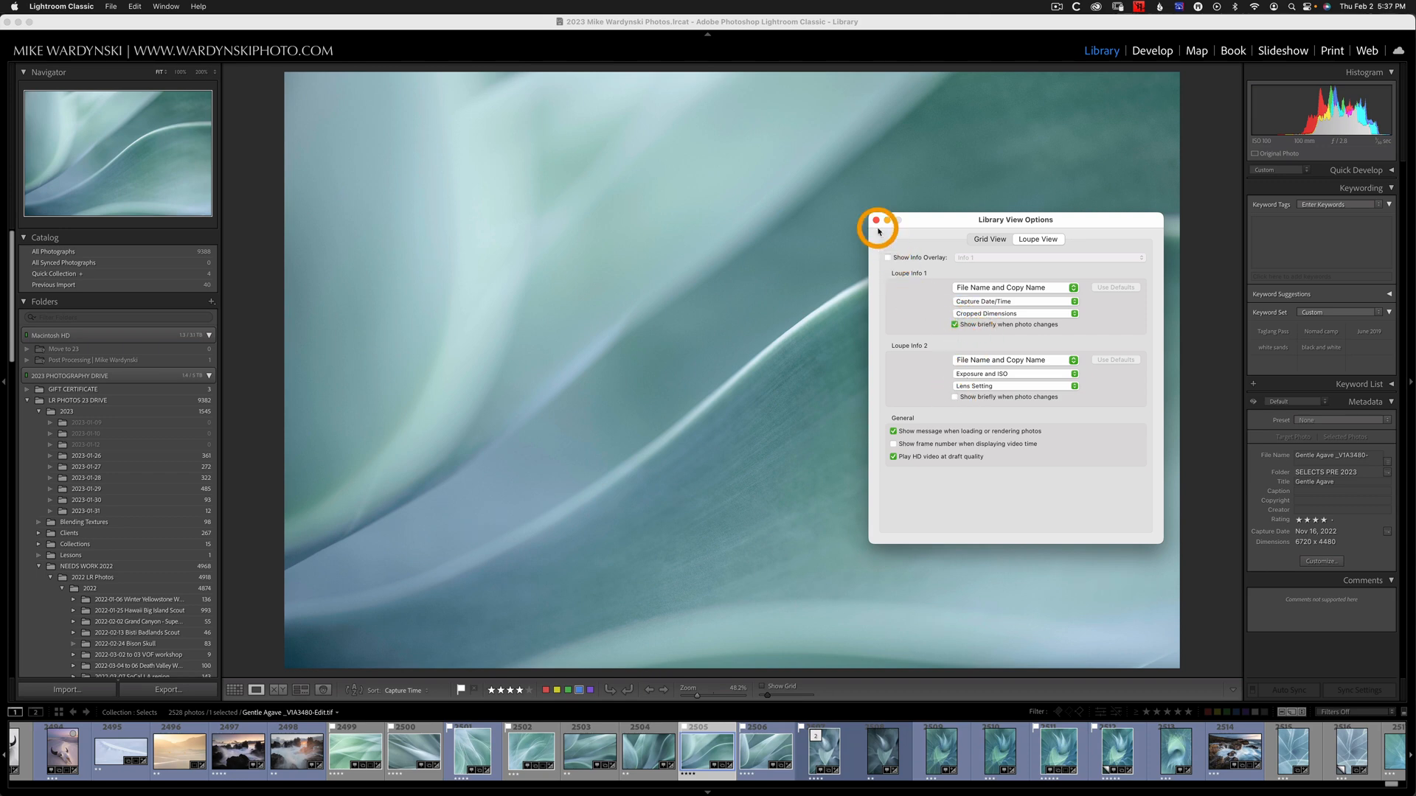
Close Library View Options and switch to the Develop module to preview the overlay
{"action": "left_click", "coordinate": [874, 220]}
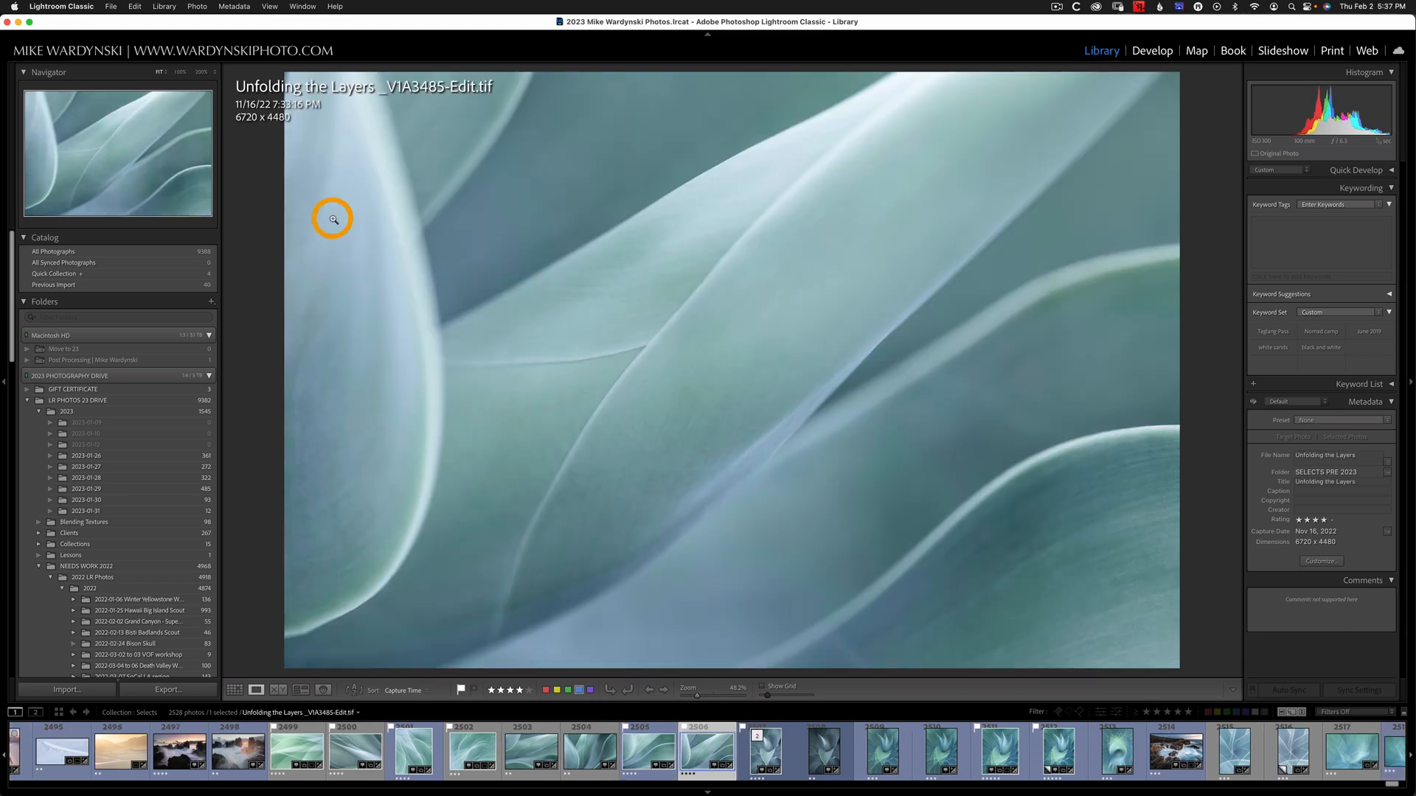
{"action": "mouse_move", "coordinate": [365, 153]}
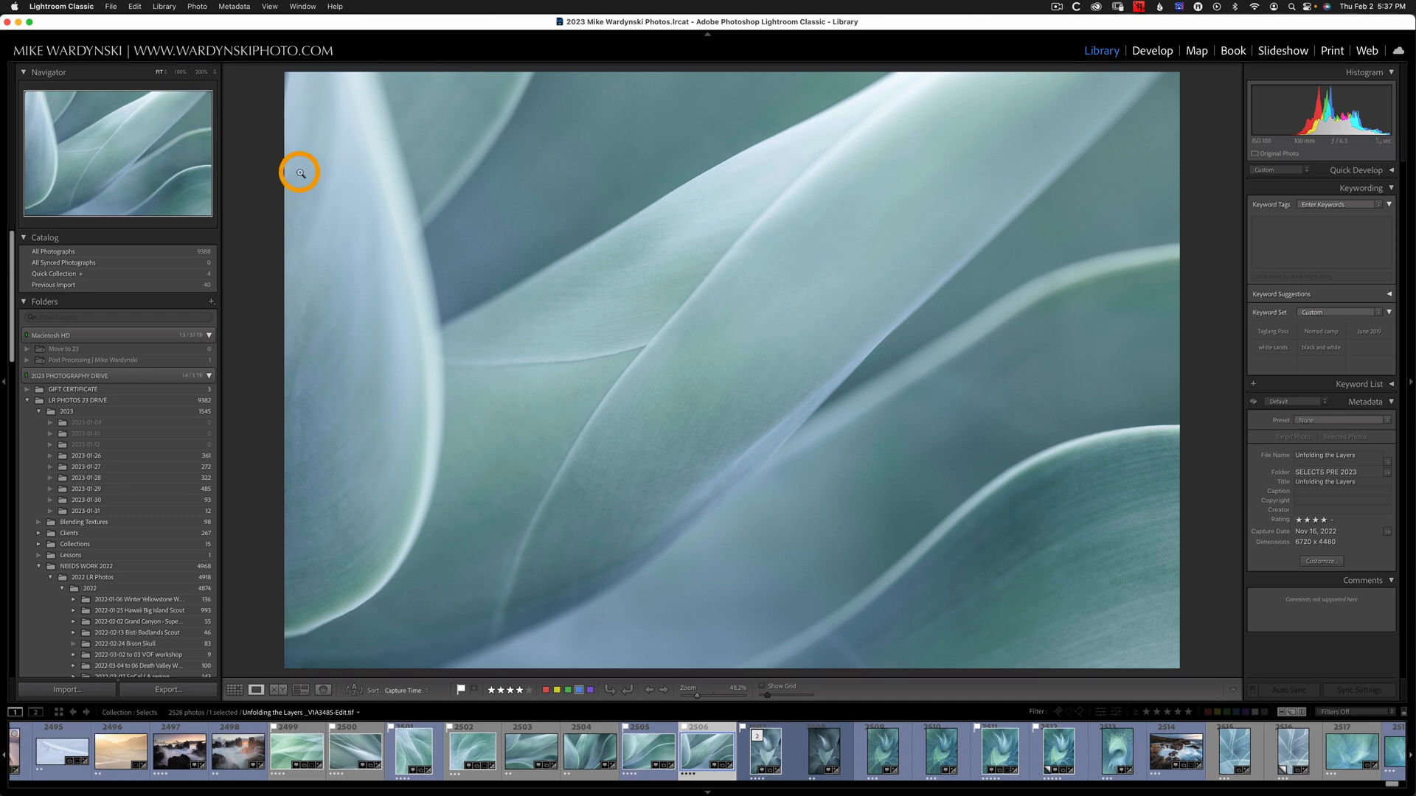
{"action": "mouse_move", "coordinate": [358, 176]}
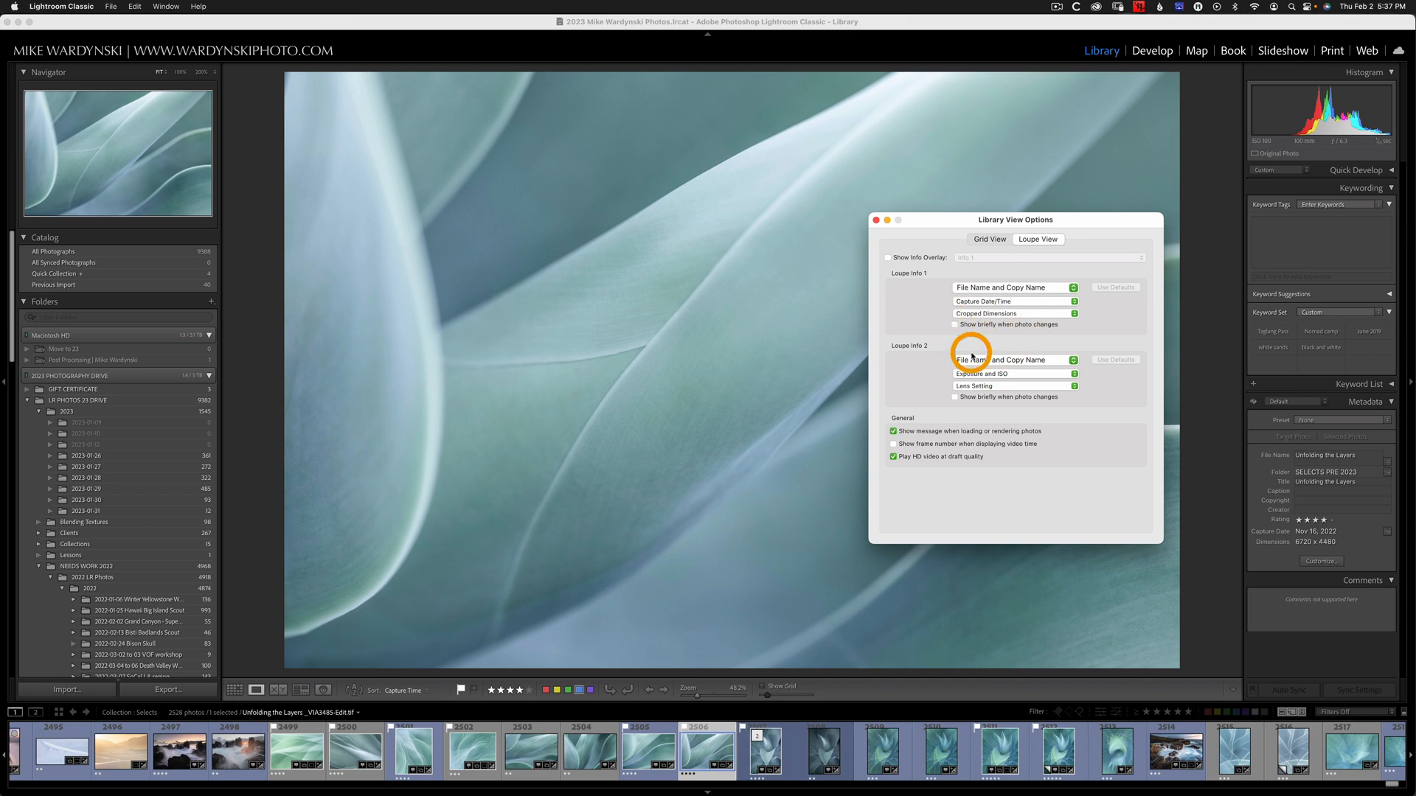
{"action": "left_click", "coordinate": [1151, 51]}
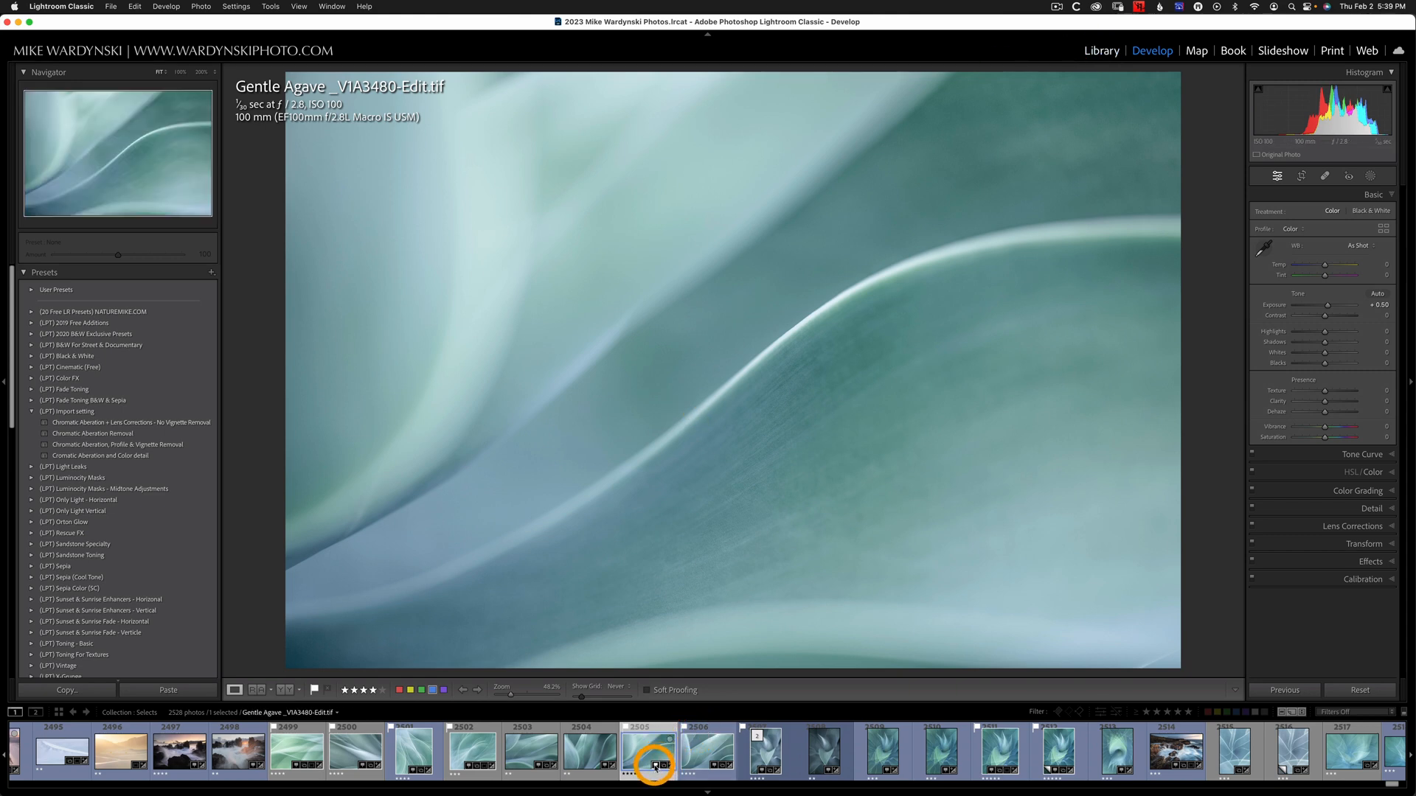
Detour to the Map module, return to Develop, and open the _V1A3541-Vig photo
{"action": "left_click", "coordinate": [1195, 50]}
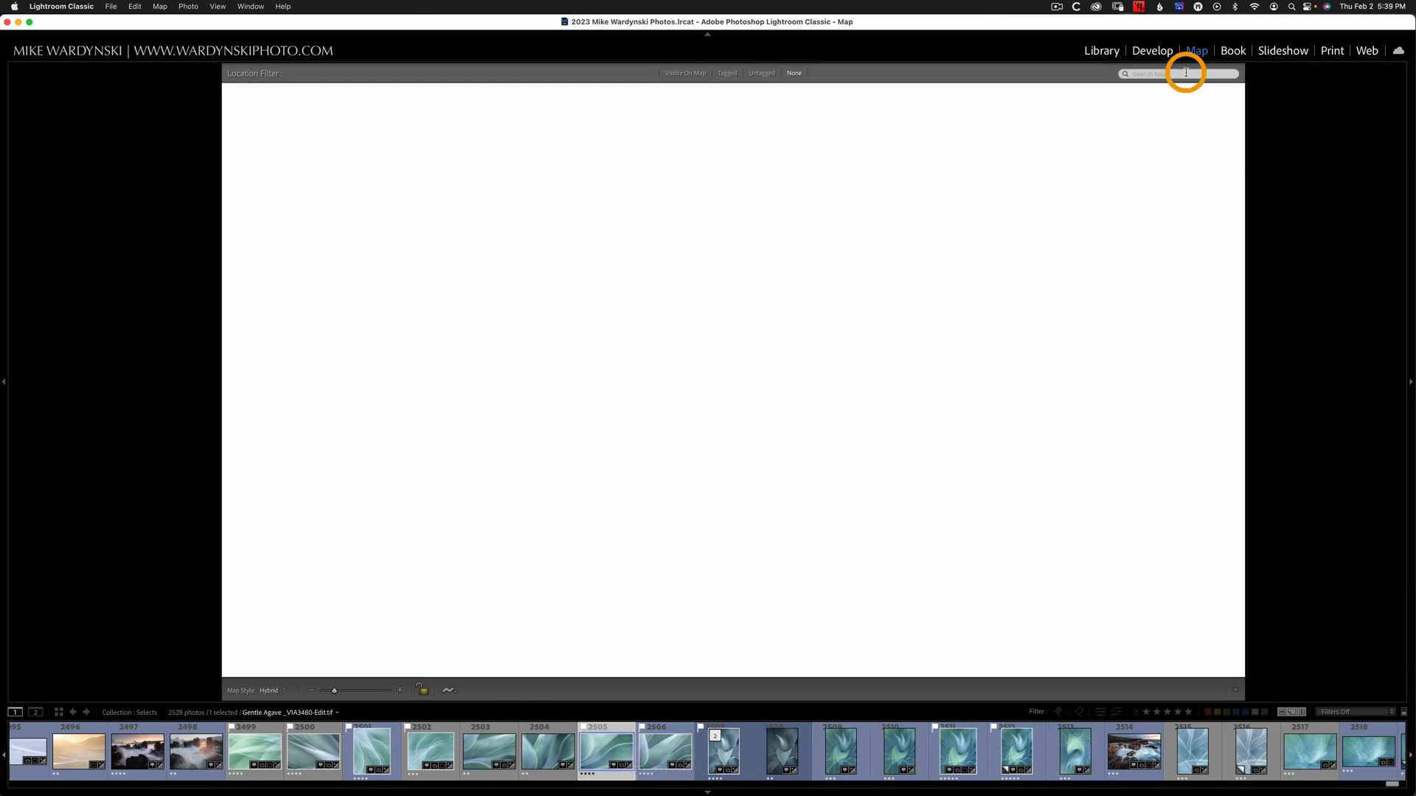
{"action": "left_click", "coordinate": [1152, 51]}
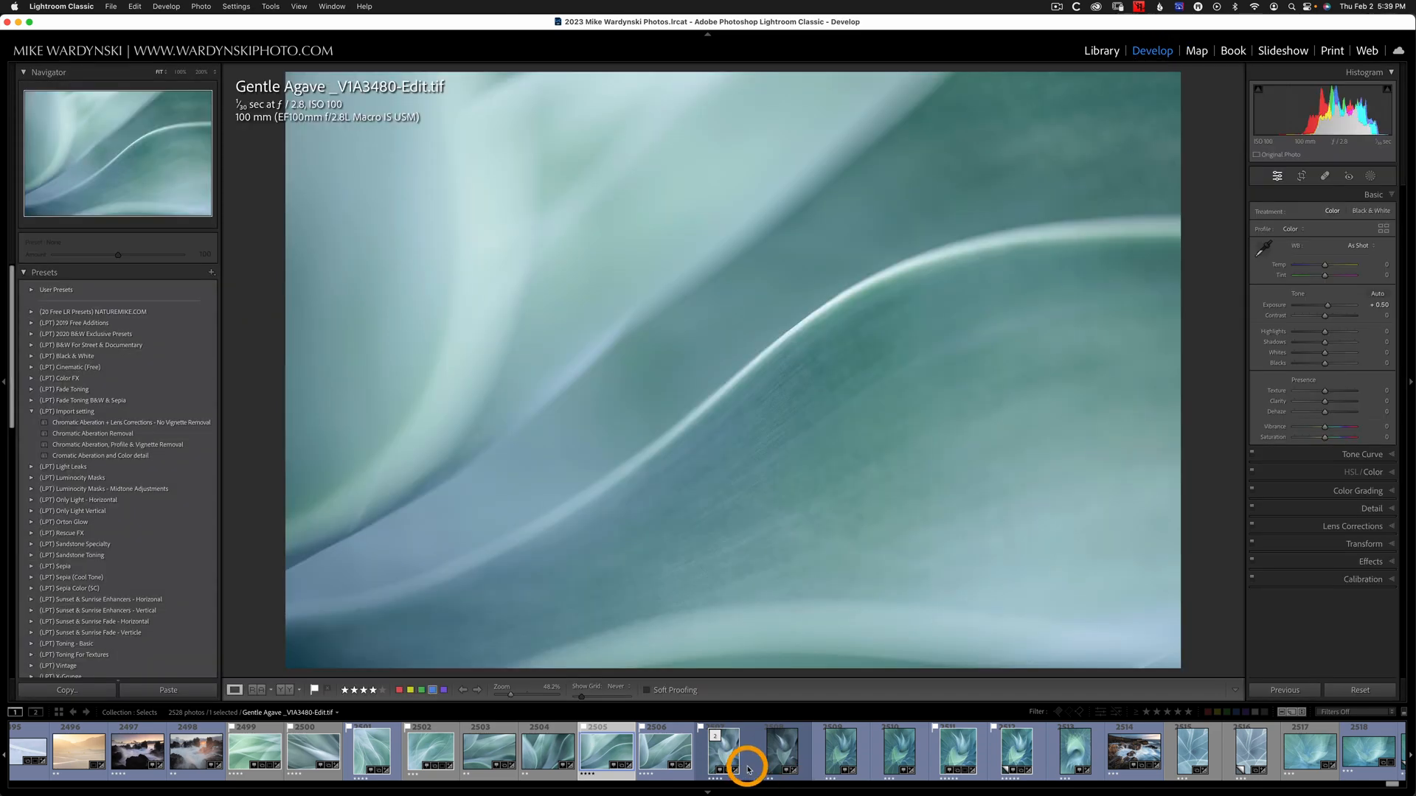
{"action": "left_click", "coordinate": [961, 752]}
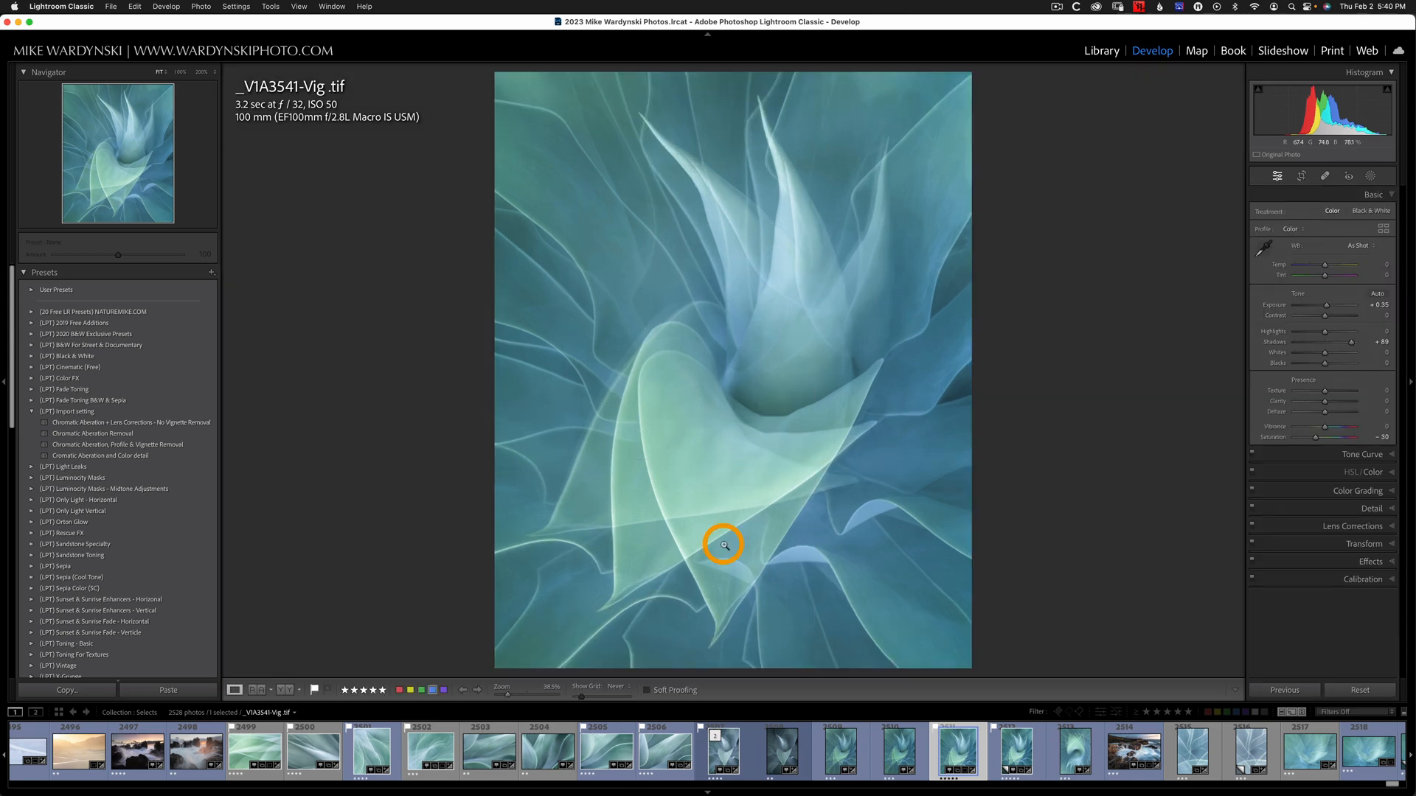
{"action": "left_click", "coordinate": [722, 751]}
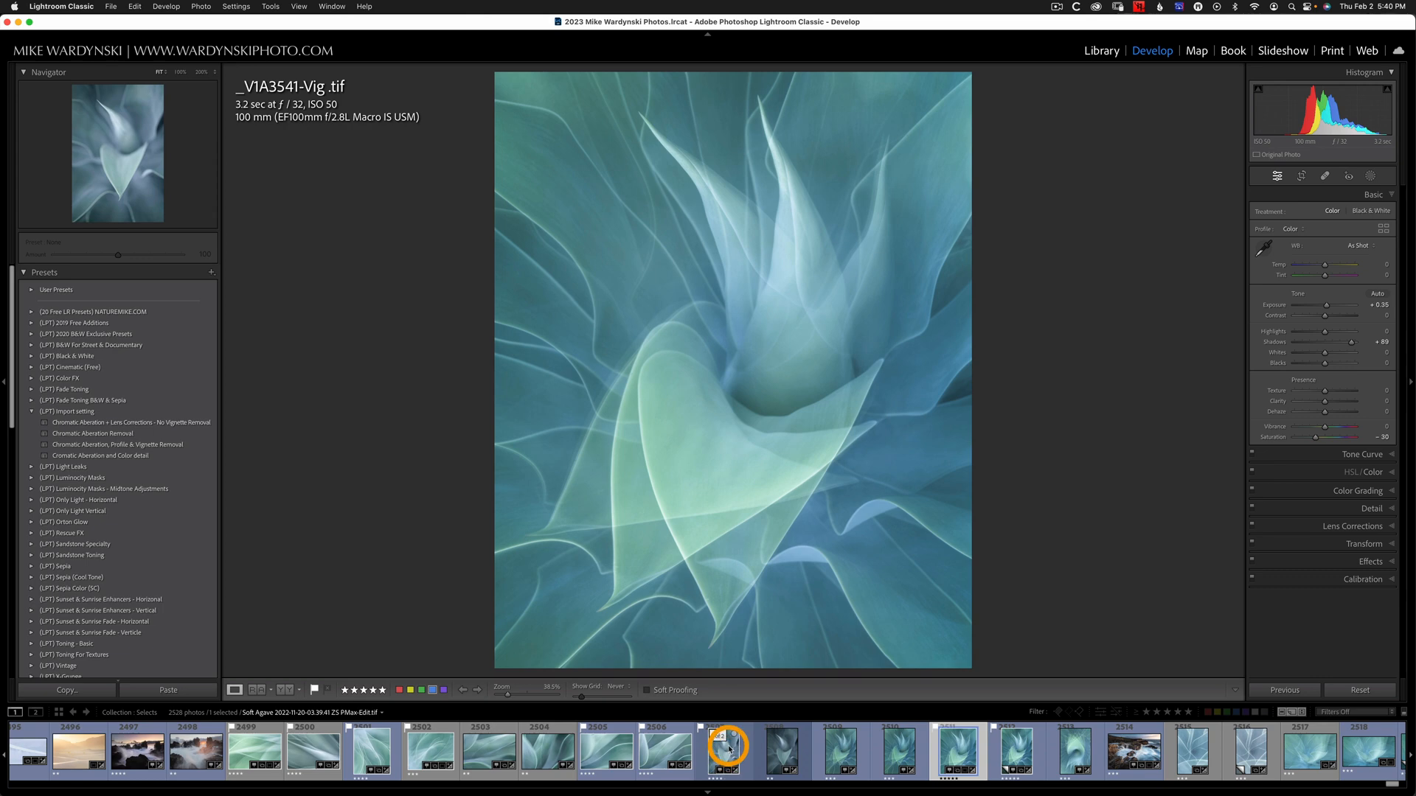
Open the context menu on the Soft Agave filmstrip thumbnail to reach its View Options
{"action": "right_click", "coordinate": [727, 751]}
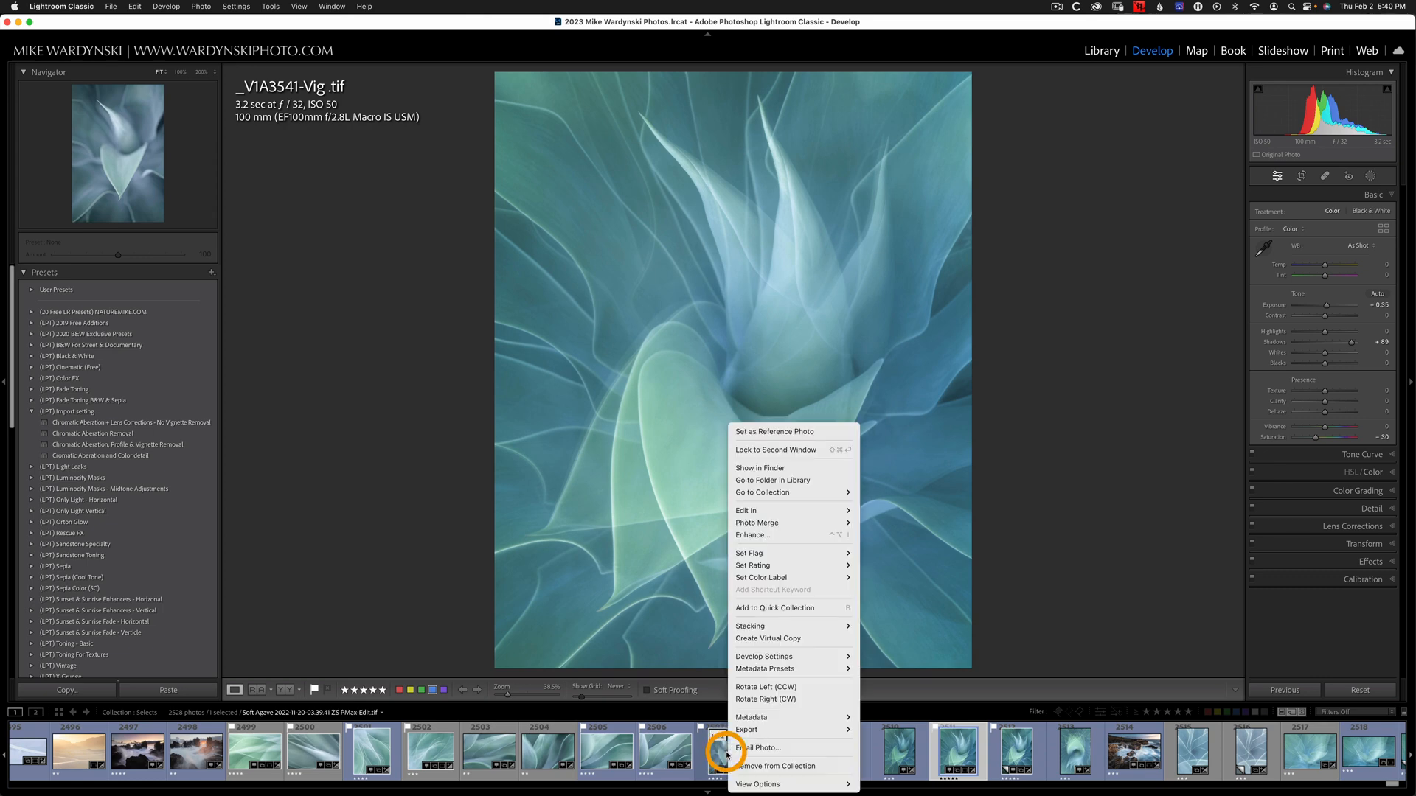
{"action": "mouse_move", "coordinate": [772, 766]}
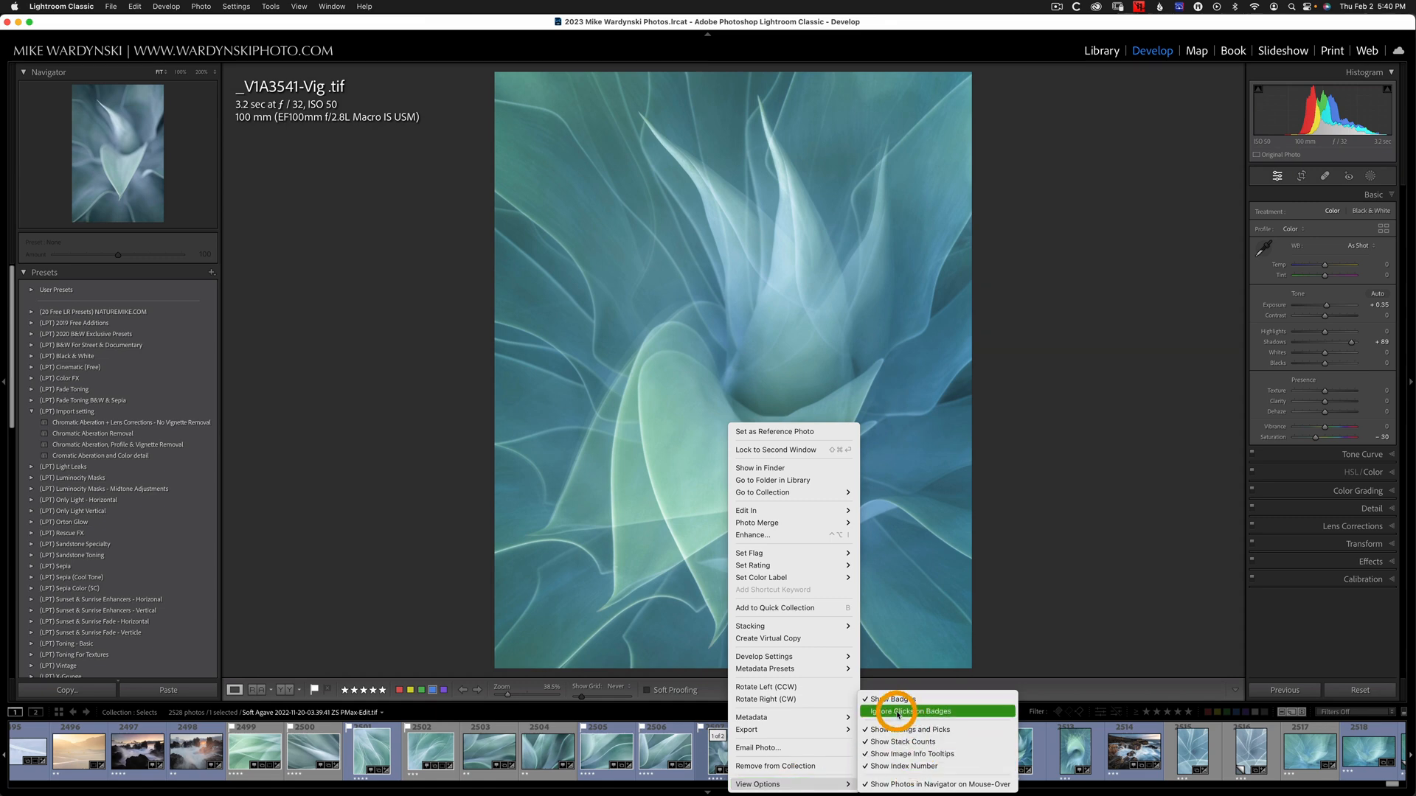
{"action": "mouse_move", "coordinate": [912, 711]}
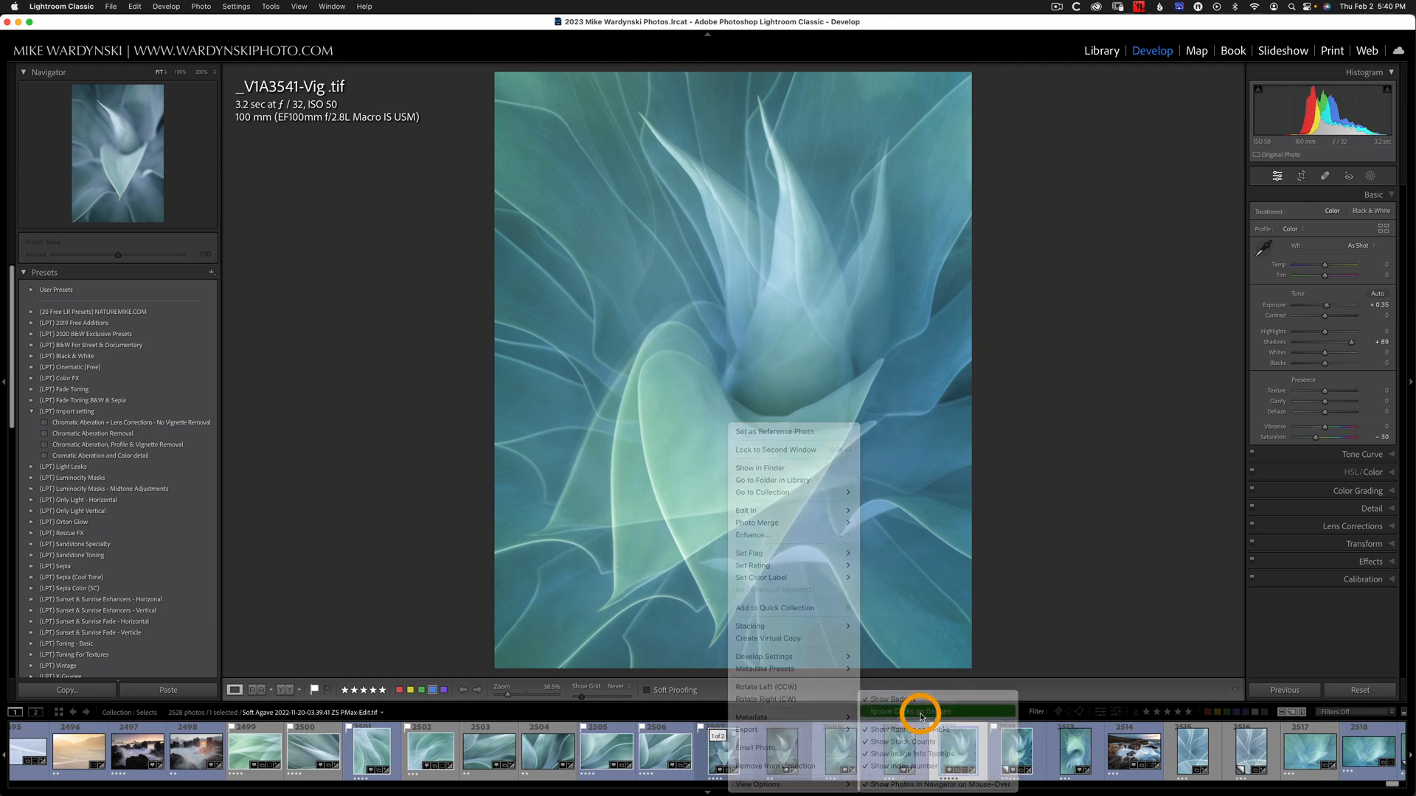